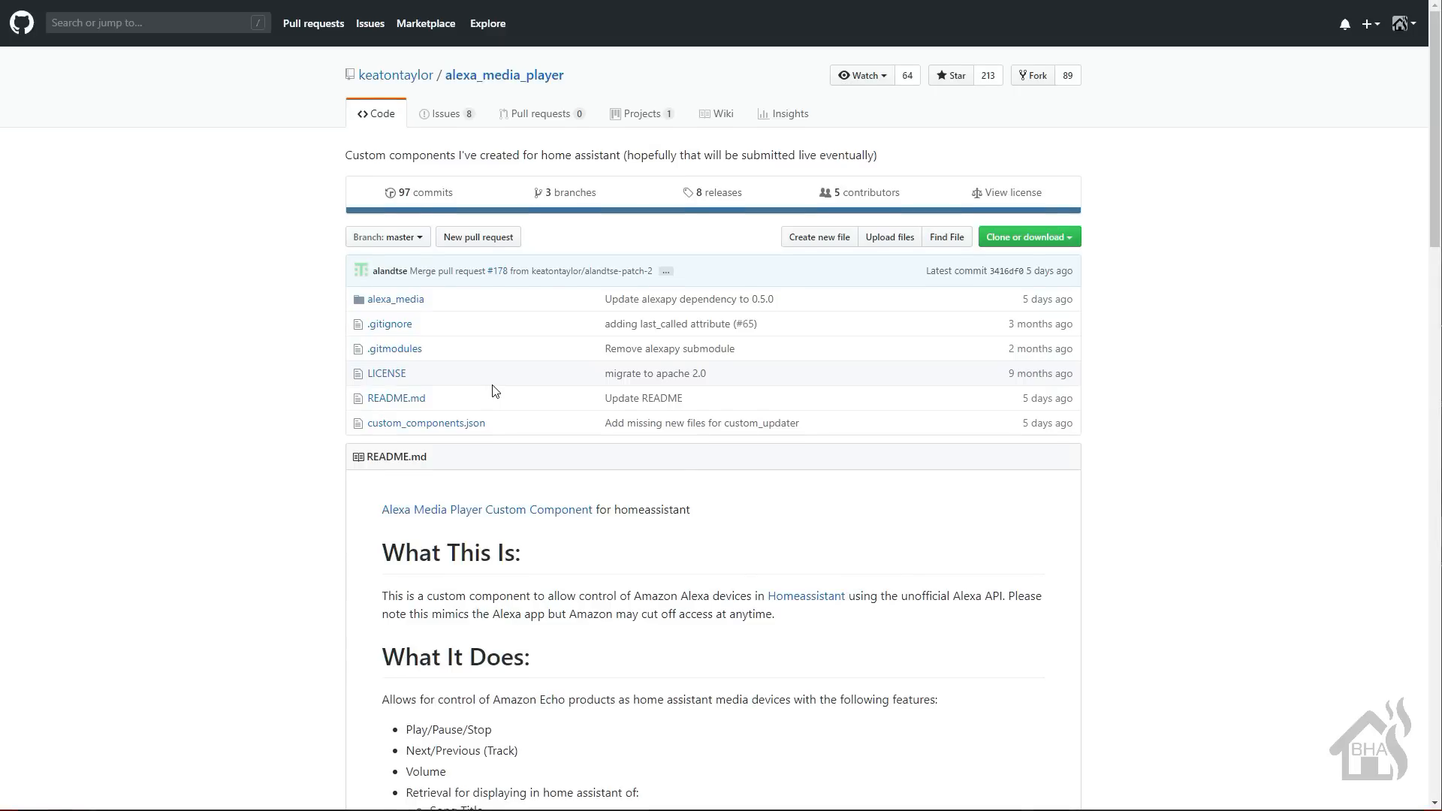
# Step: Scroll down the page and open the Echo Devices (Alexa) as Media Player forum thread
pyautogui.scroll(-3)
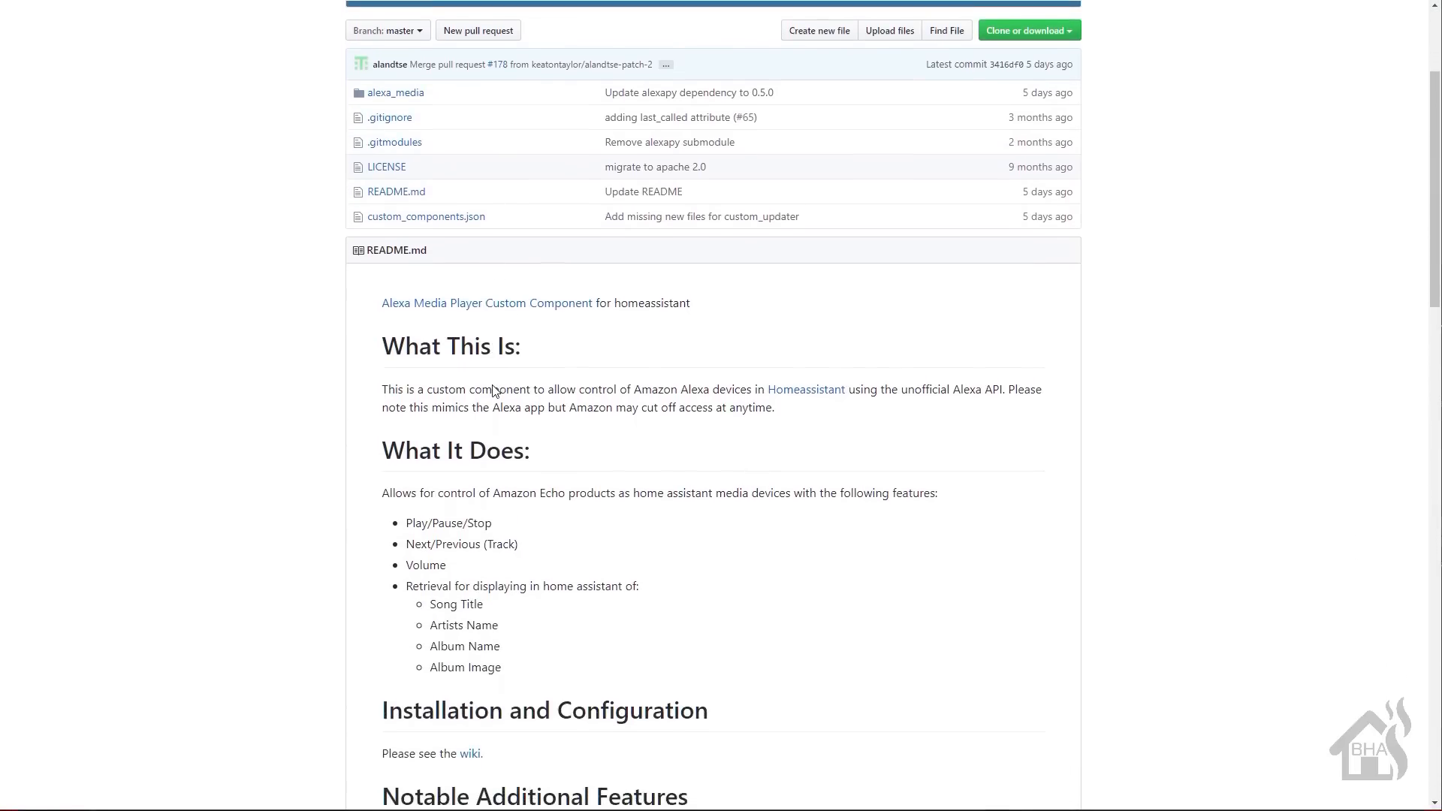
pyautogui.scroll(-3)
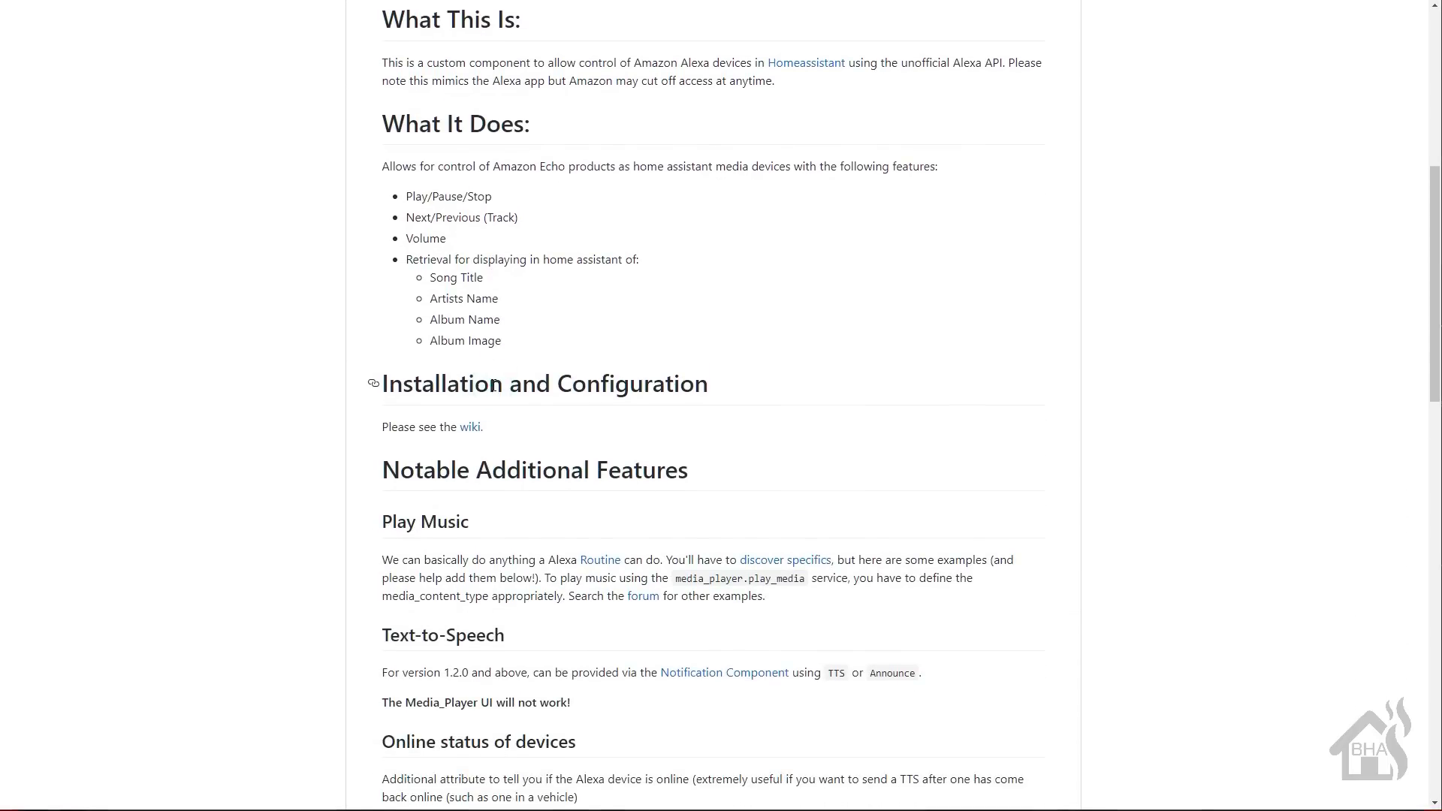
pyautogui.scroll(-3)
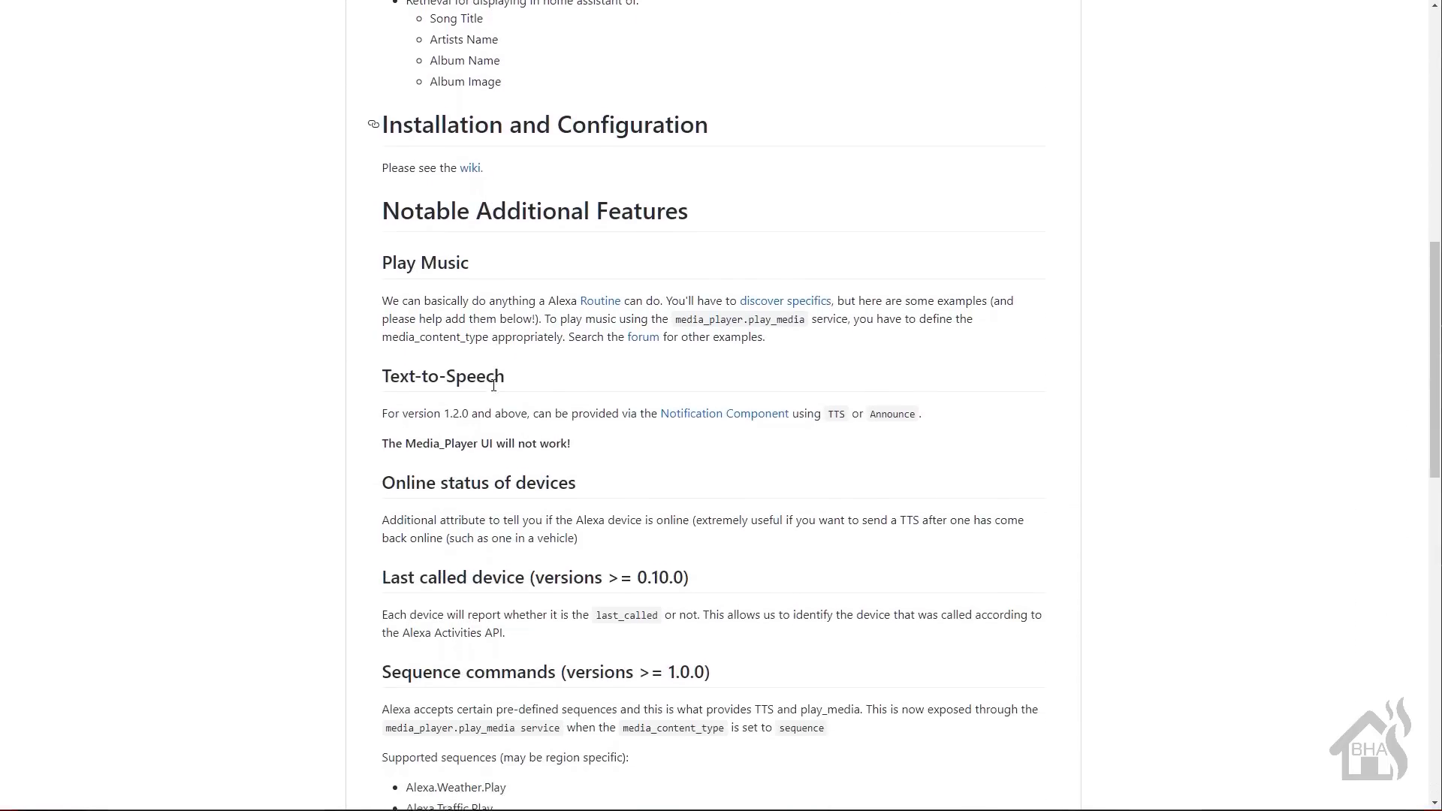
pyautogui.scroll(-3)
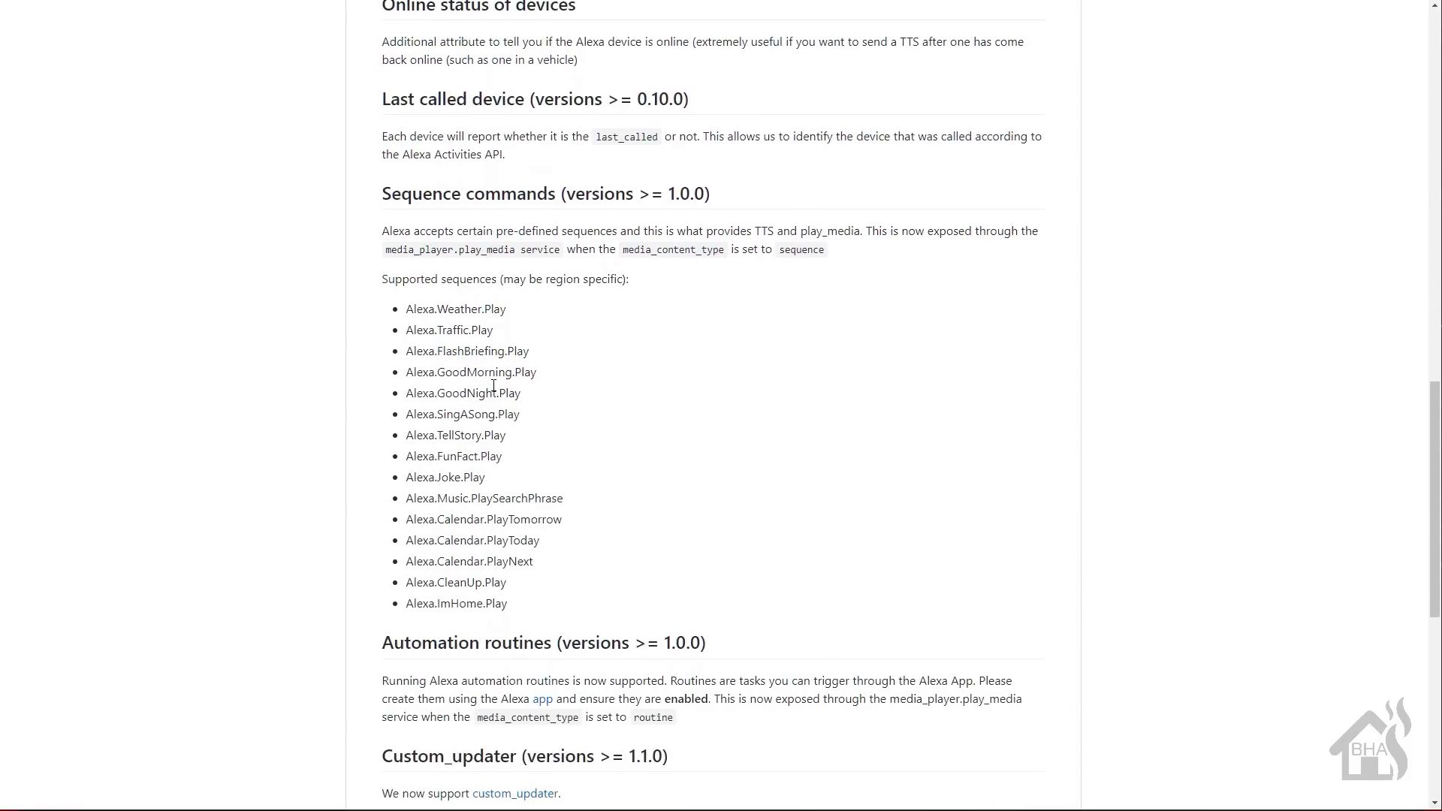
pyautogui.scroll(-3)
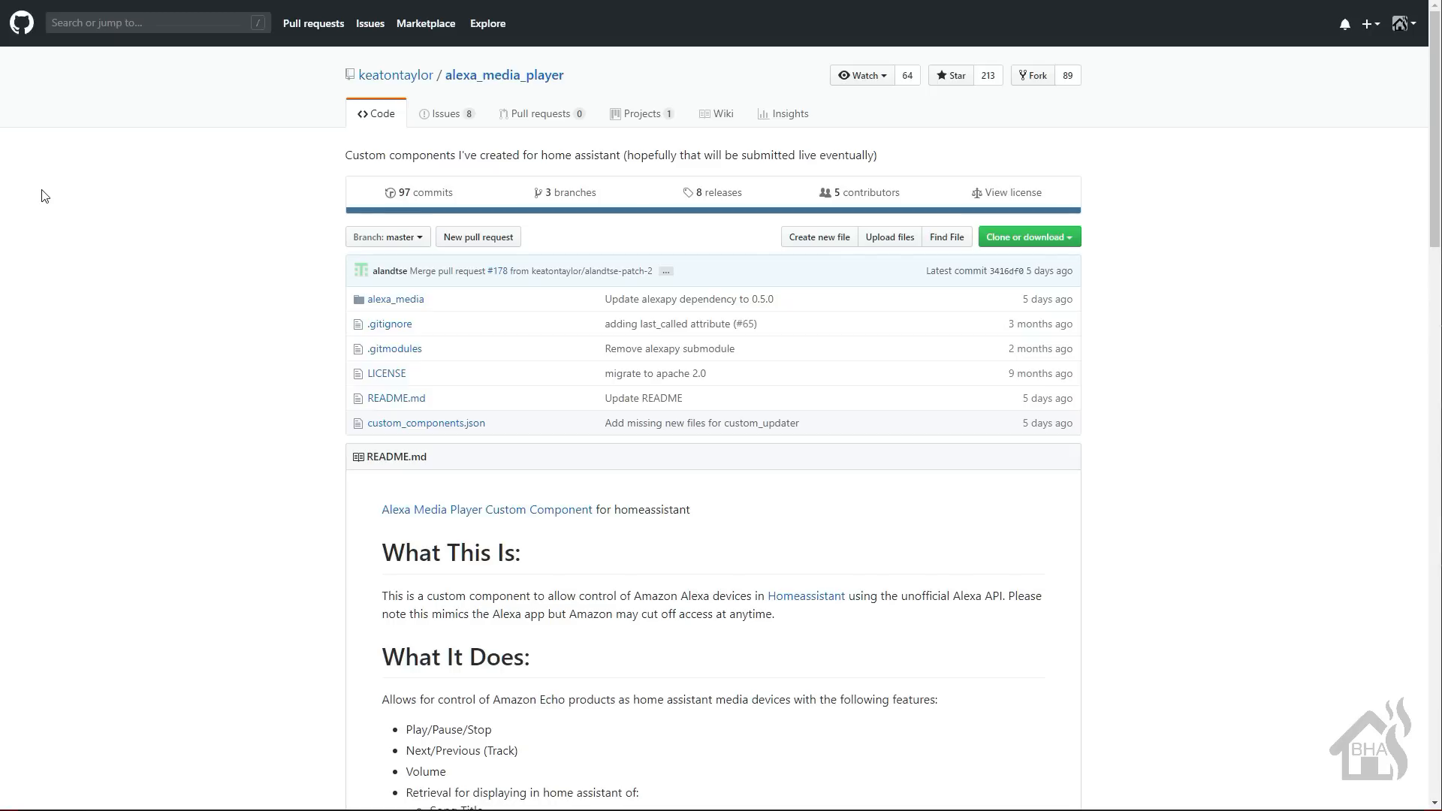
pyautogui.click(1026, 236)
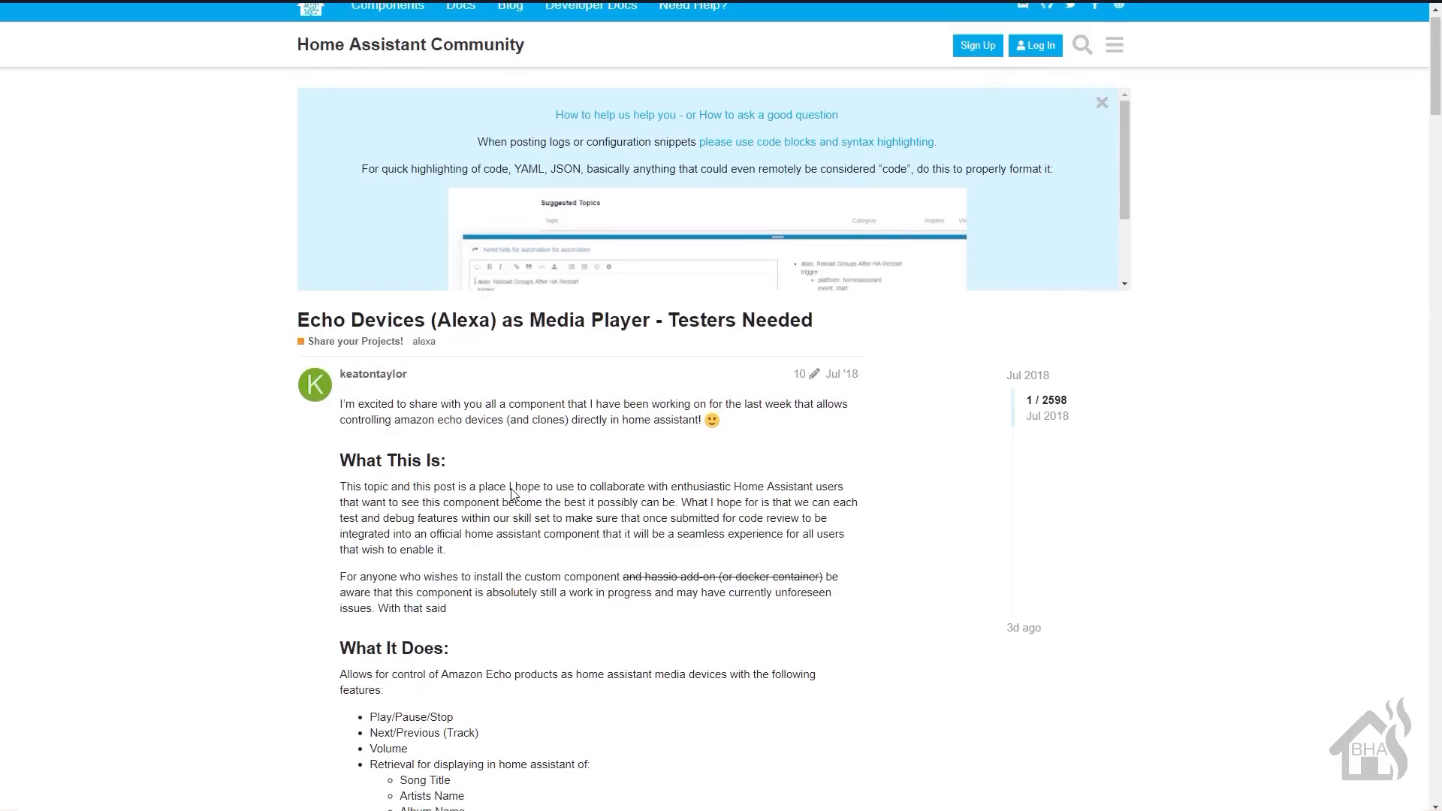
# Step: Read through the thread's original post to its end
pyautogui.scroll(-3)
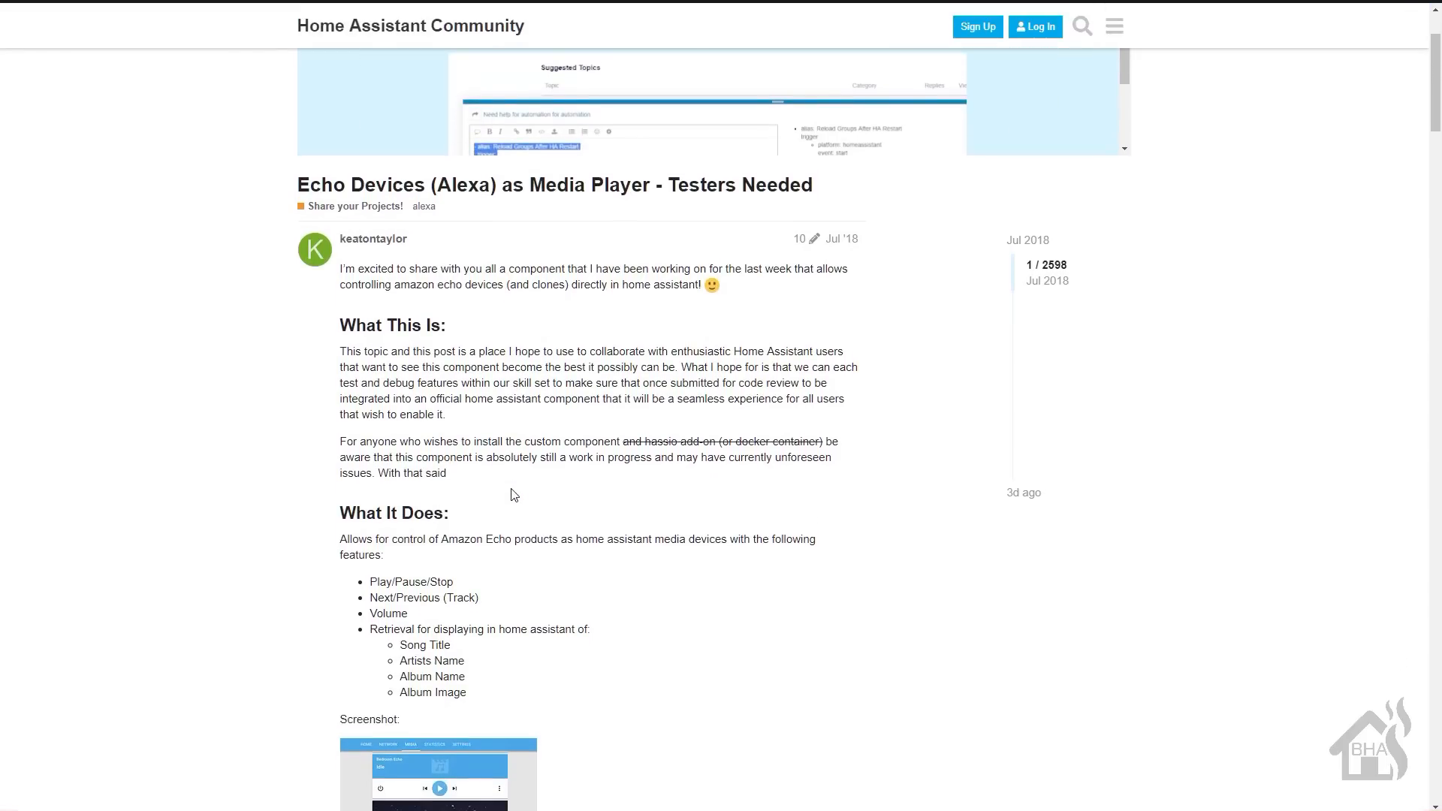
pyautogui.scroll(-3)
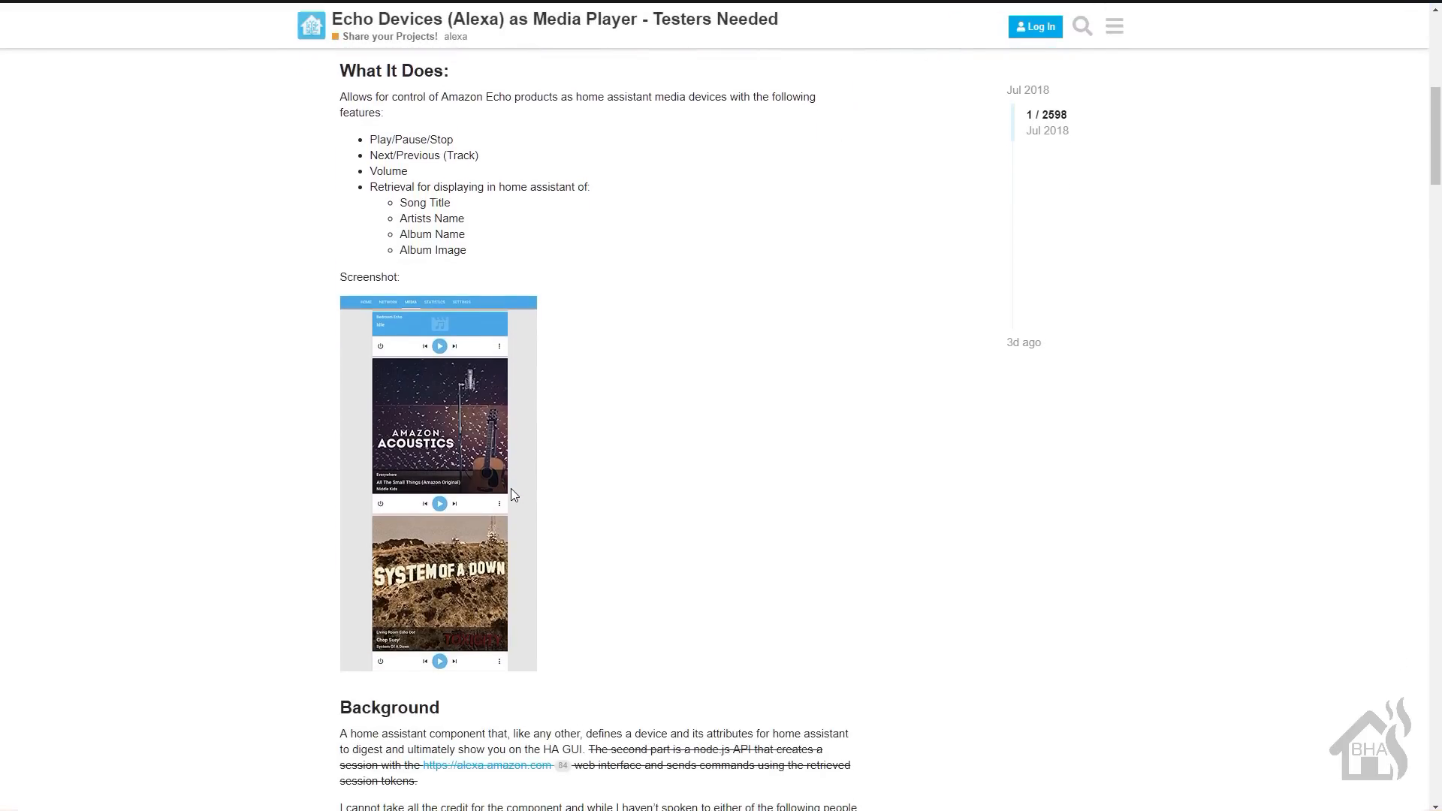
pyautogui.scroll(-3)
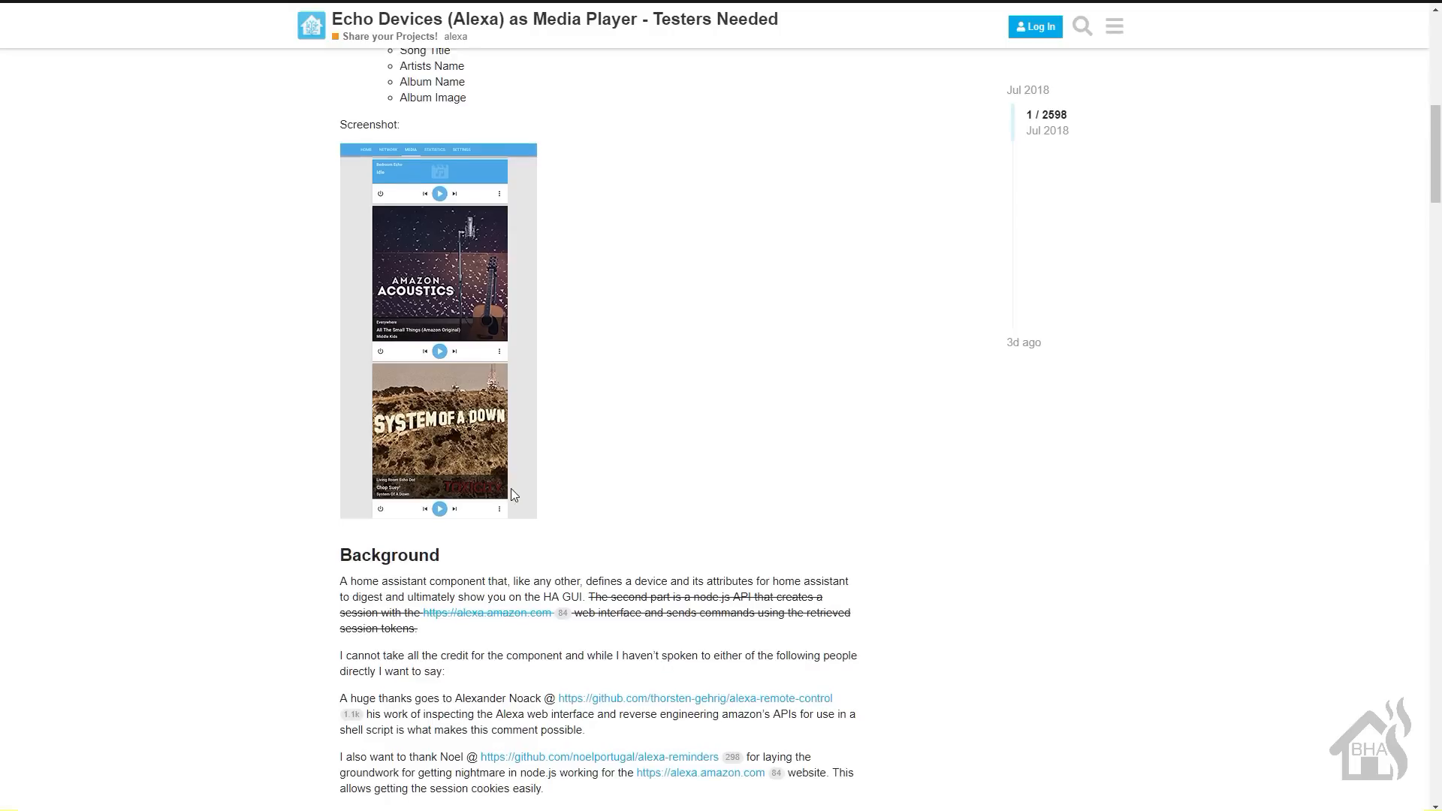
pyautogui.scroll(-3)
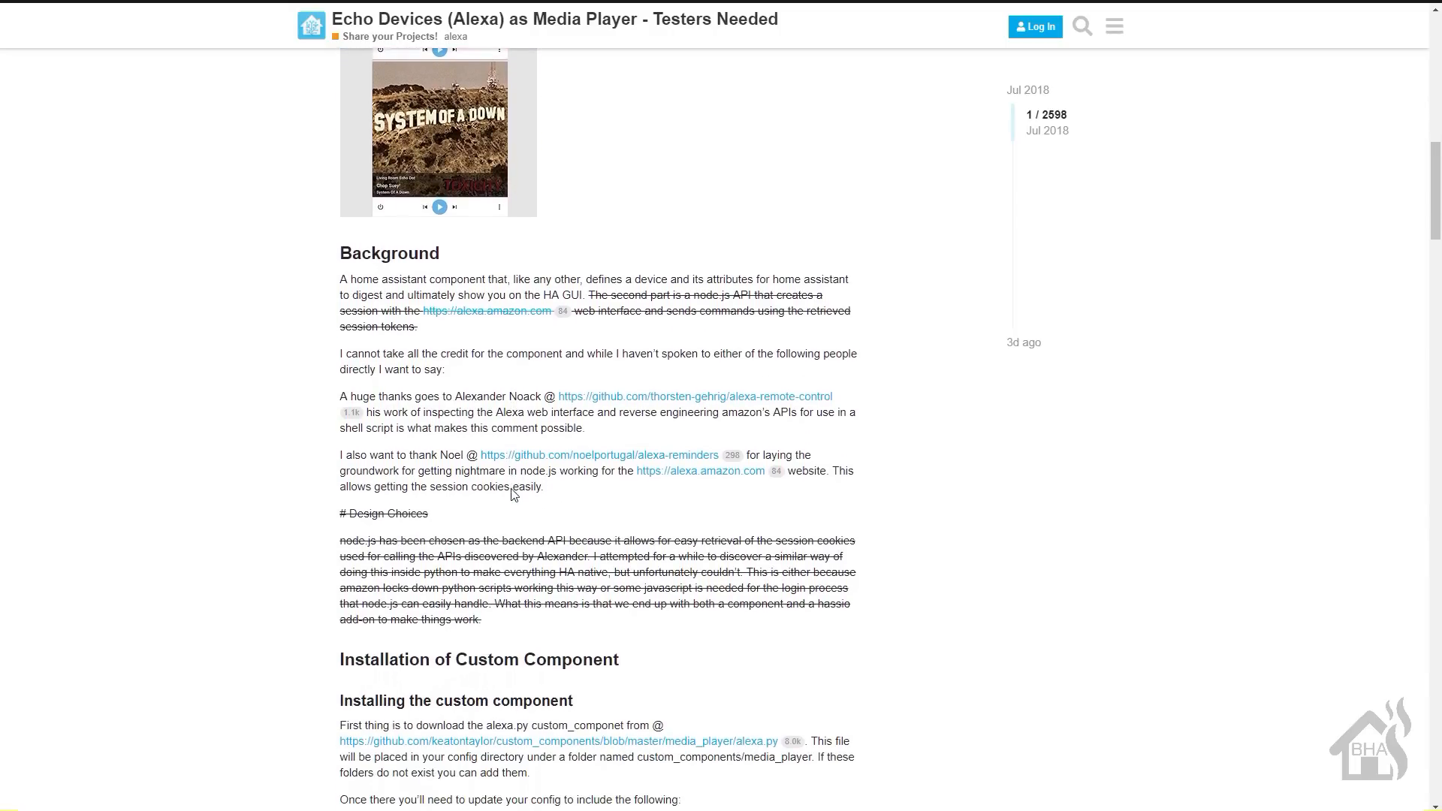
pyautogui.scroll(-3)
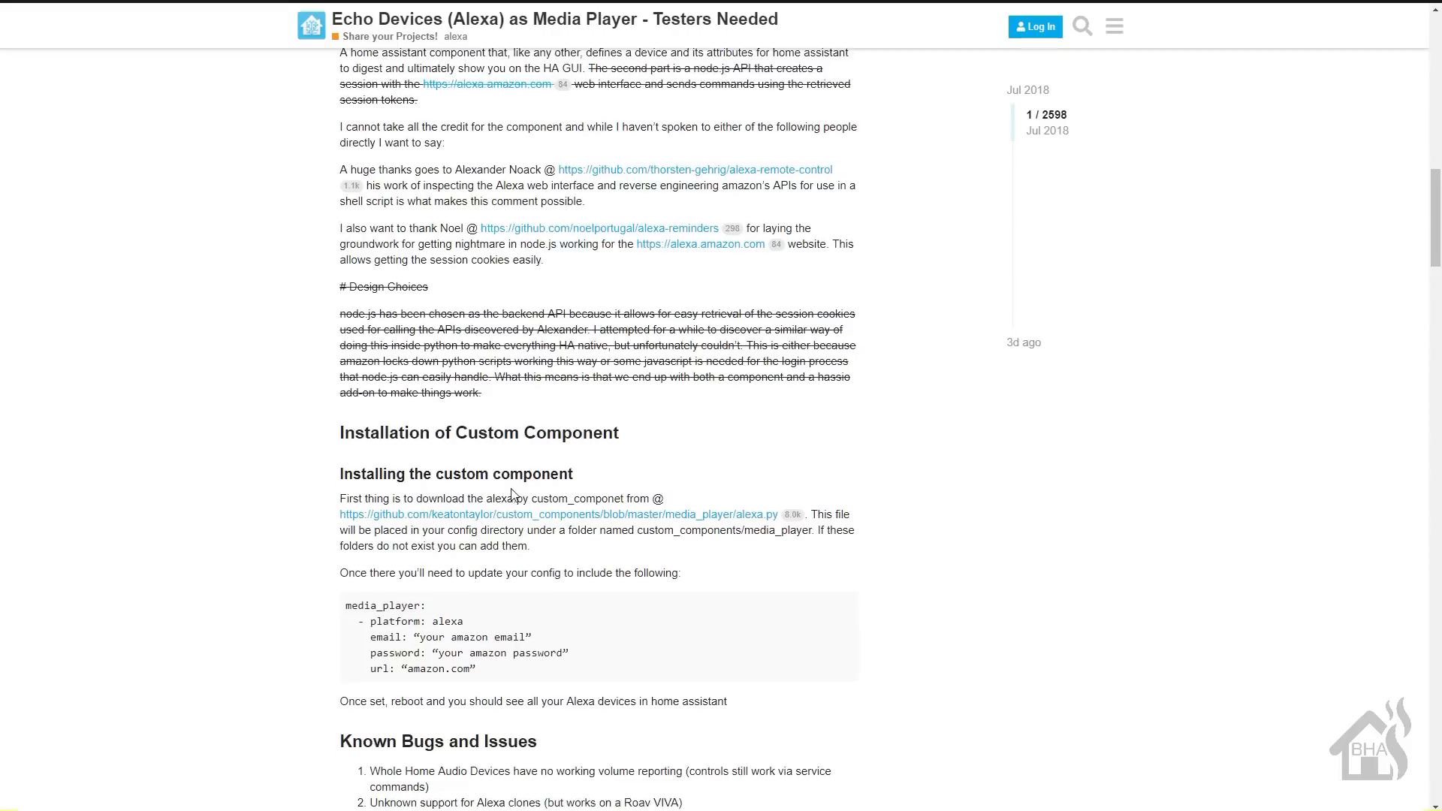
pyautogui.scroll(-3)
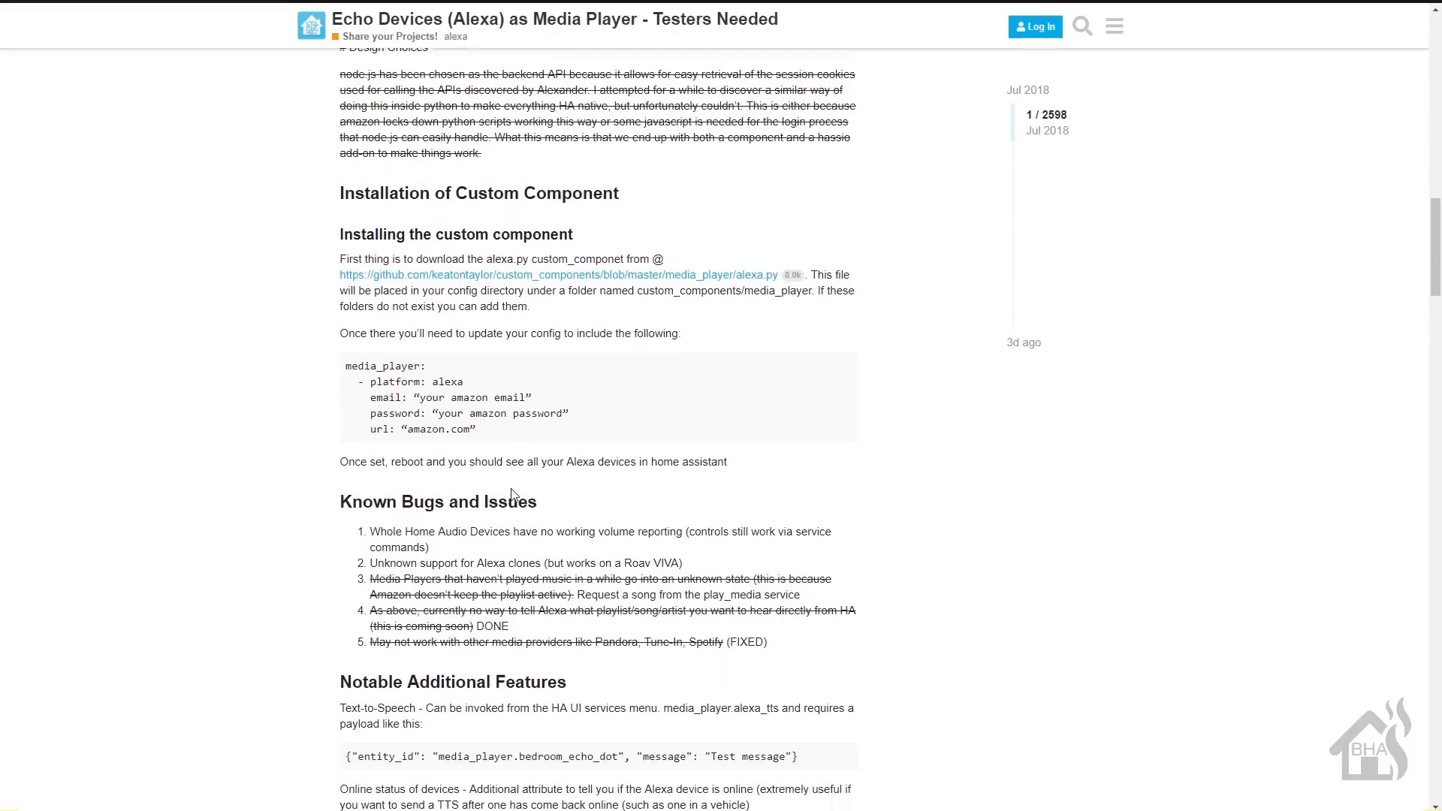
pyautogui.scroll(-3)
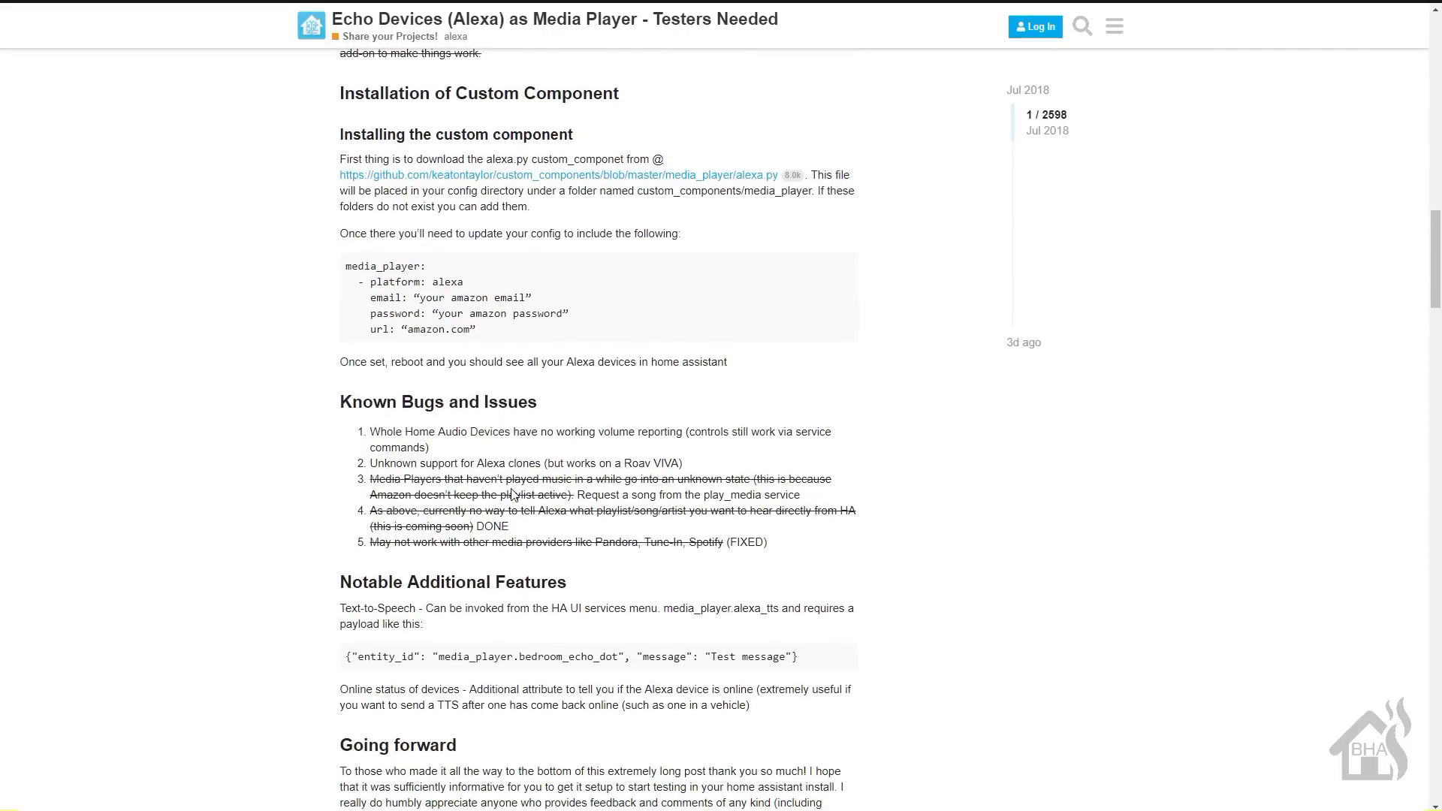
pyautogui.scroll(-3)
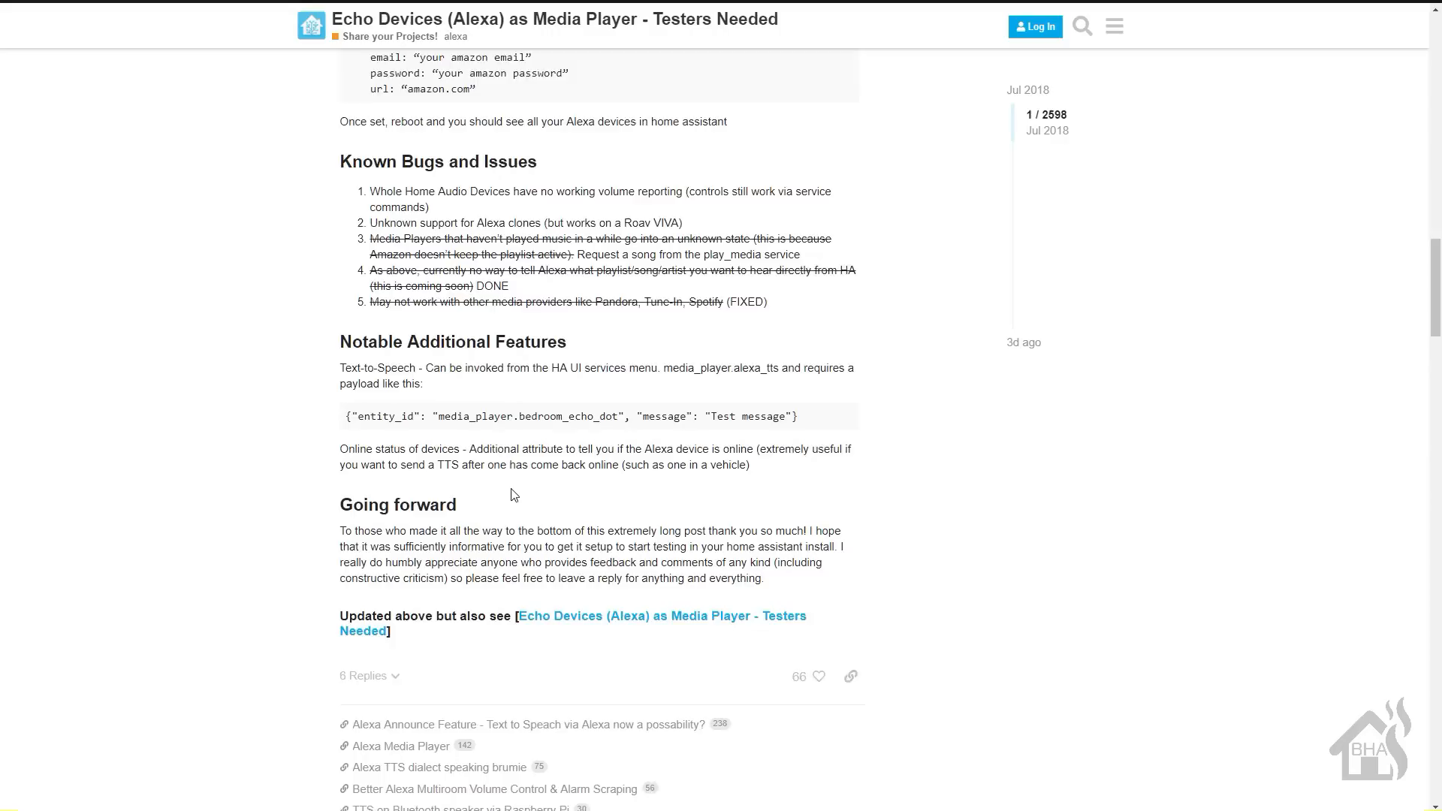
pyautogui.scroll(-3)
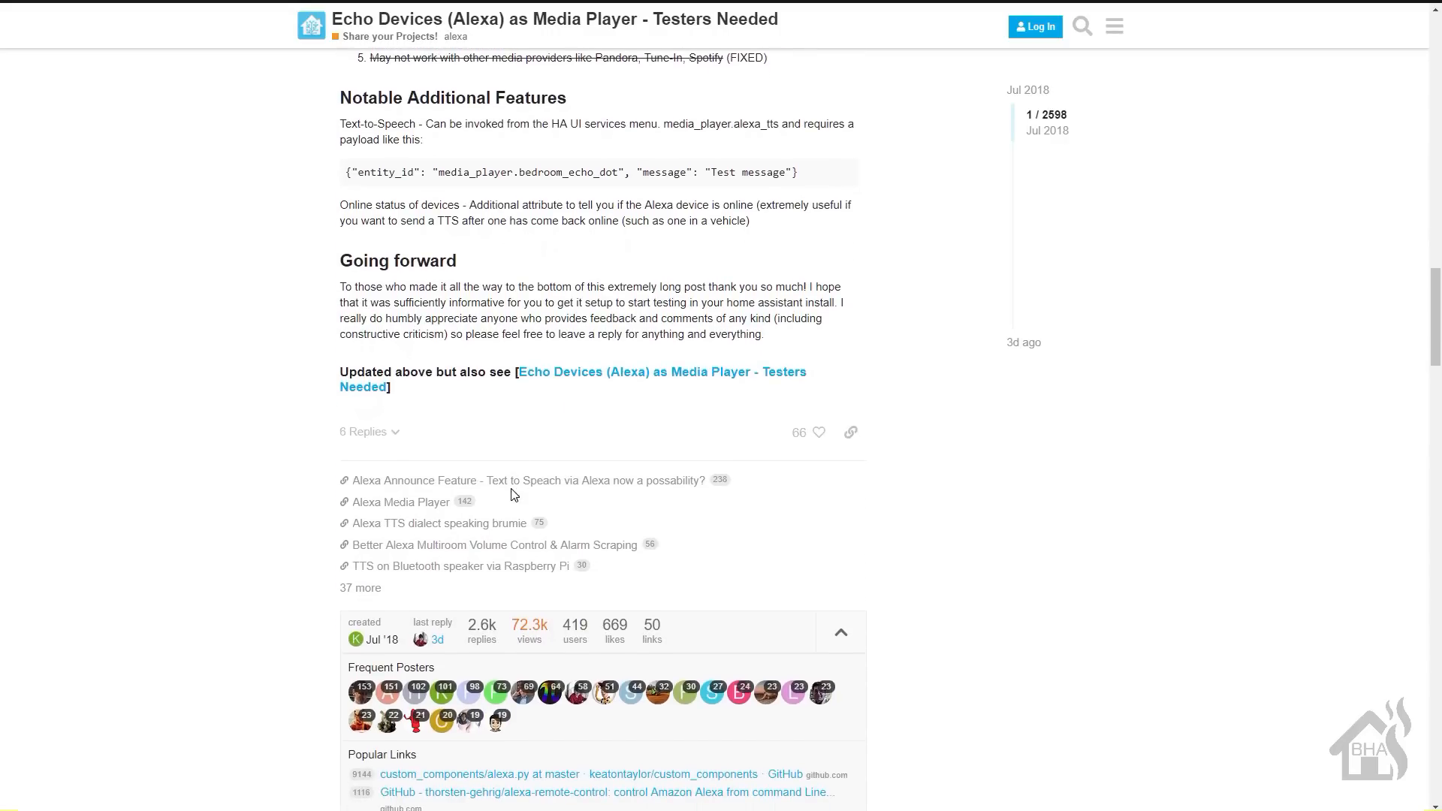
pyautogui.scroll(-3)
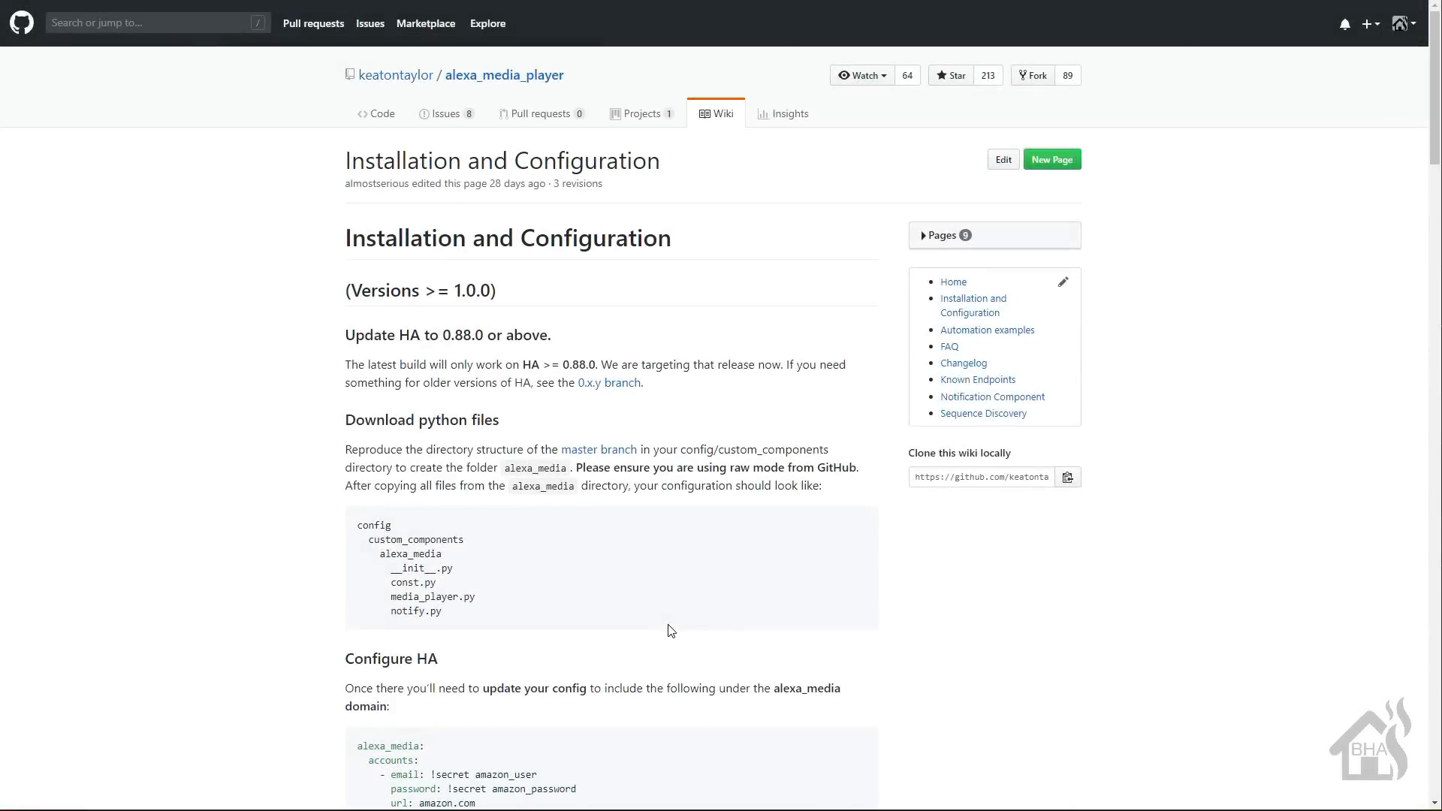
# Step: Read the wiki's setup instructions down through the configuration examples and inclusions/exclusions section
pyautogui.scroll(-3)
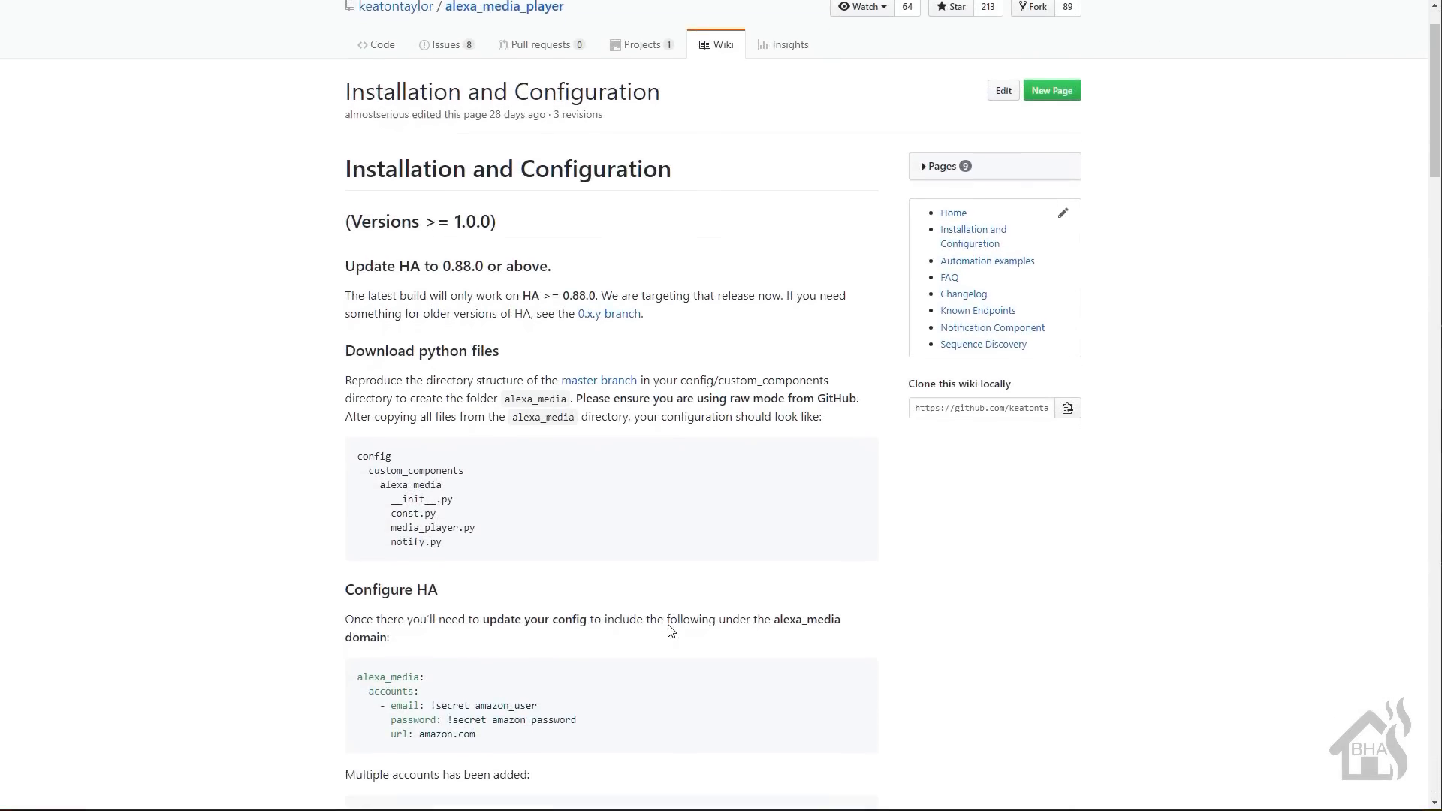
pyautogui.scroll(-3)
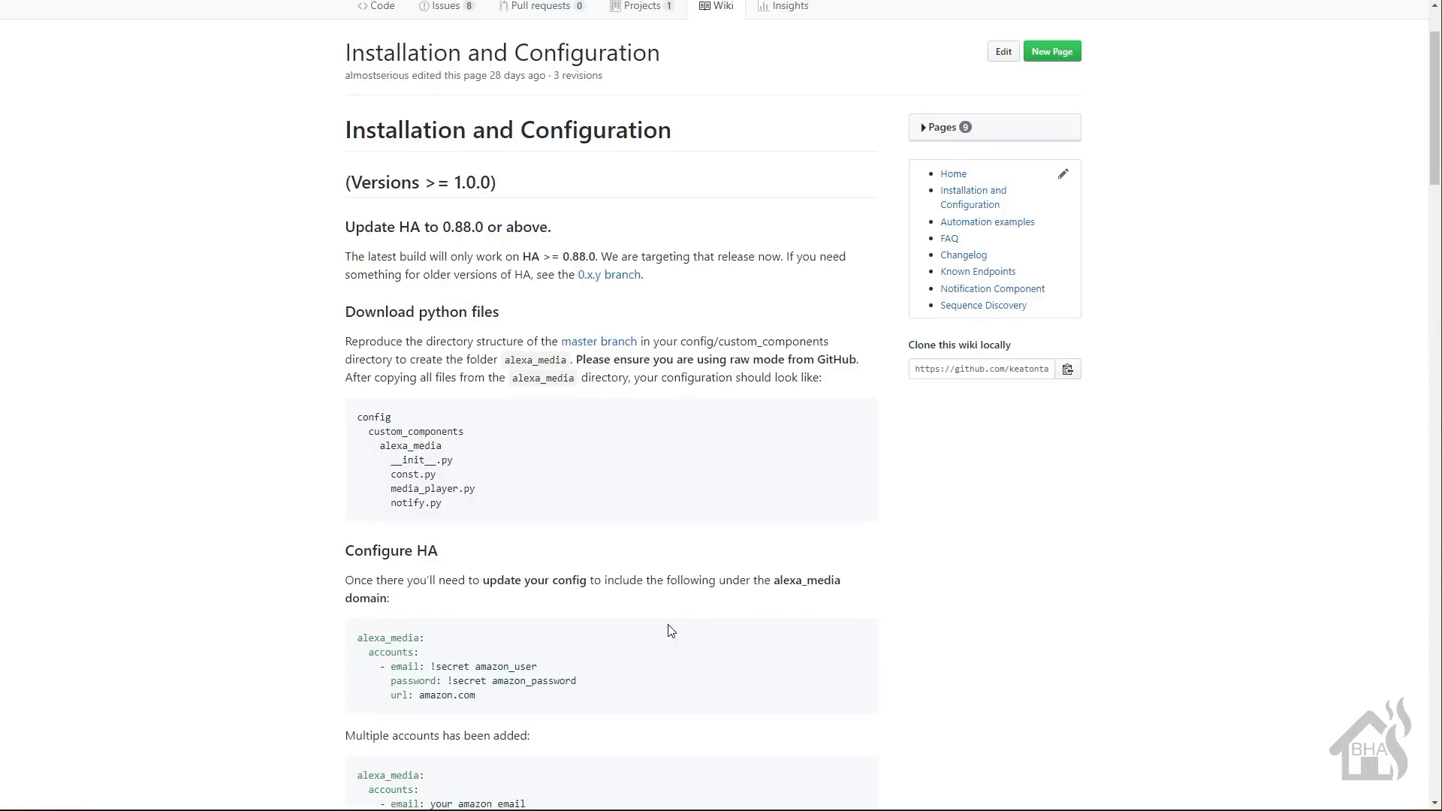
pyautogui.scroll(-3)
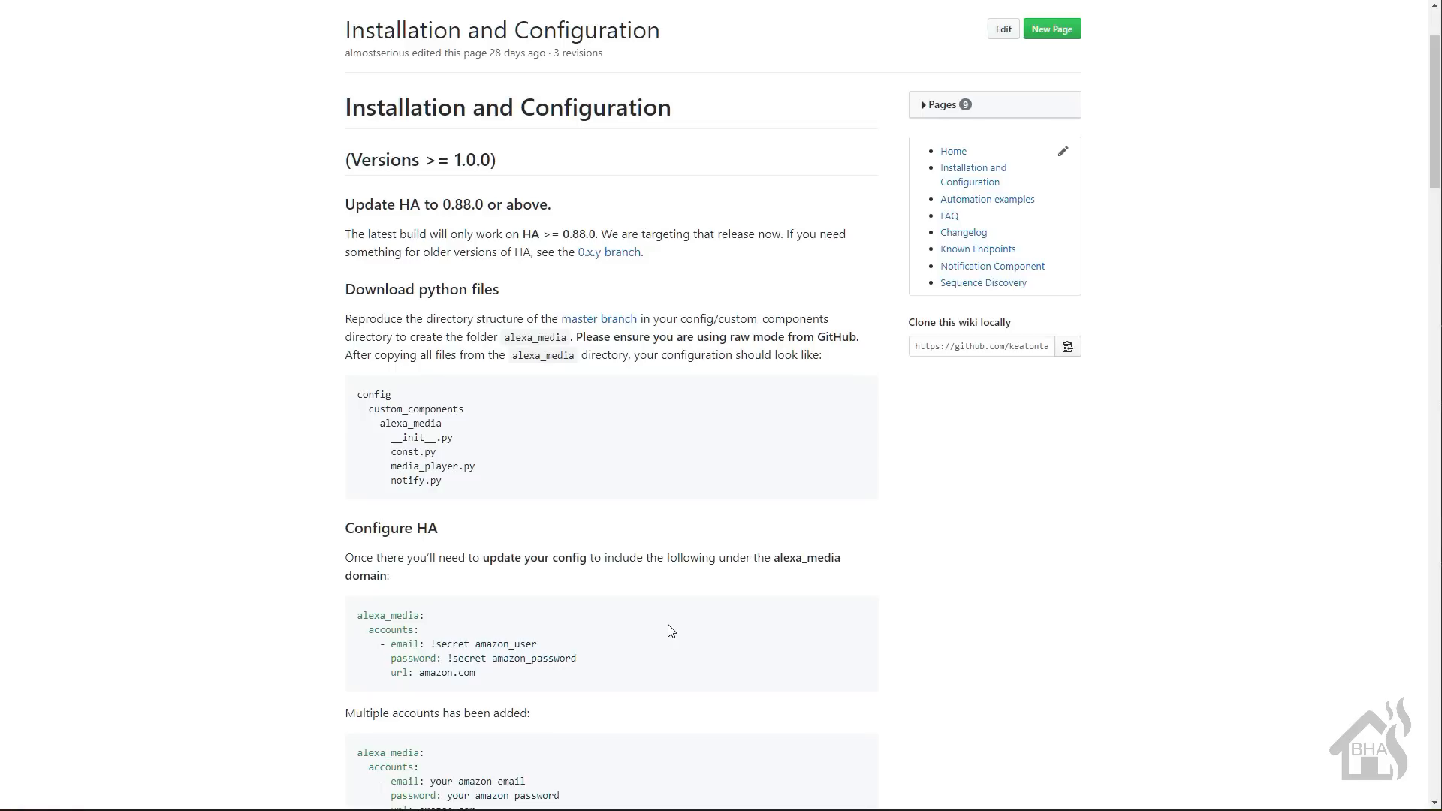
pyautogui.scroll(-3)
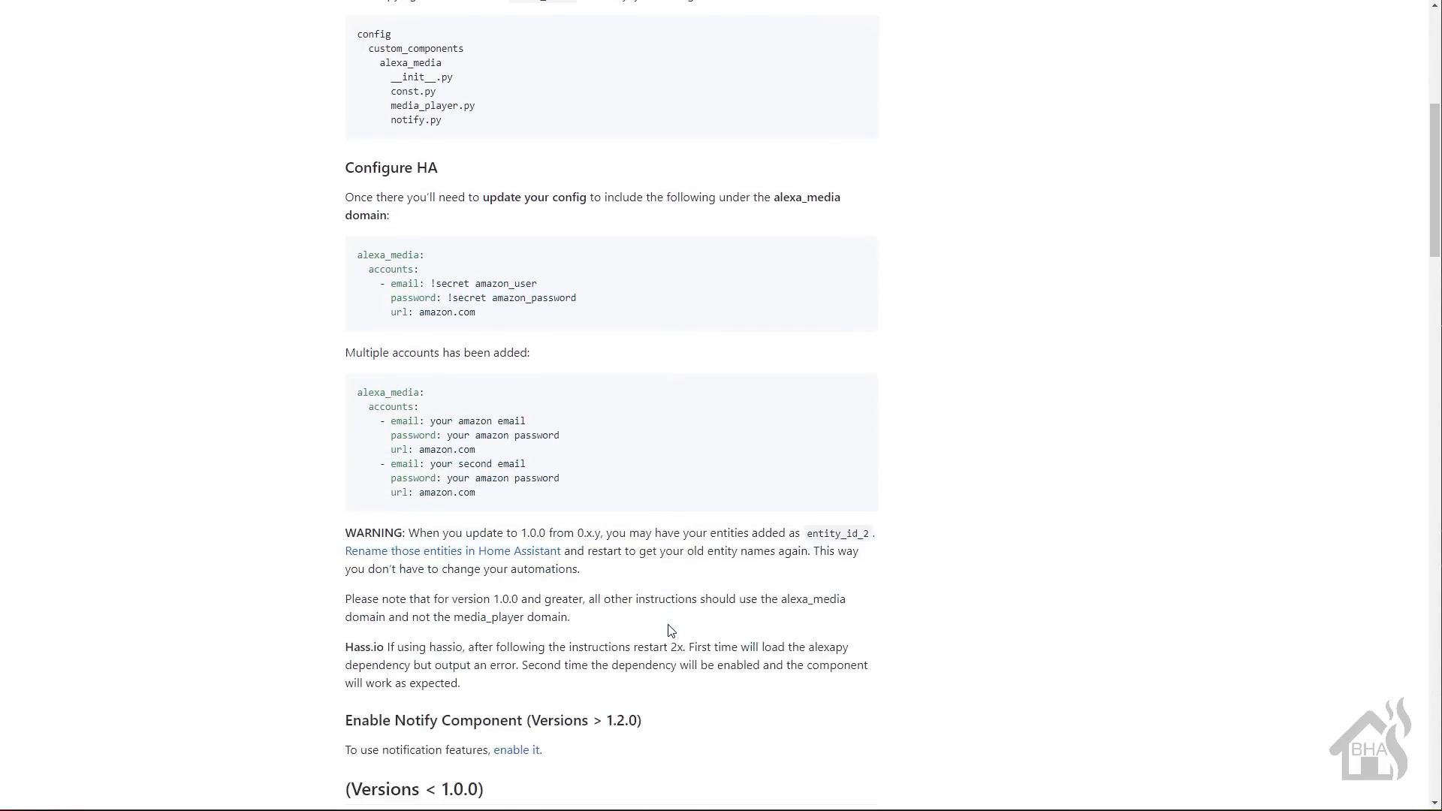
pyautogui.scroll(-3)
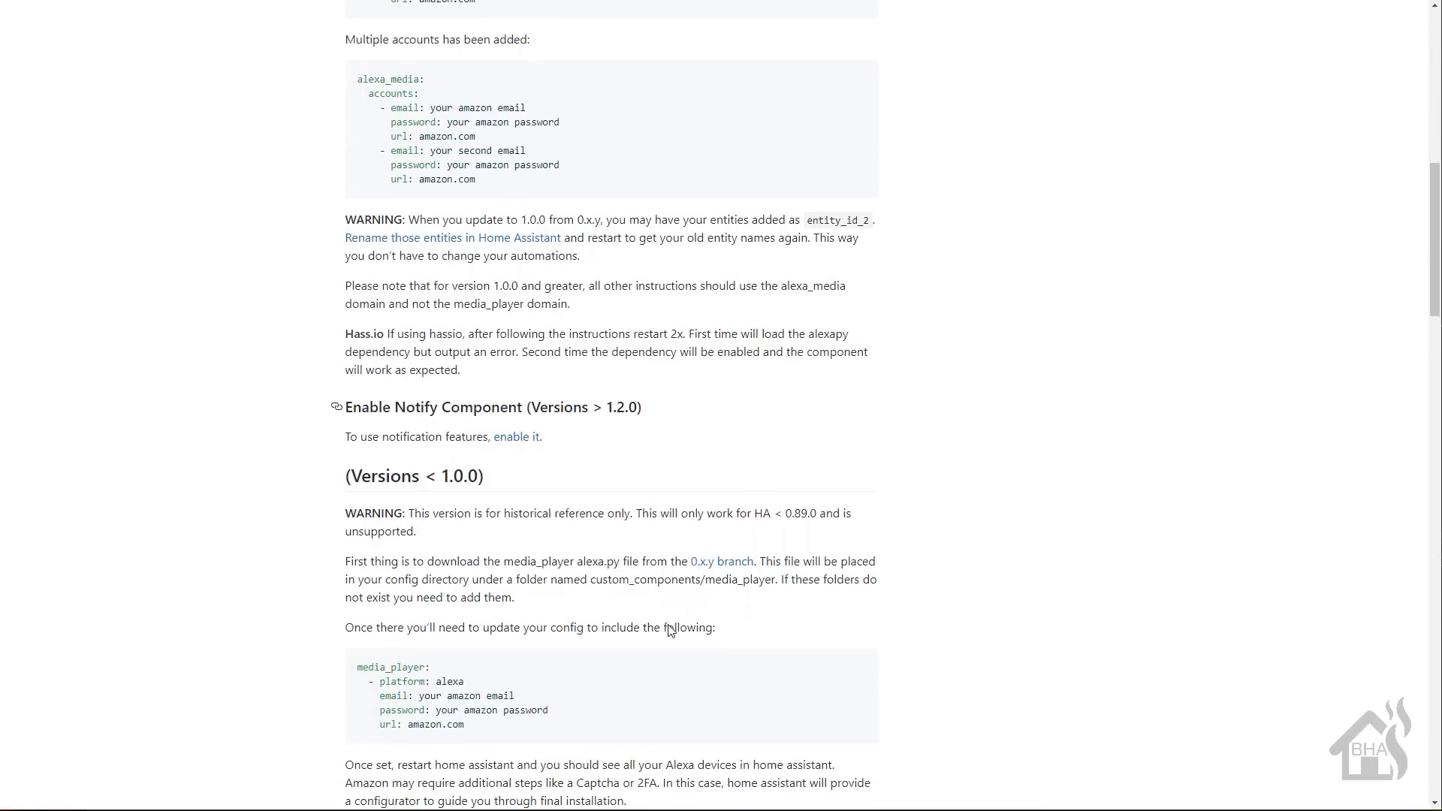
pyautogui.scroll(-3)
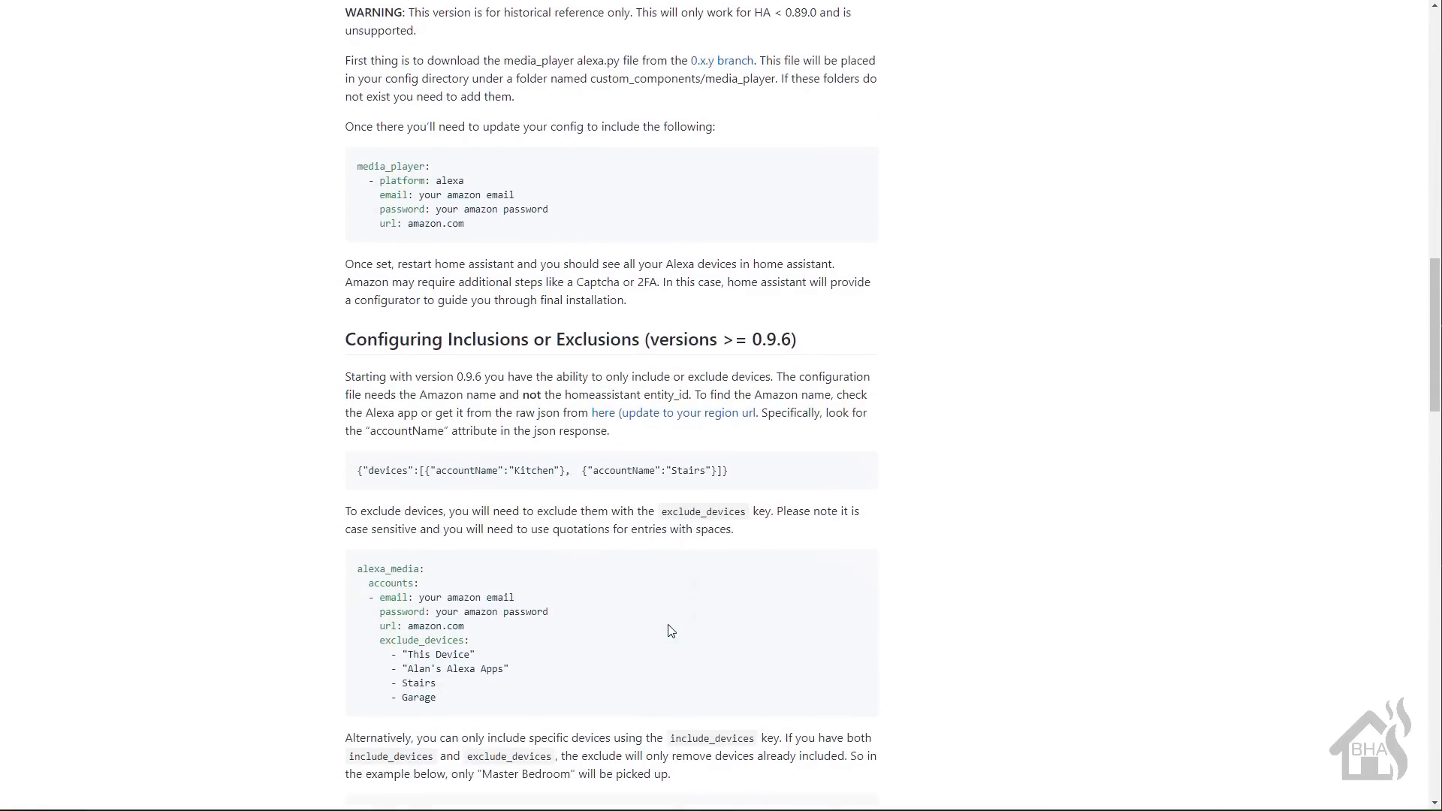
pyautogui.scroll(-3)
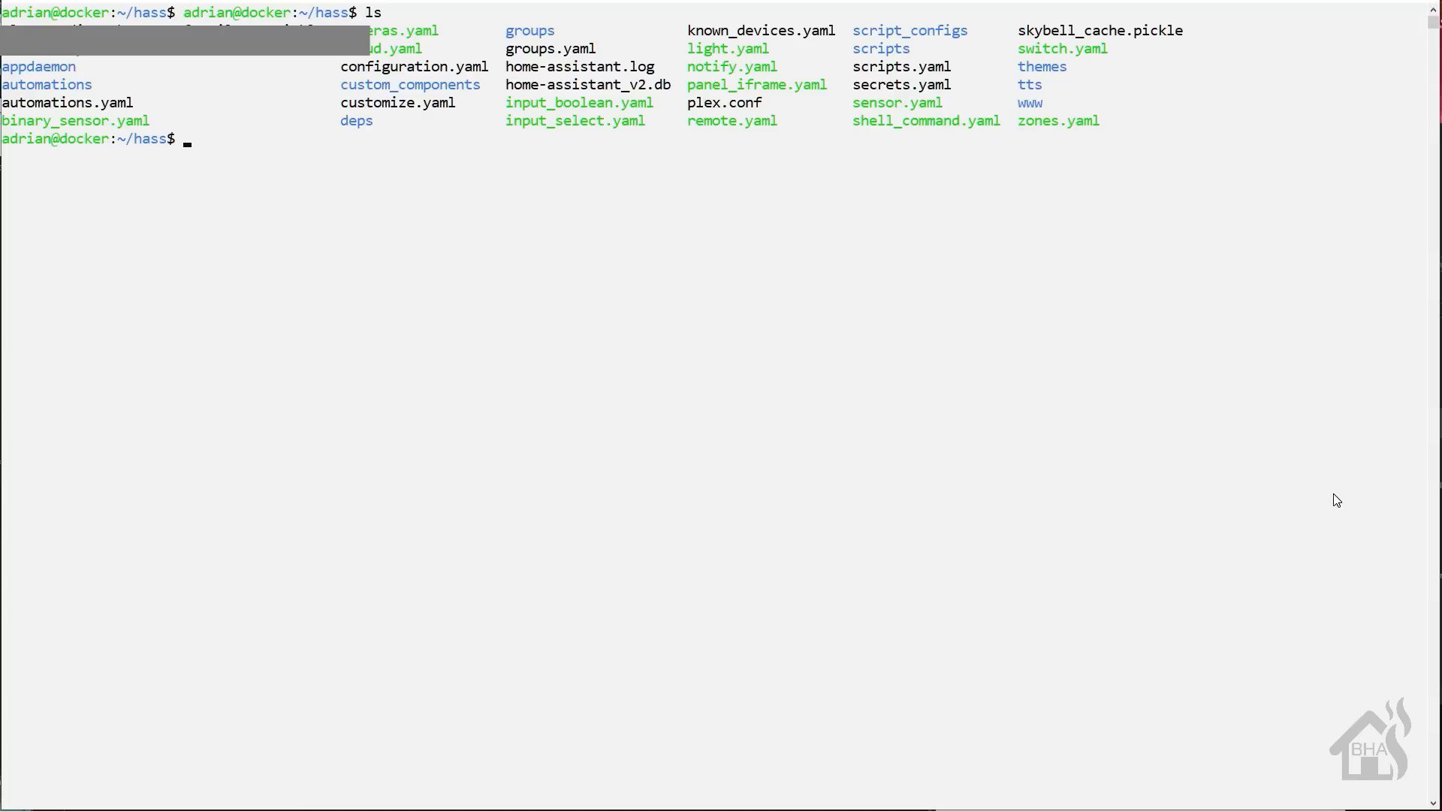
pyautogui.write('cd custom_components/')
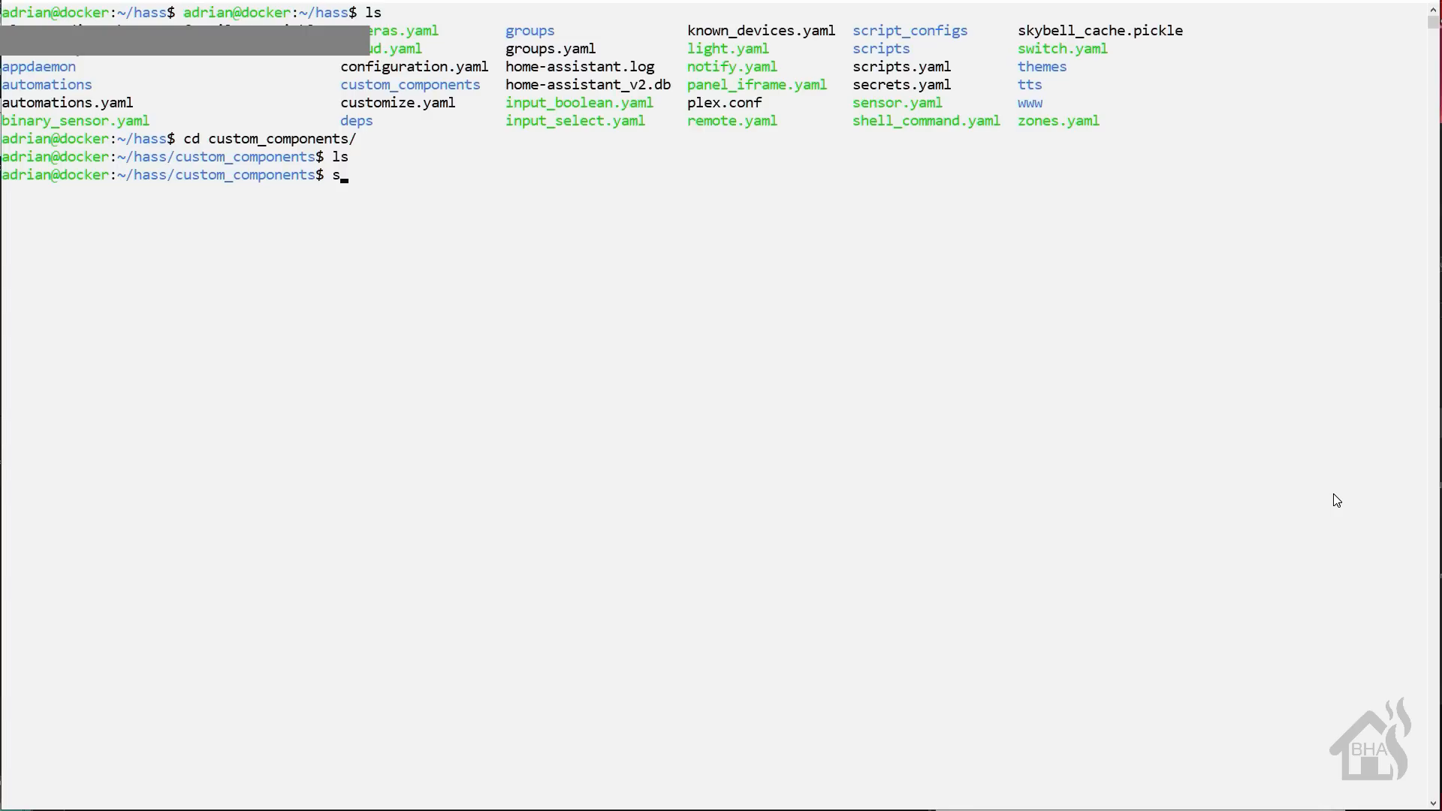
pyautogui.write('udo g')
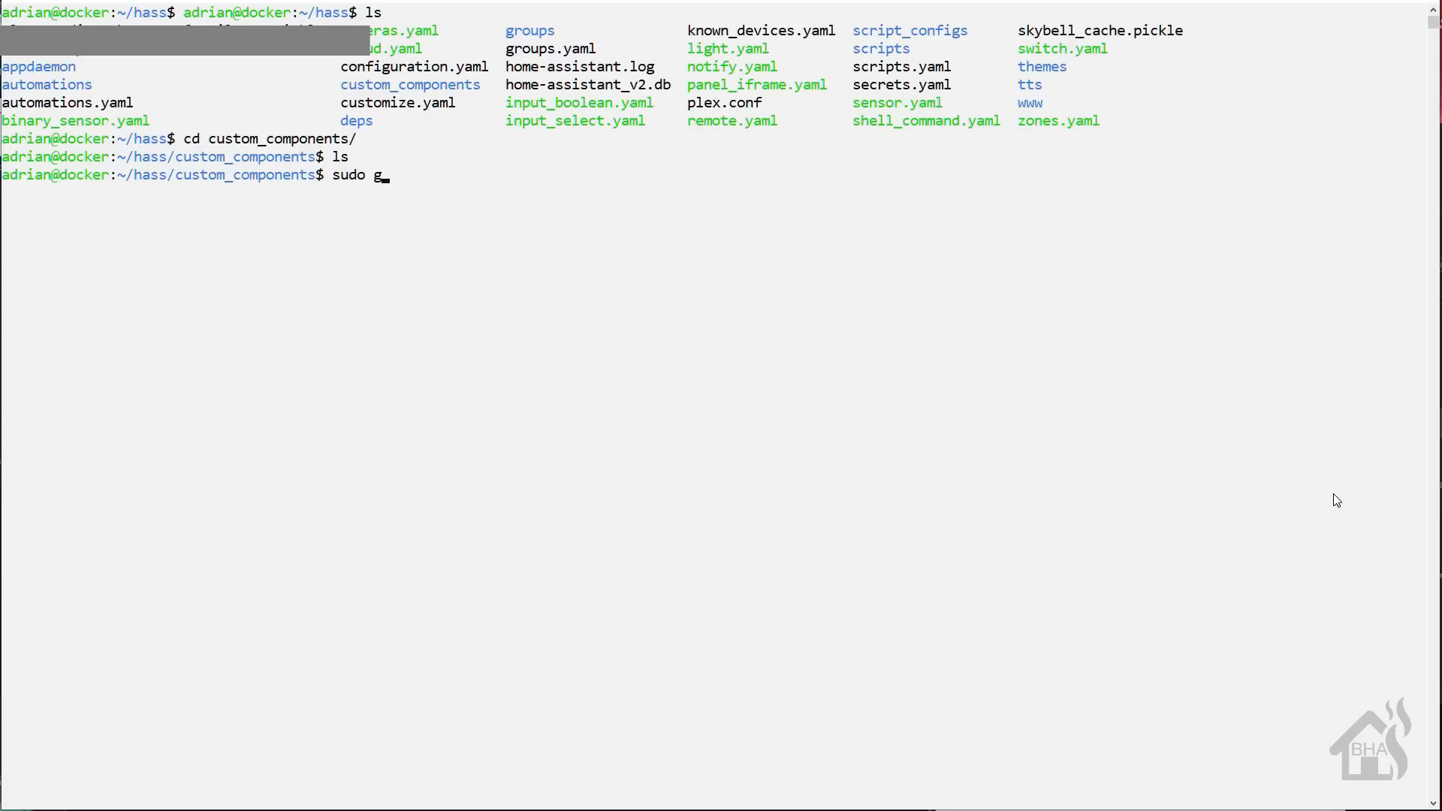
pyautogui.write('it clone')
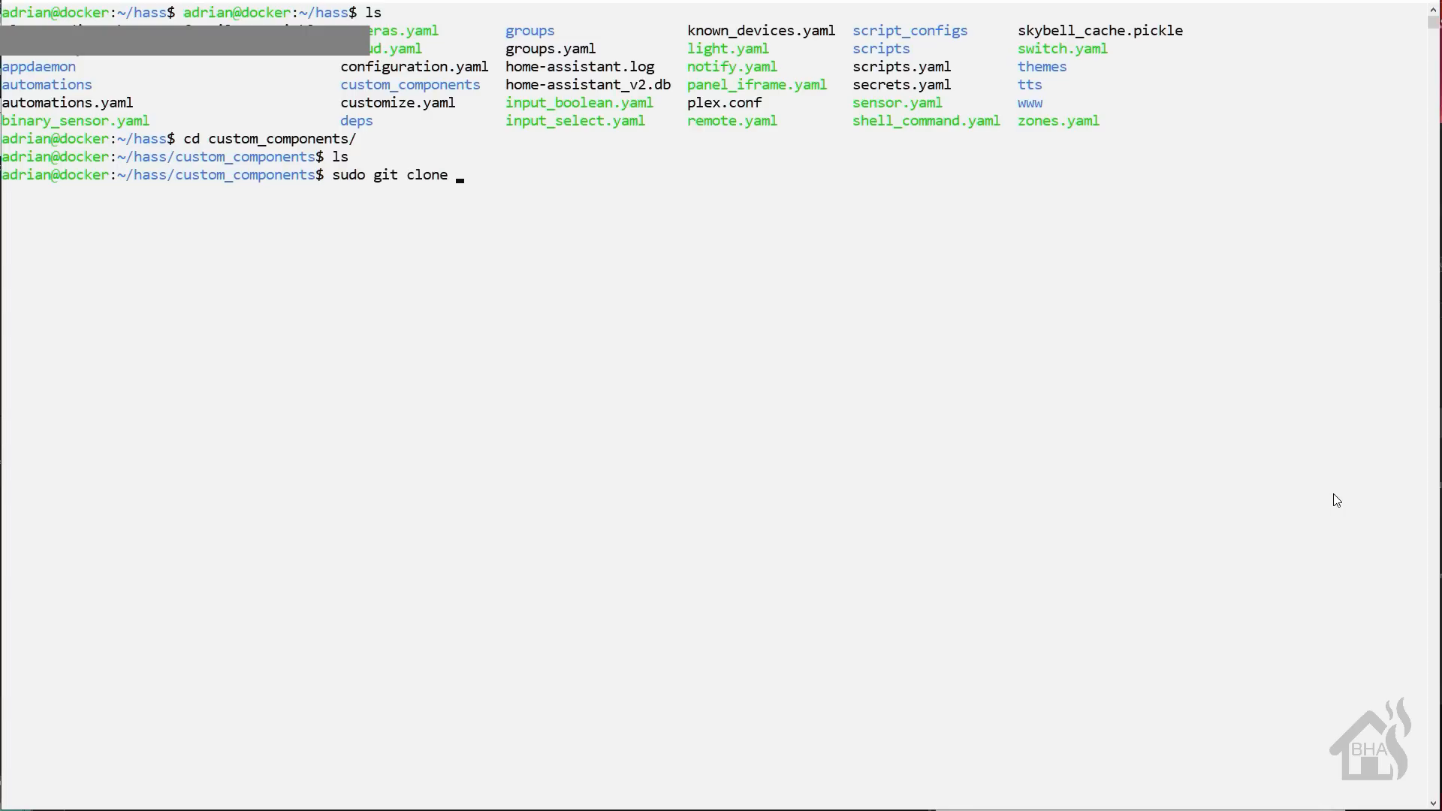
pyautogui.write('https://github.com/keatontaylor/alexa_media_player.git')
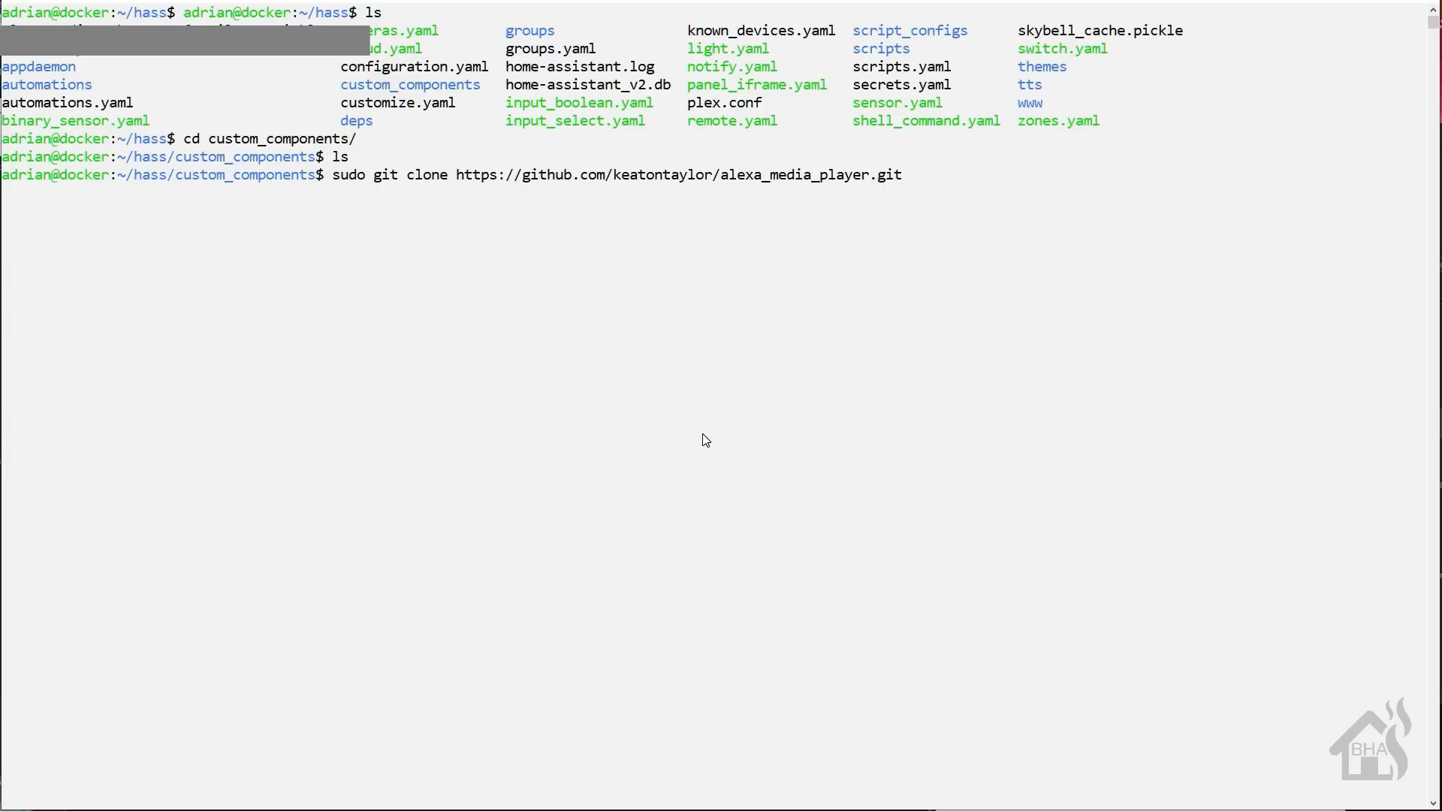
# Step: Run the clone, list custom_components, and enter the cloned alexa_media_player folder
pyautogui.press('Enter')
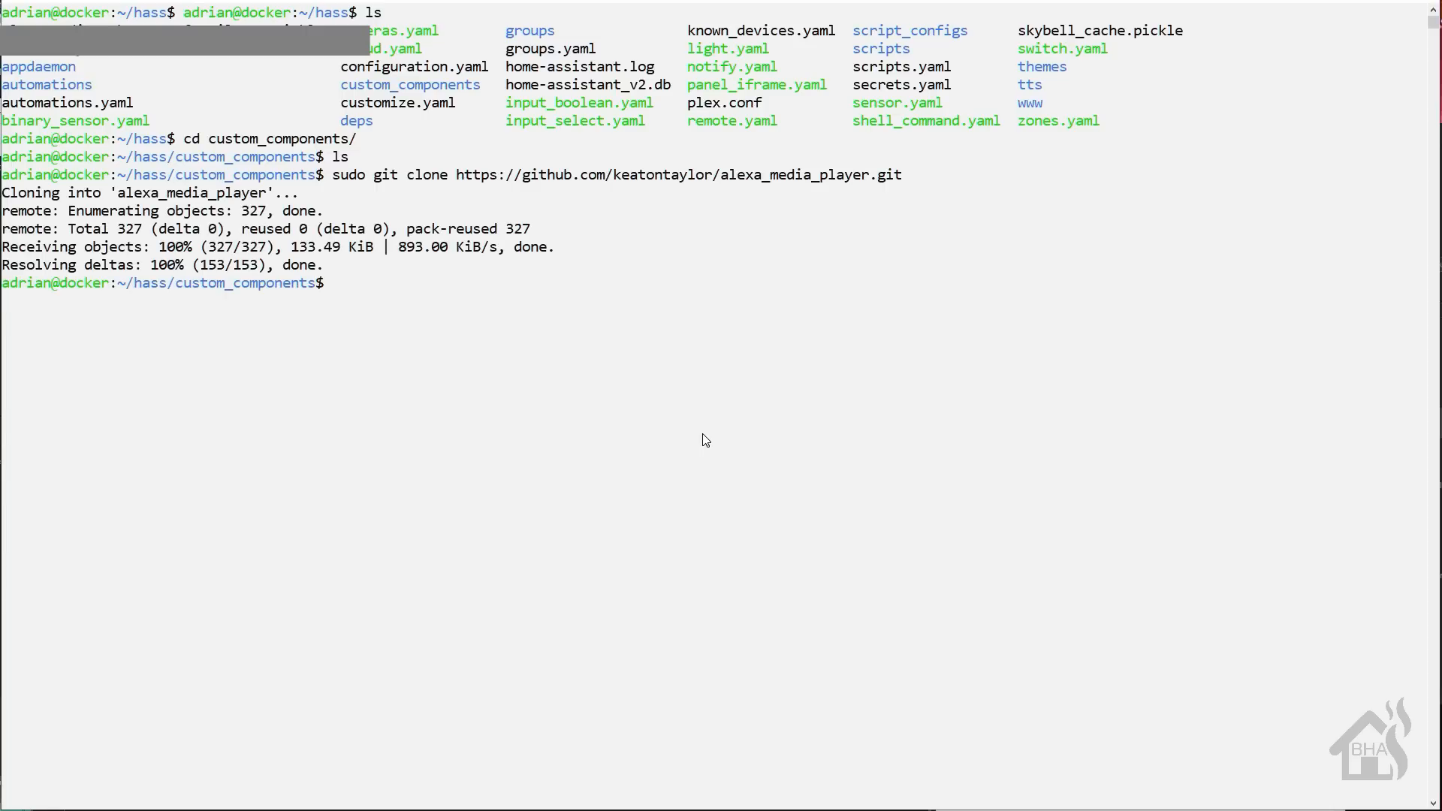
pyautogui.write('ls')
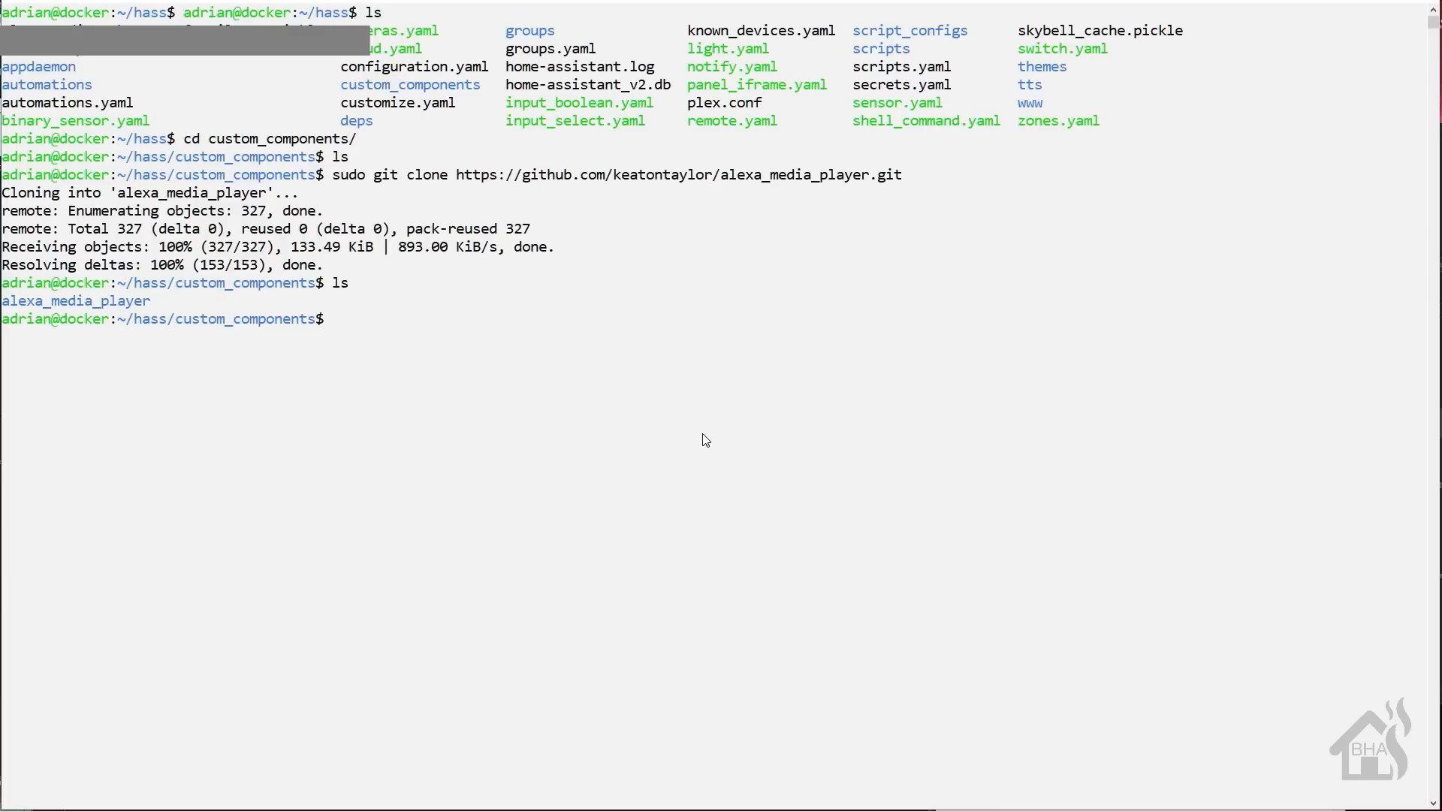
pyautogui.write('cd alexa_media_player/')
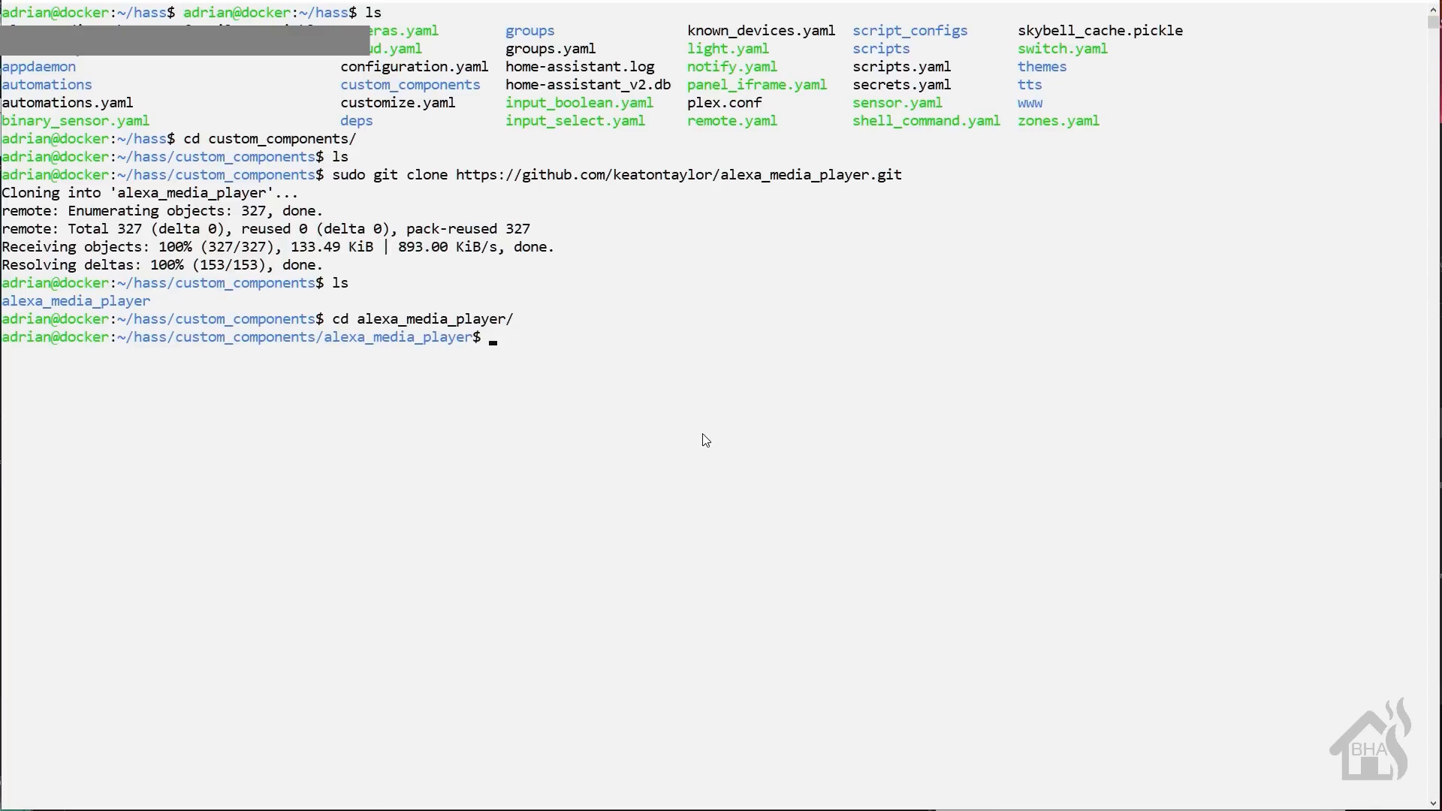
pyautogui.write('ls')
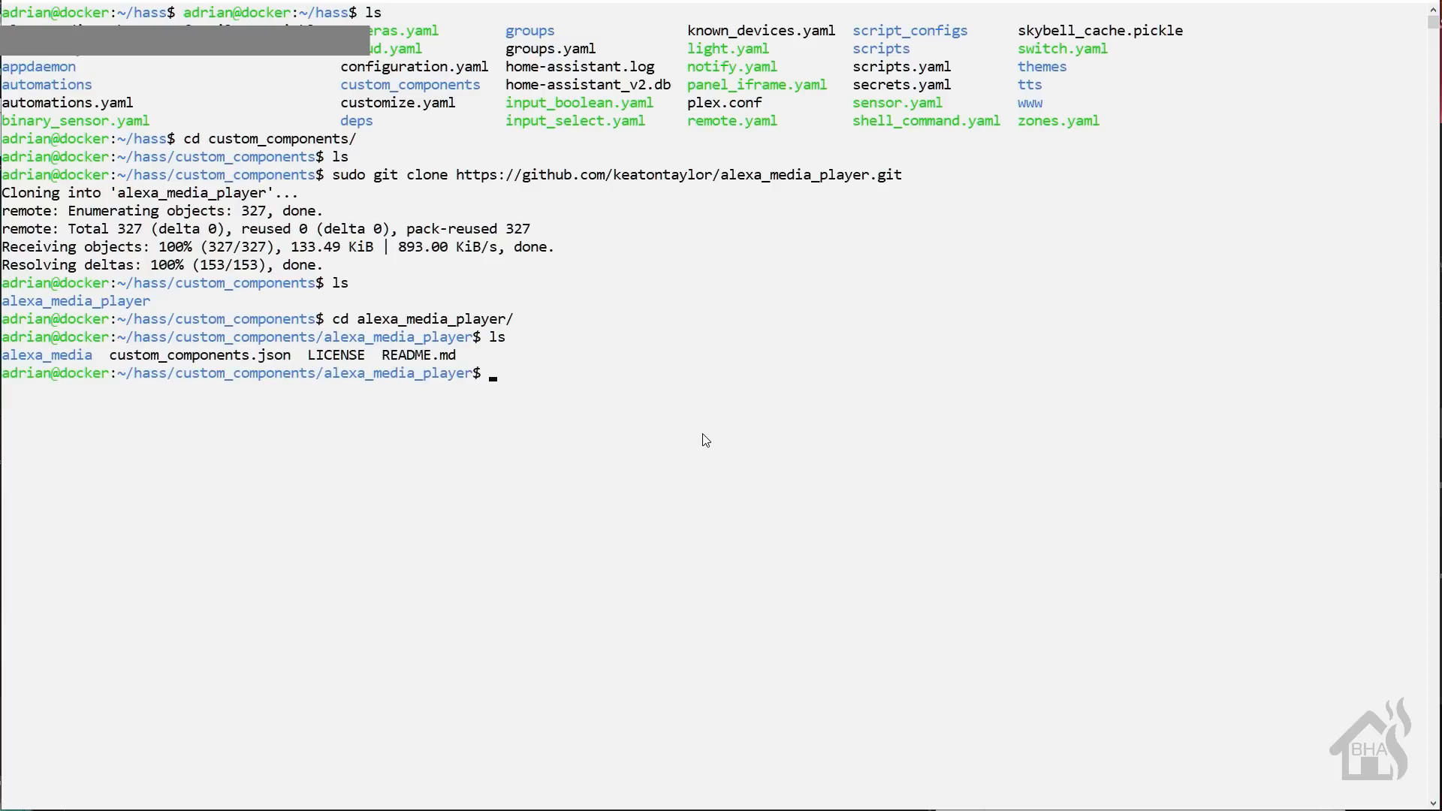
# Step: Move alexa_media up one level with sudo mv and remove alexa_media_player/ with sudo rm -dr
pyautogui.write('sudo m')
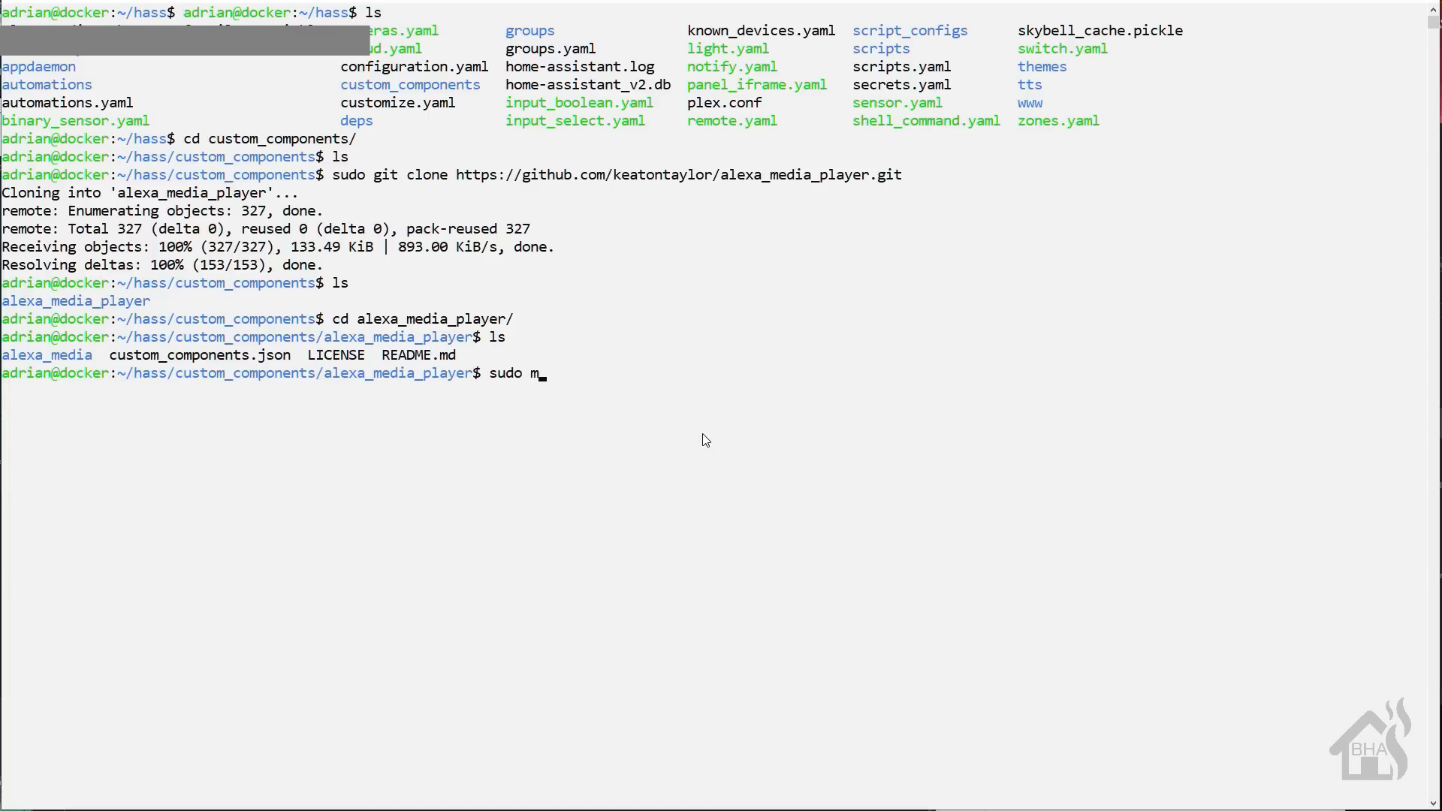
pyautogui.write('v alexa_media/')
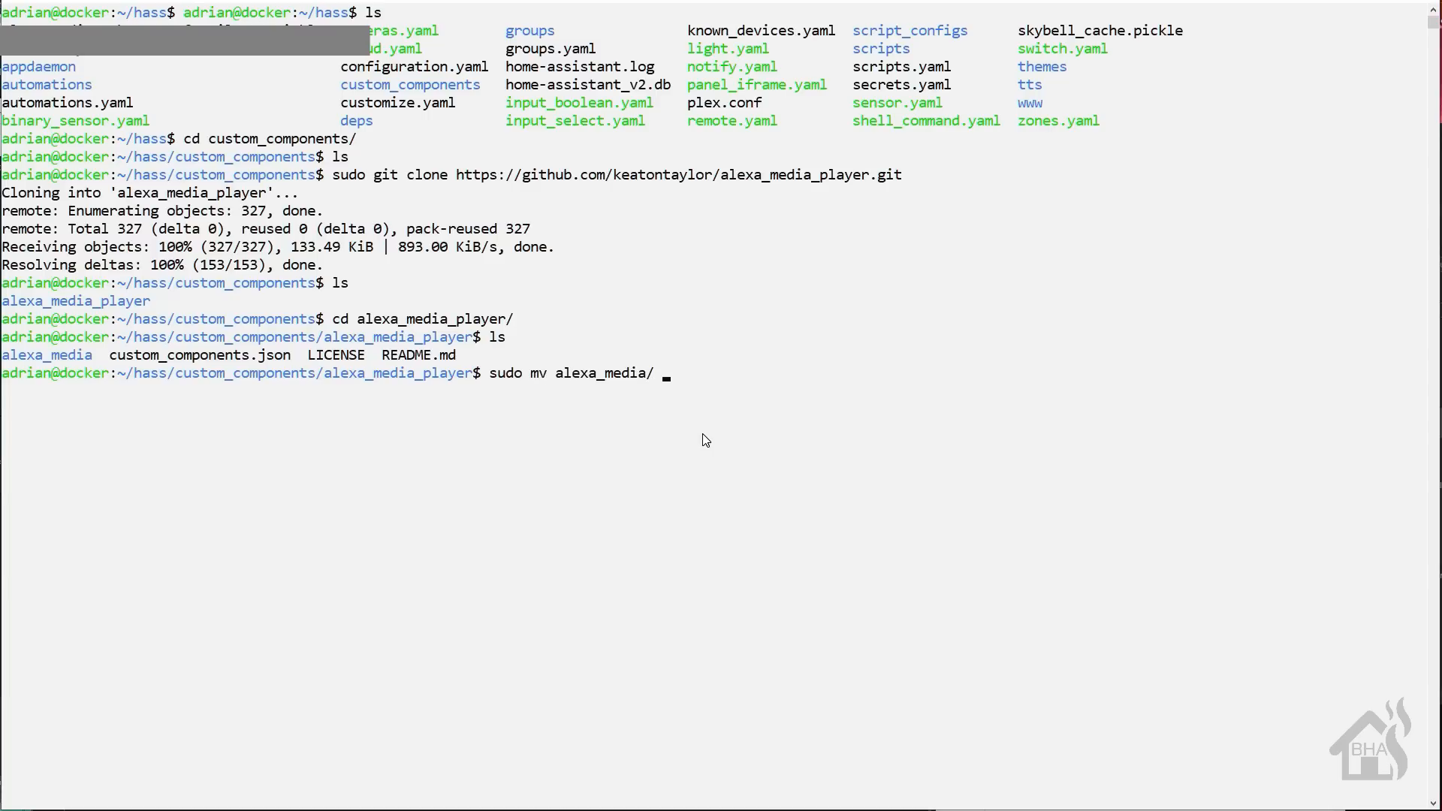
pyautogui.write('..')
pyautogui.write('cd ..')
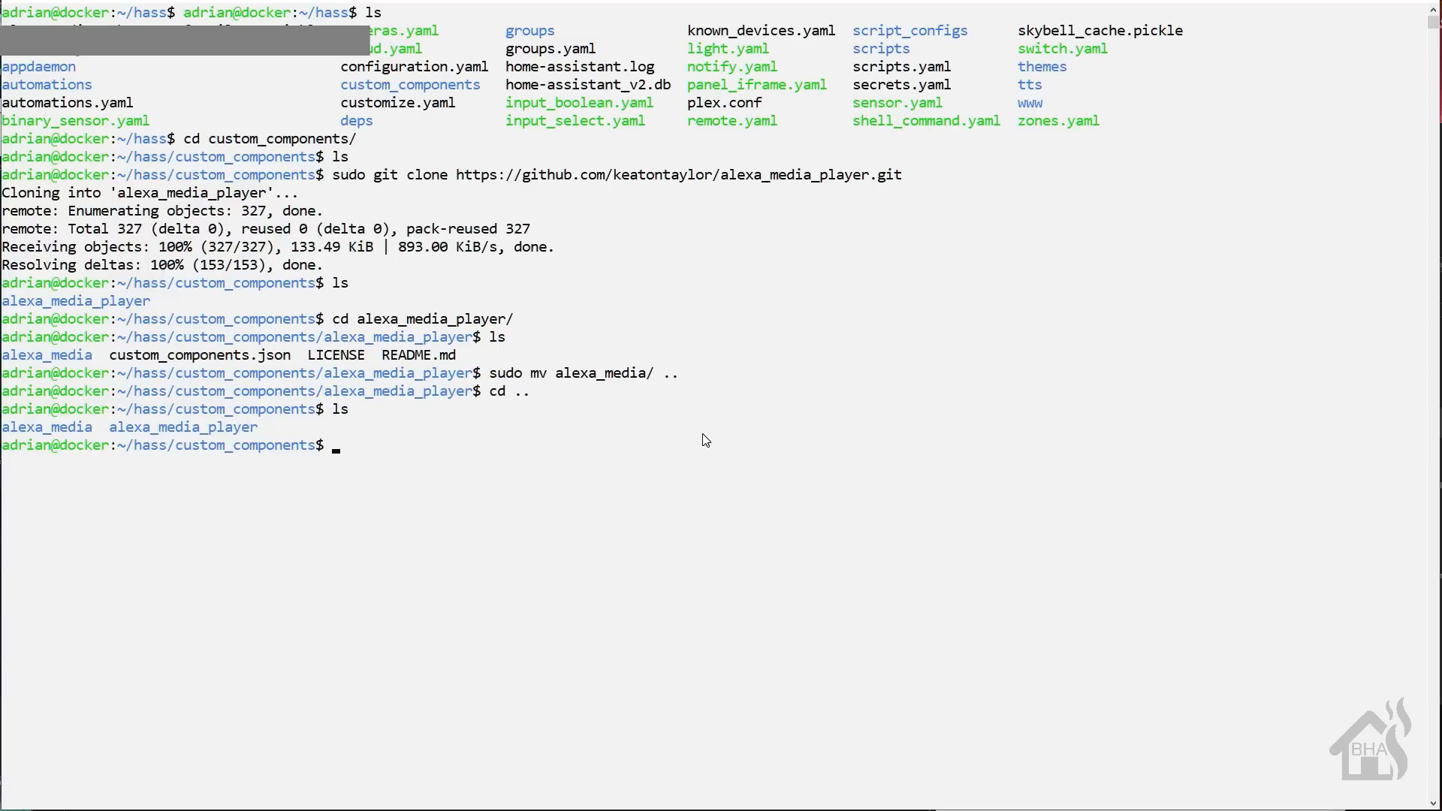
pyautogui.write('sudo rm -dr')
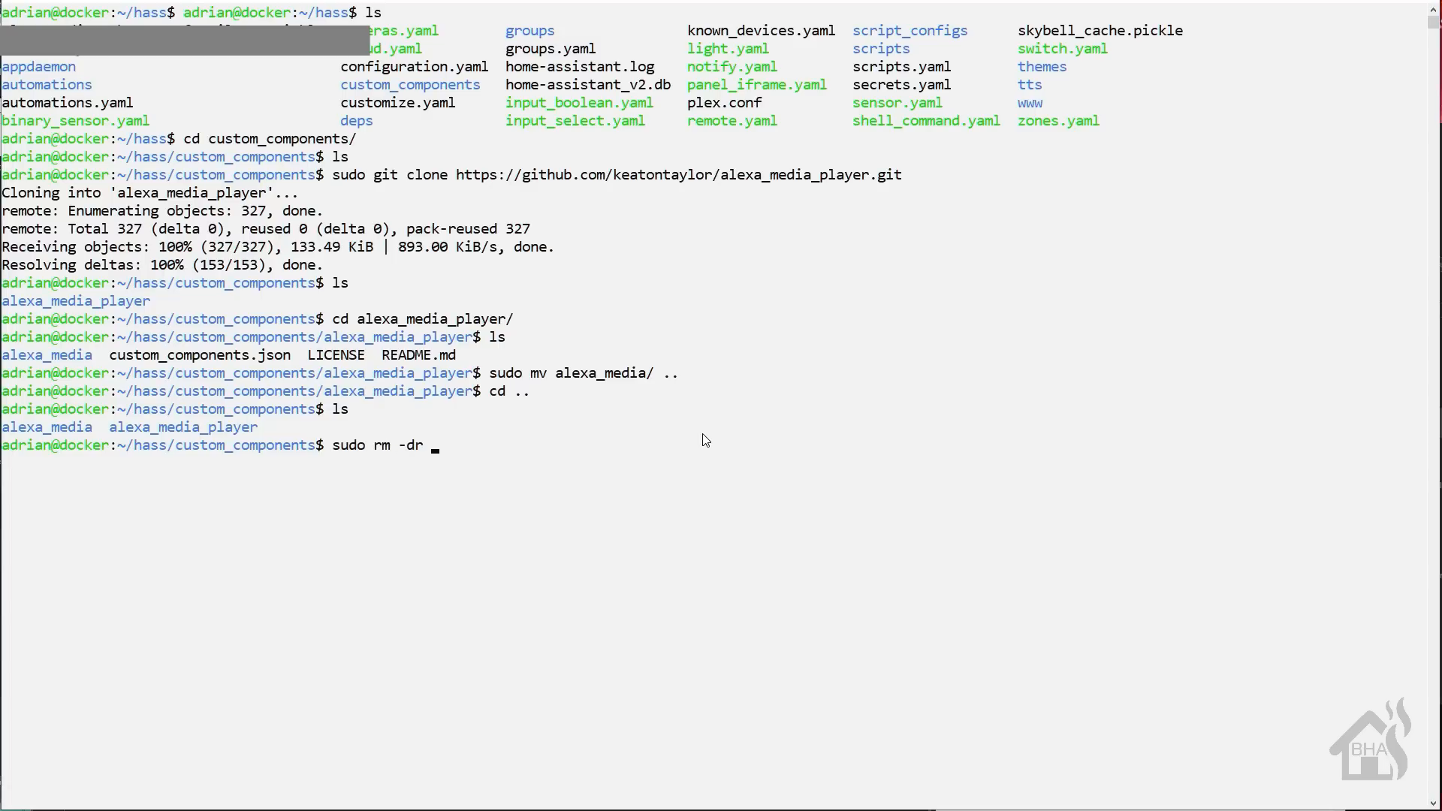
pyautogui.write('alexa_media_')
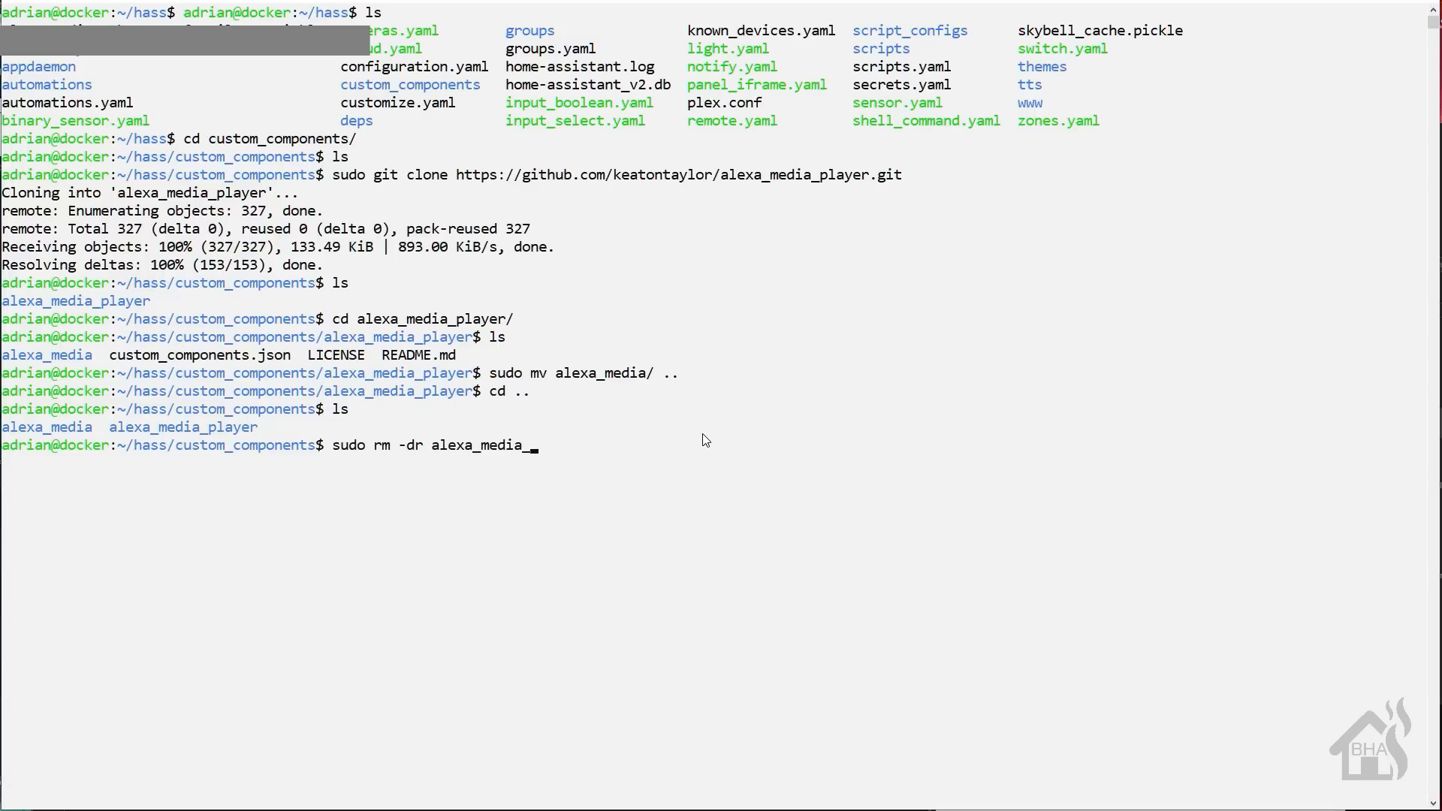
pyautogui.write('player/')
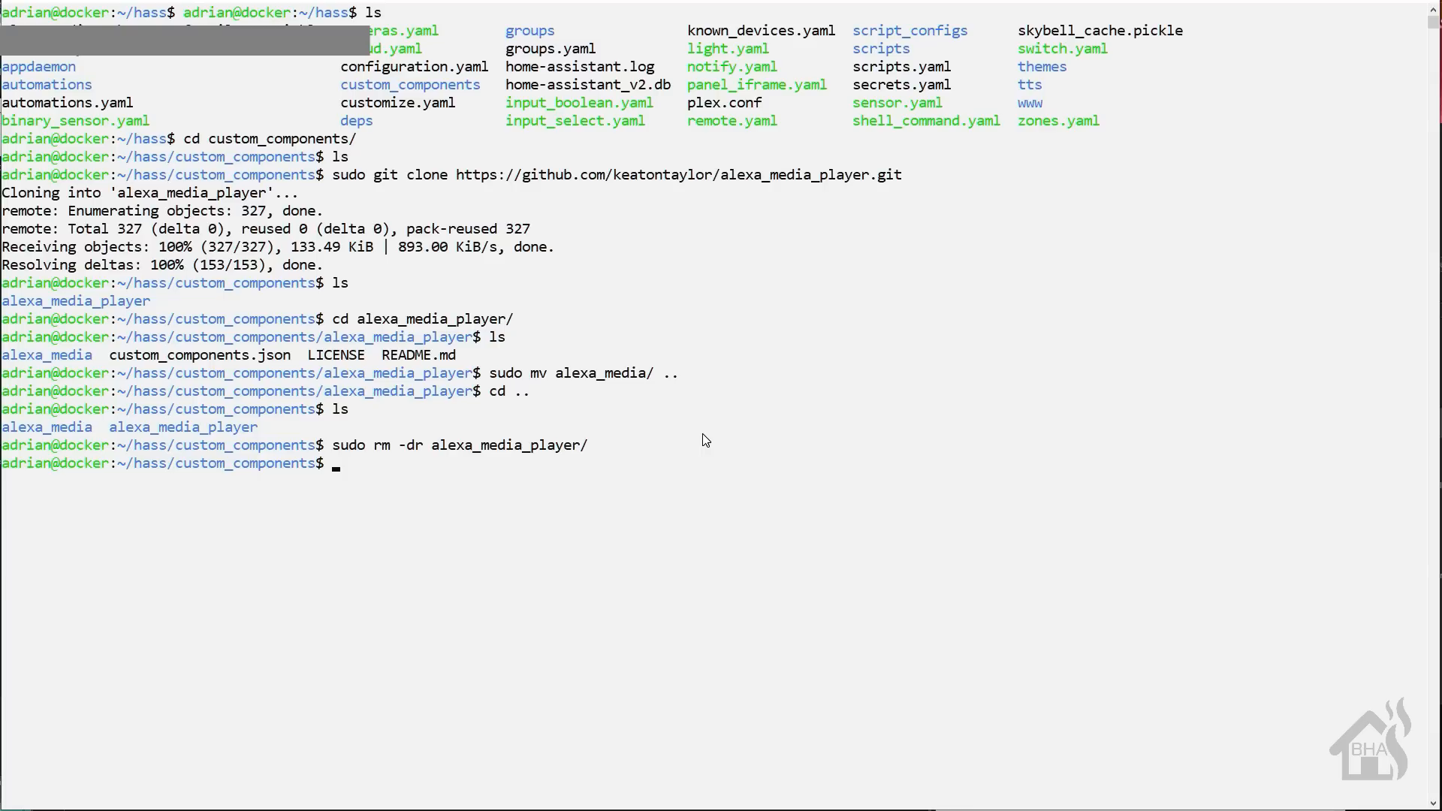
# Step: List custom_components, enter alexa_media and list its files, then begin a sudo vi command
pyautogui.write('ls')
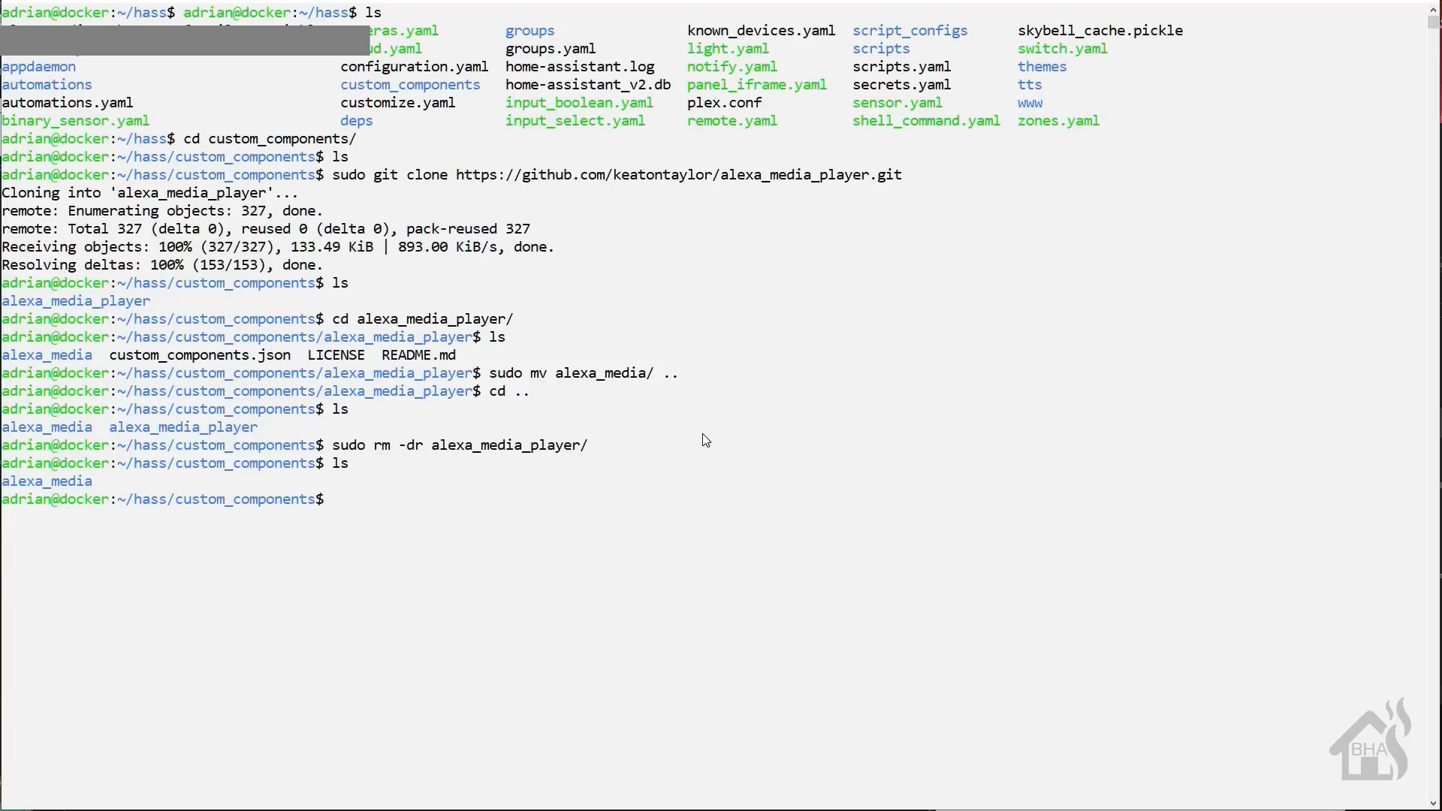
pyautogui.write('cd alexa_media/')
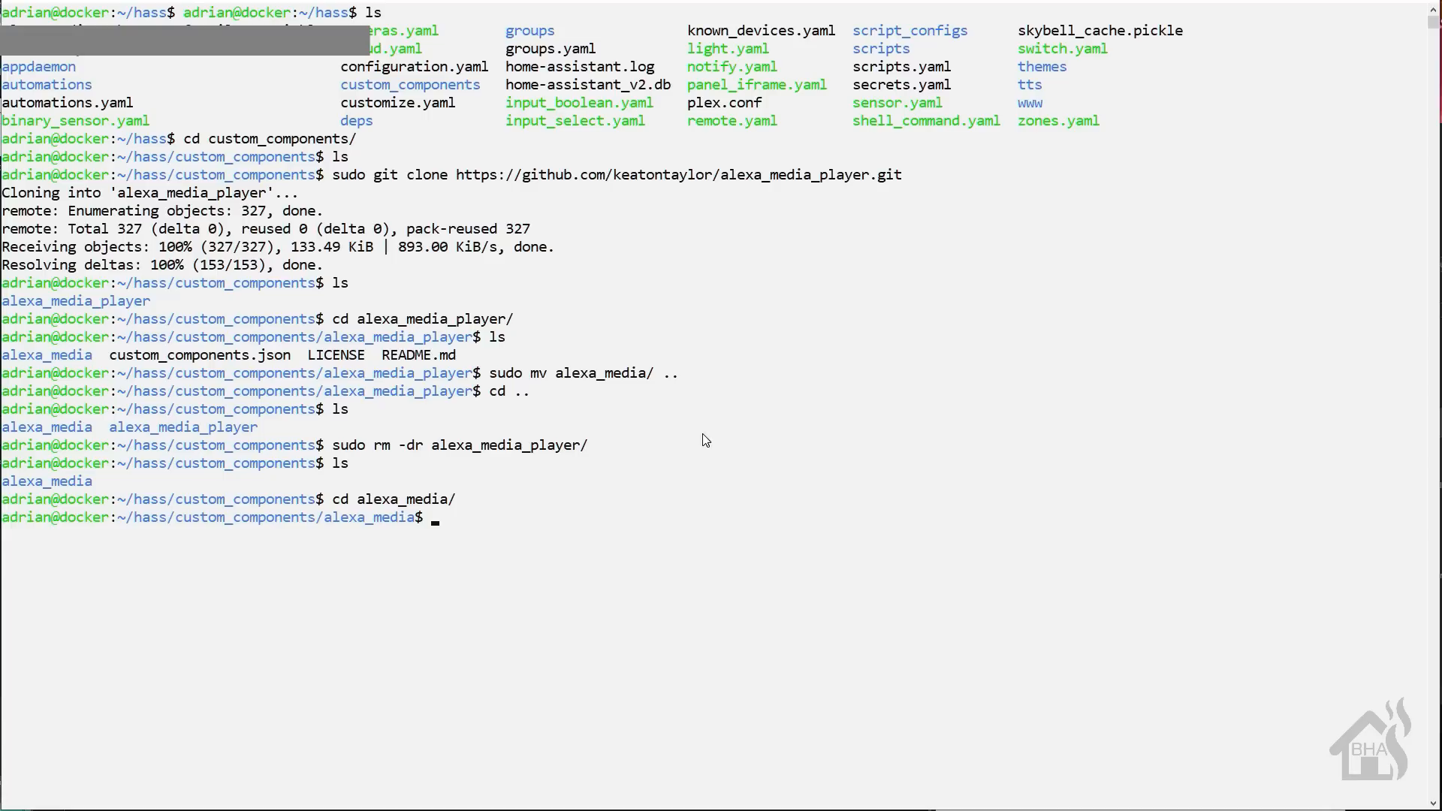
pyautogui.write('ls')
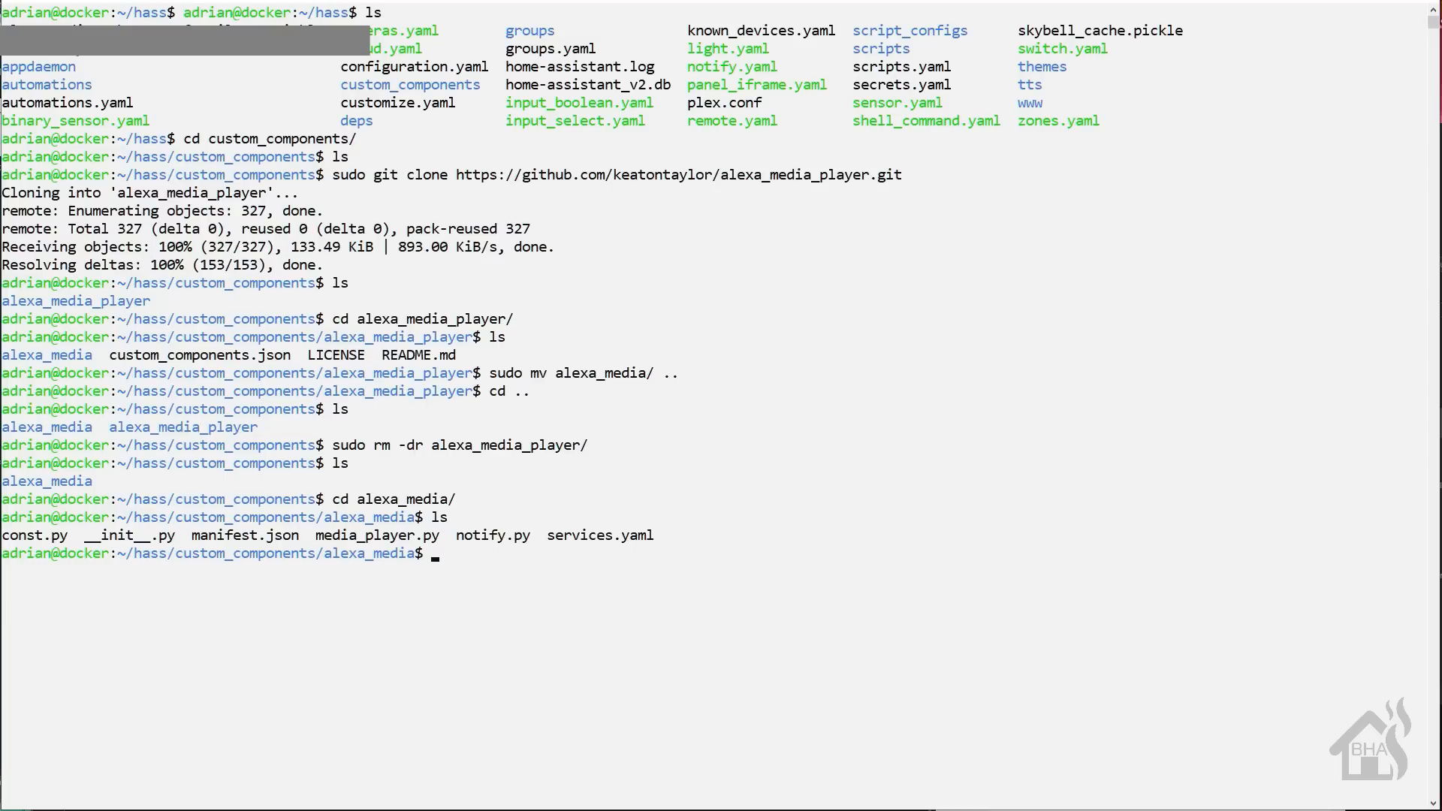
pyautogui.write('sudo vi c')
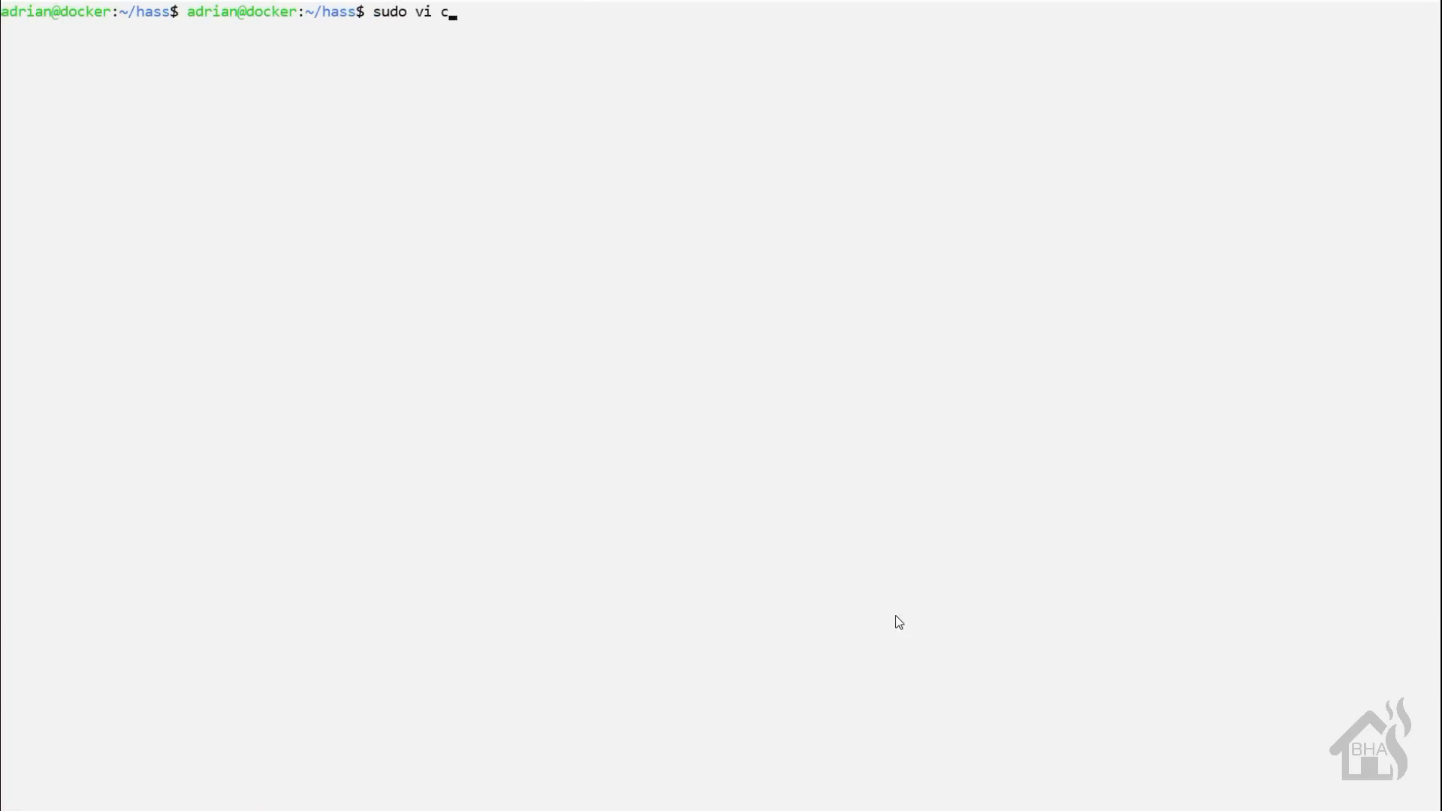
# Step: Edit configuration.yaml in vi and start an alexa_media: accounts: block
pyautogui.write('onfiguration.yaml')
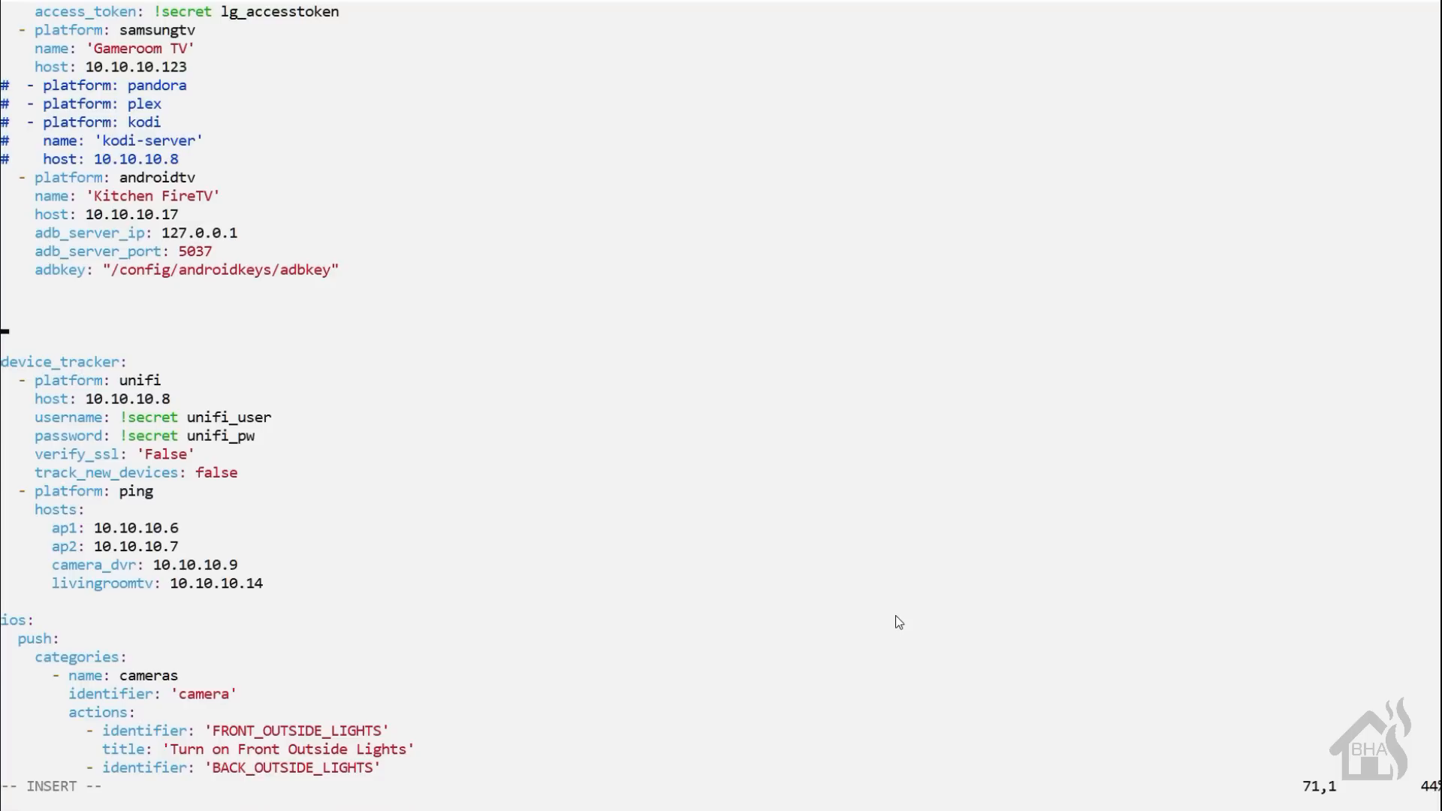
pyautogui.write('alexa_media:')
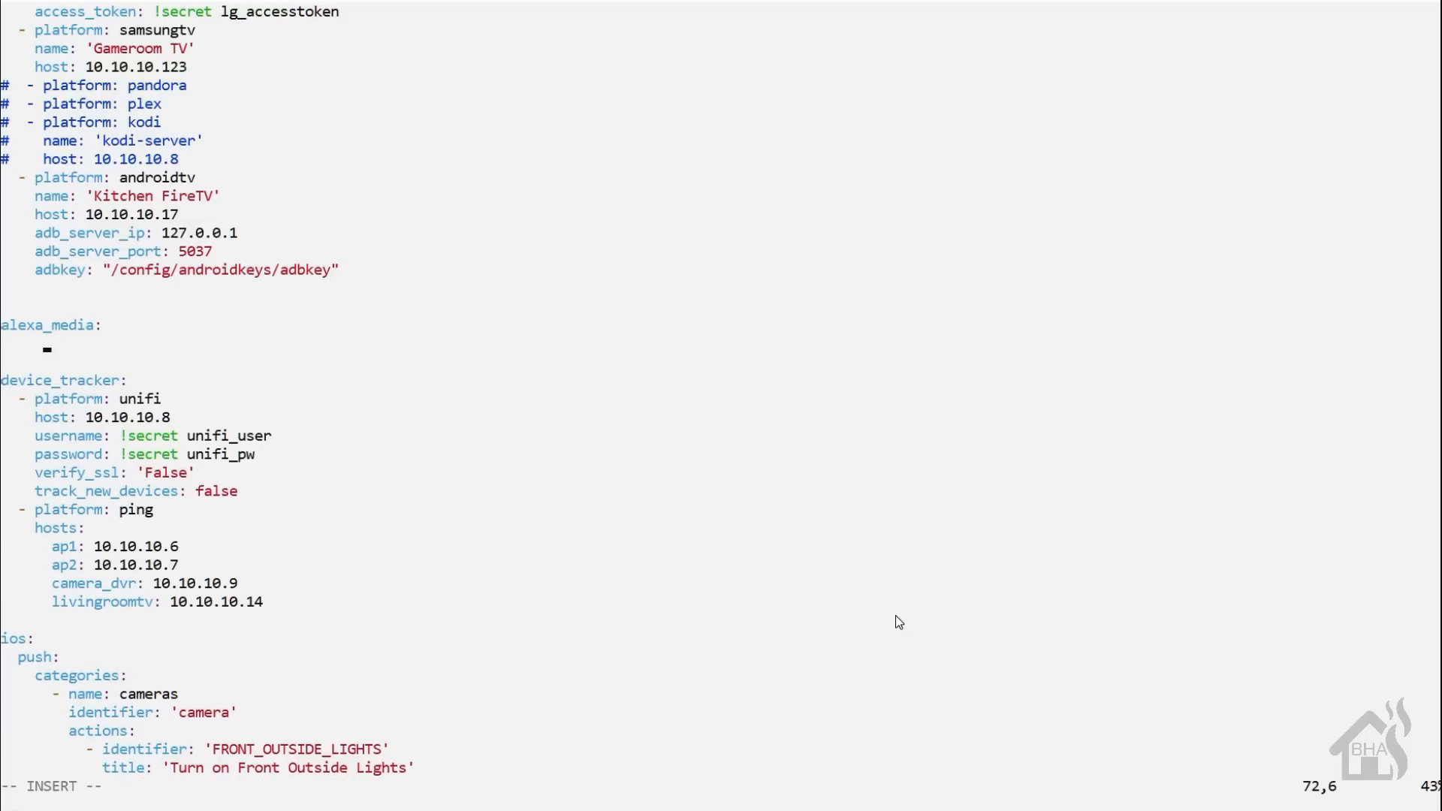
pyautogui.write('acc')
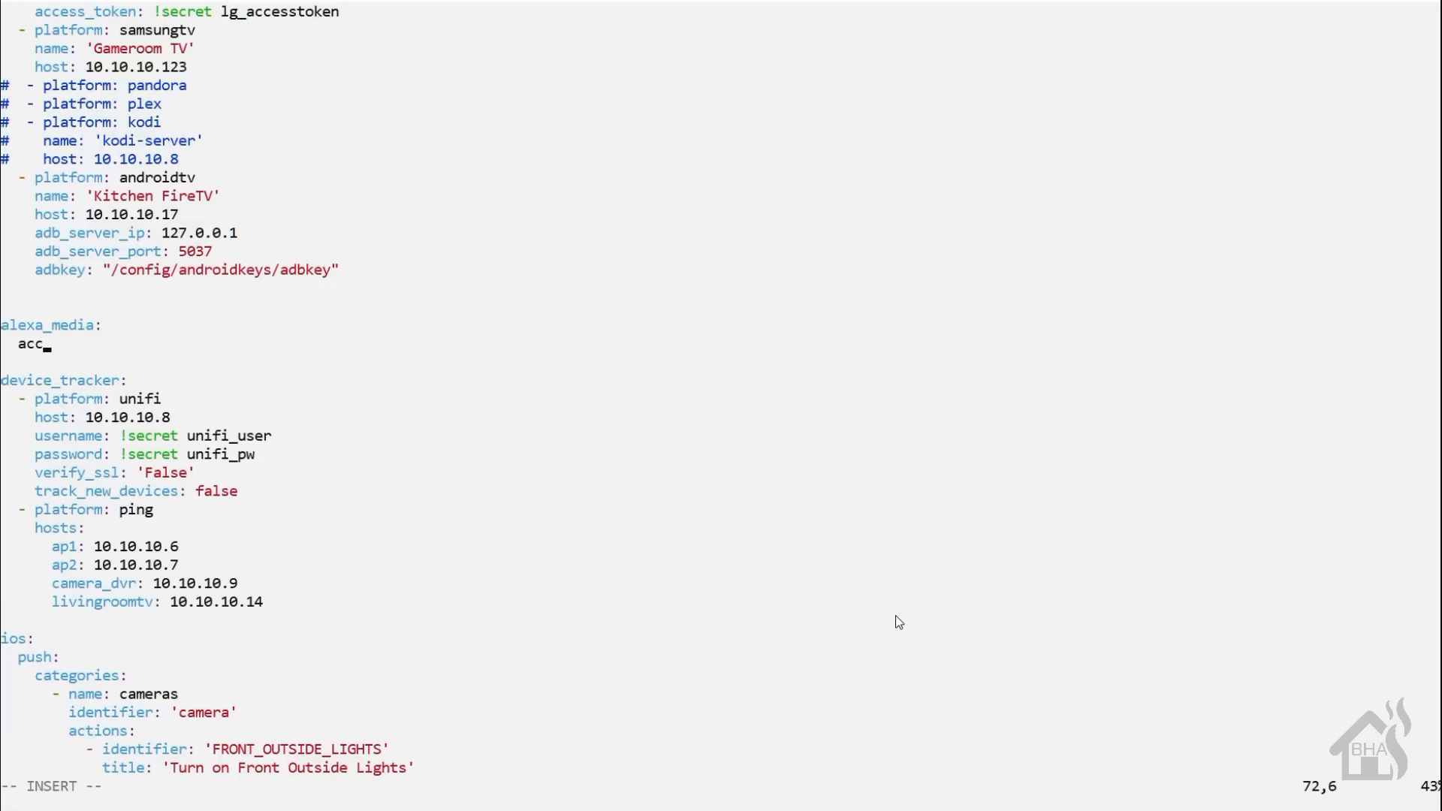
pyautogui.write('ounts:')
pyautogui.write('- email')
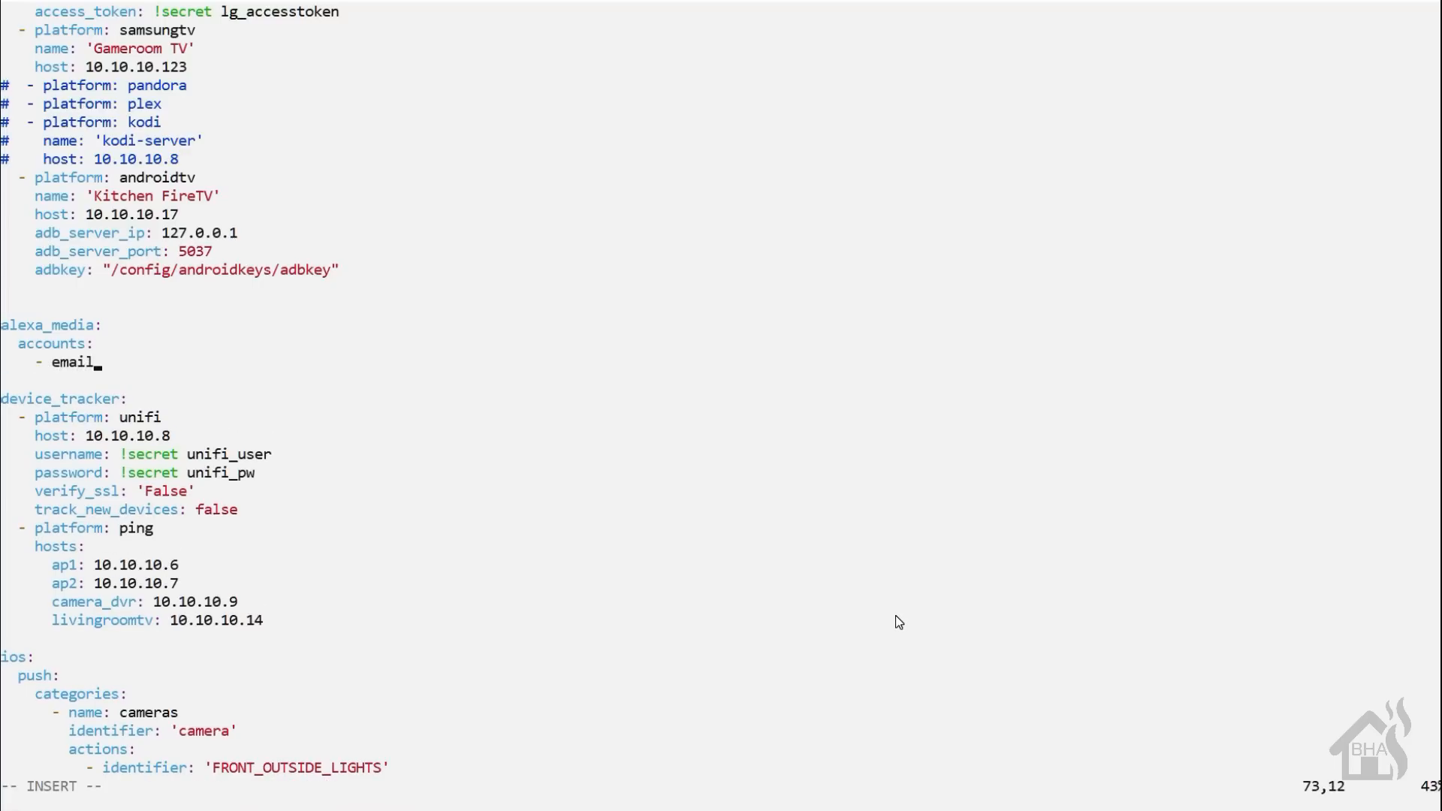
# Step: Add email !secret alexa_email, password !secret alexa_password and url amazon.com to the account entry
pyautogui.write(': !')
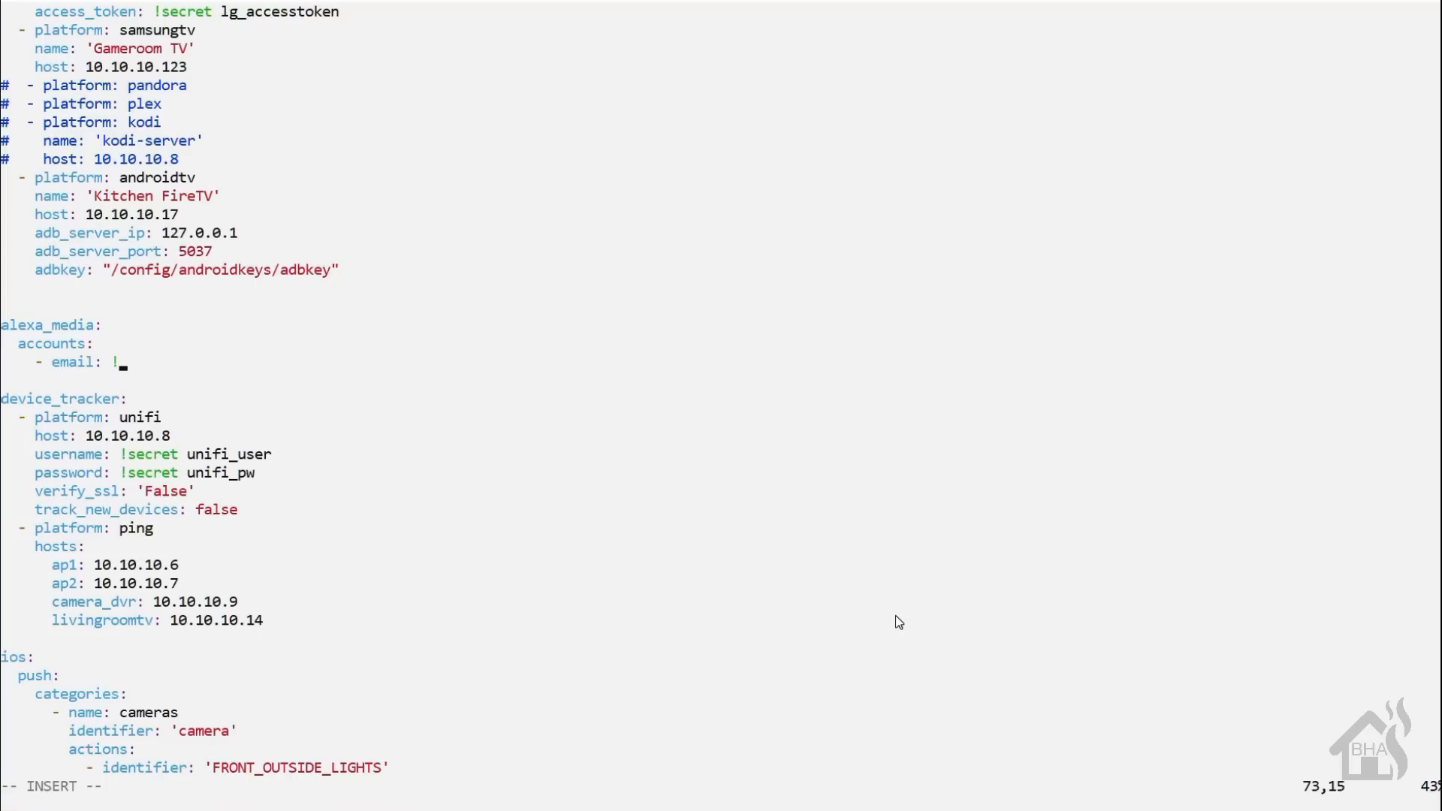
pyautogui.write('!secret alexa_email')
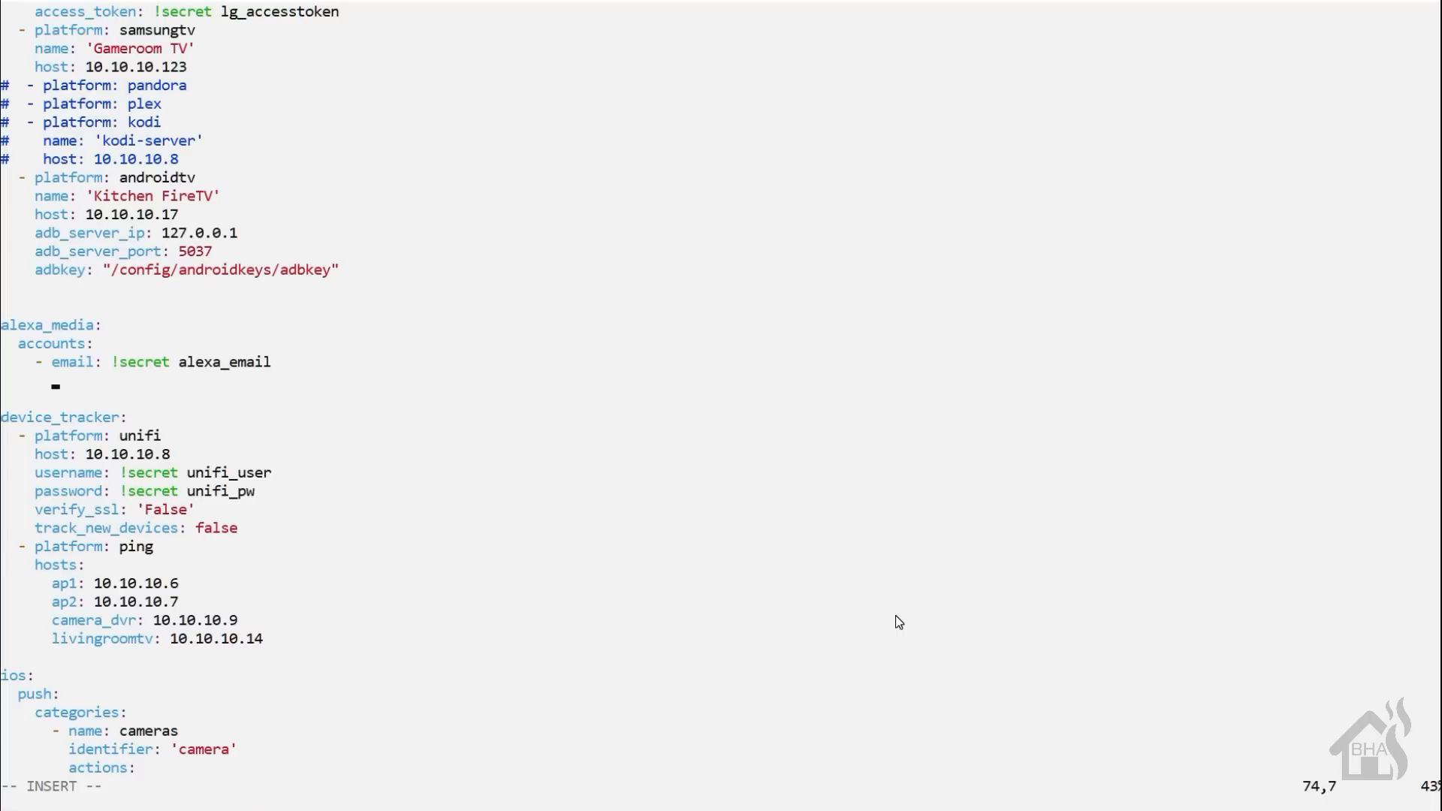
pyautogui.write('password')
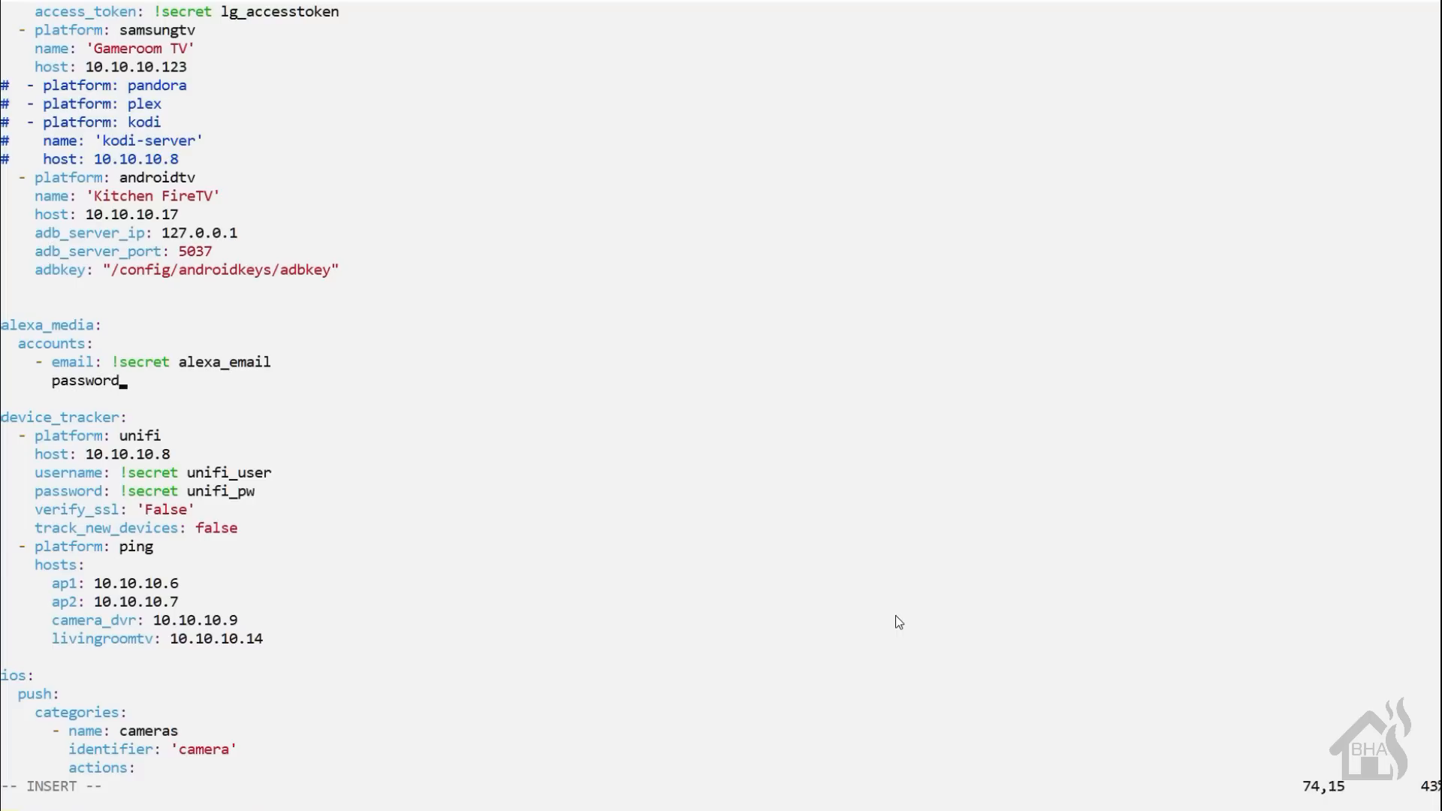
pyautogui.write(': !secret')
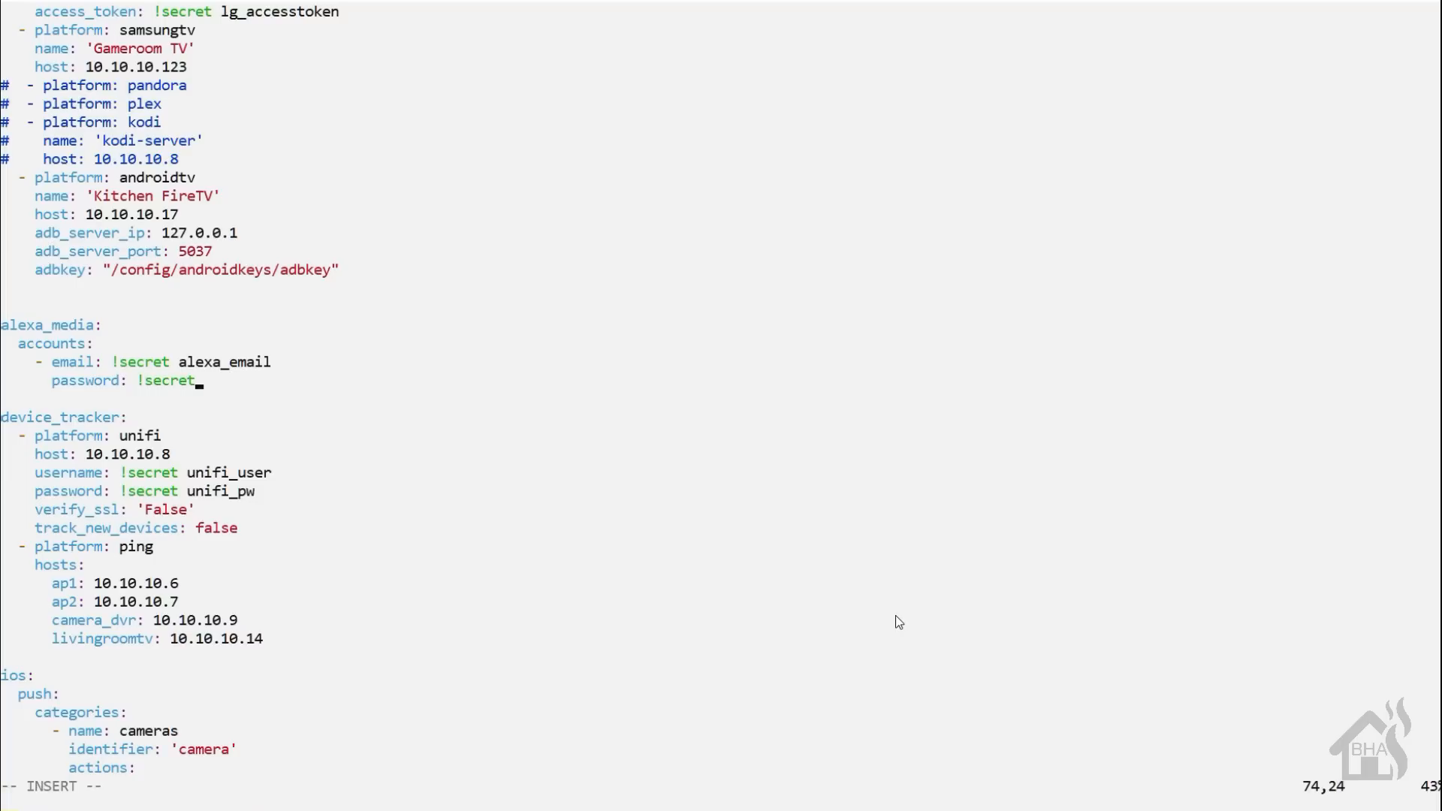
pyautogui.write('alexa_password')
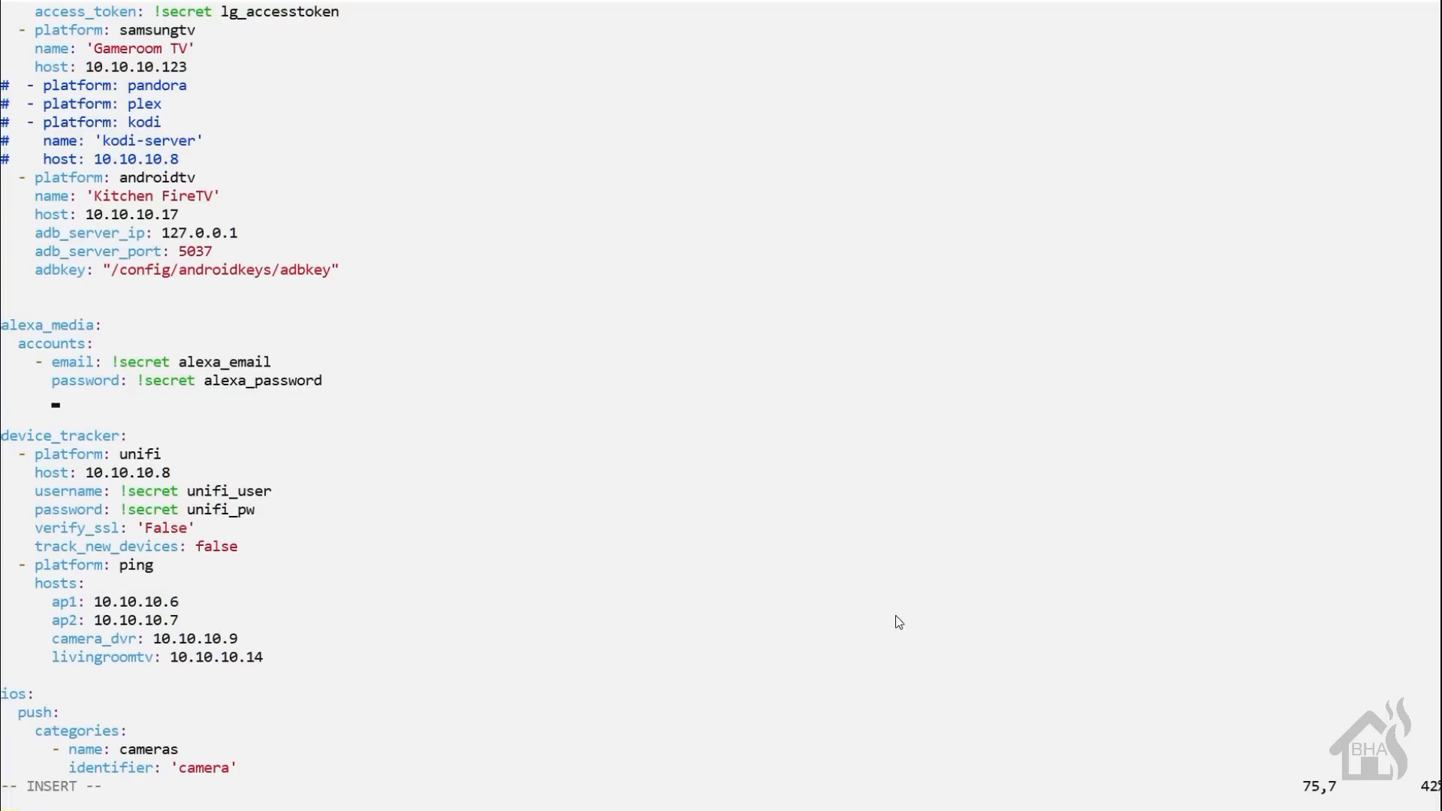
pyautogui.write('url: amazon')
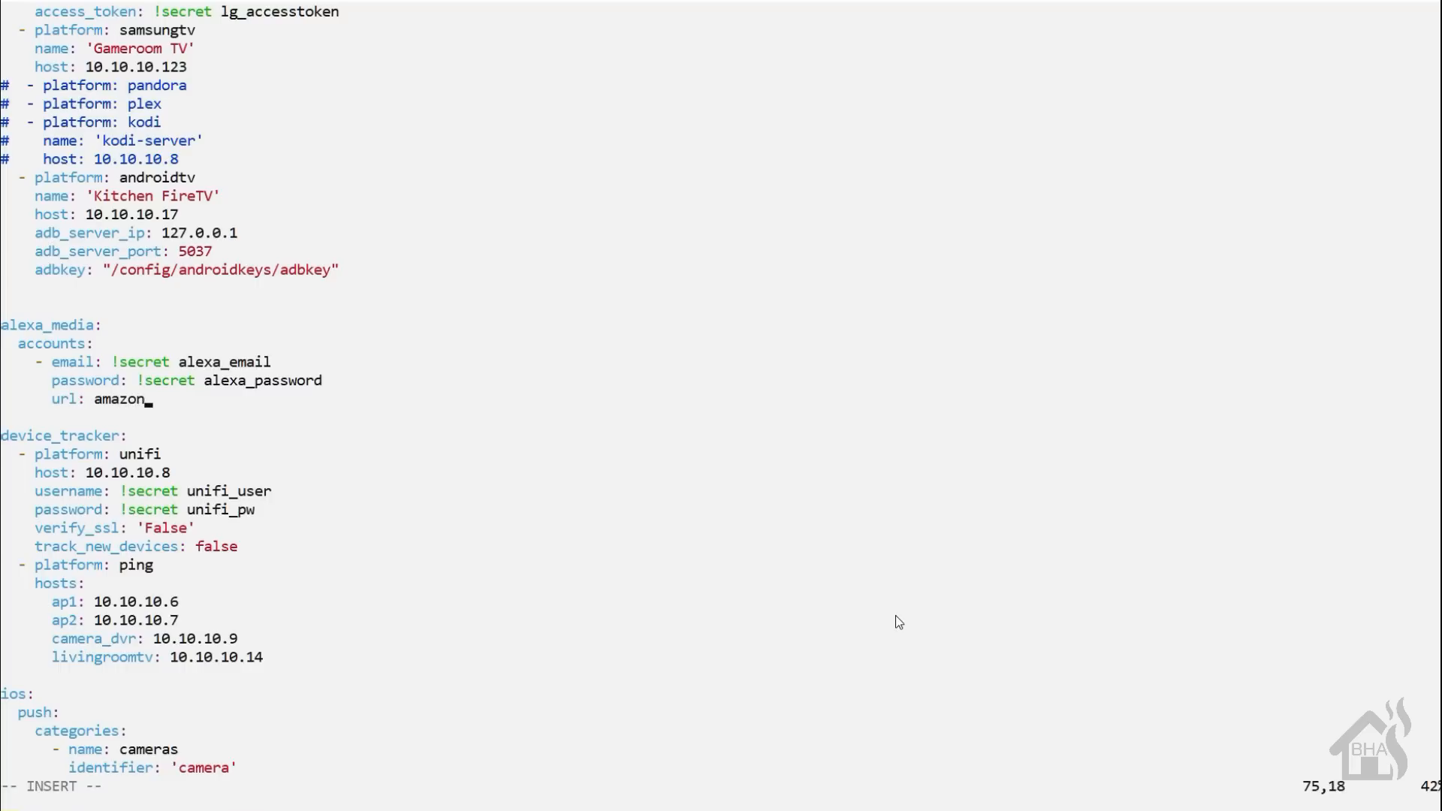
pyautogui.write('.com')
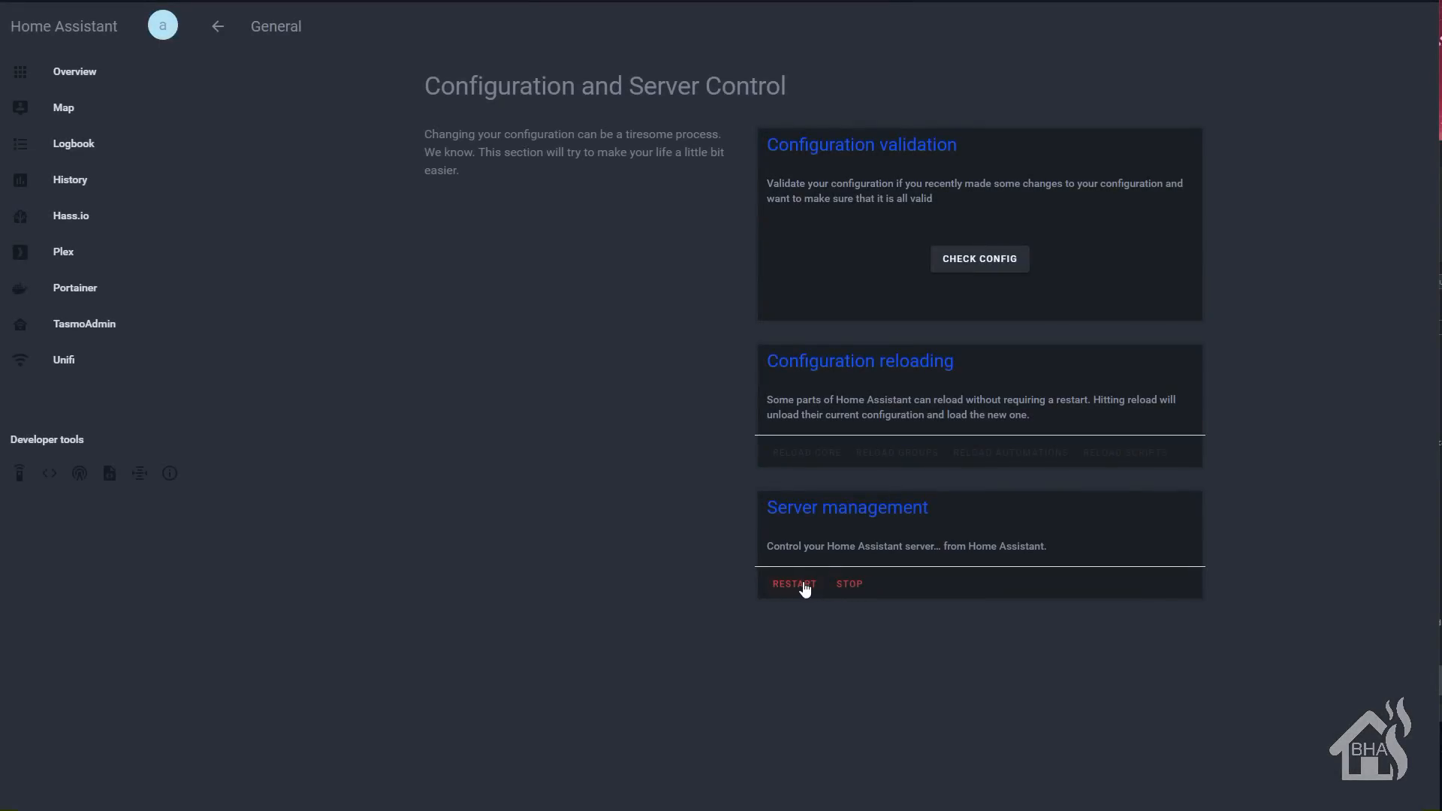
# Step: Restart the Home Assistant server from Server management
pyautogui.click(793, 583)
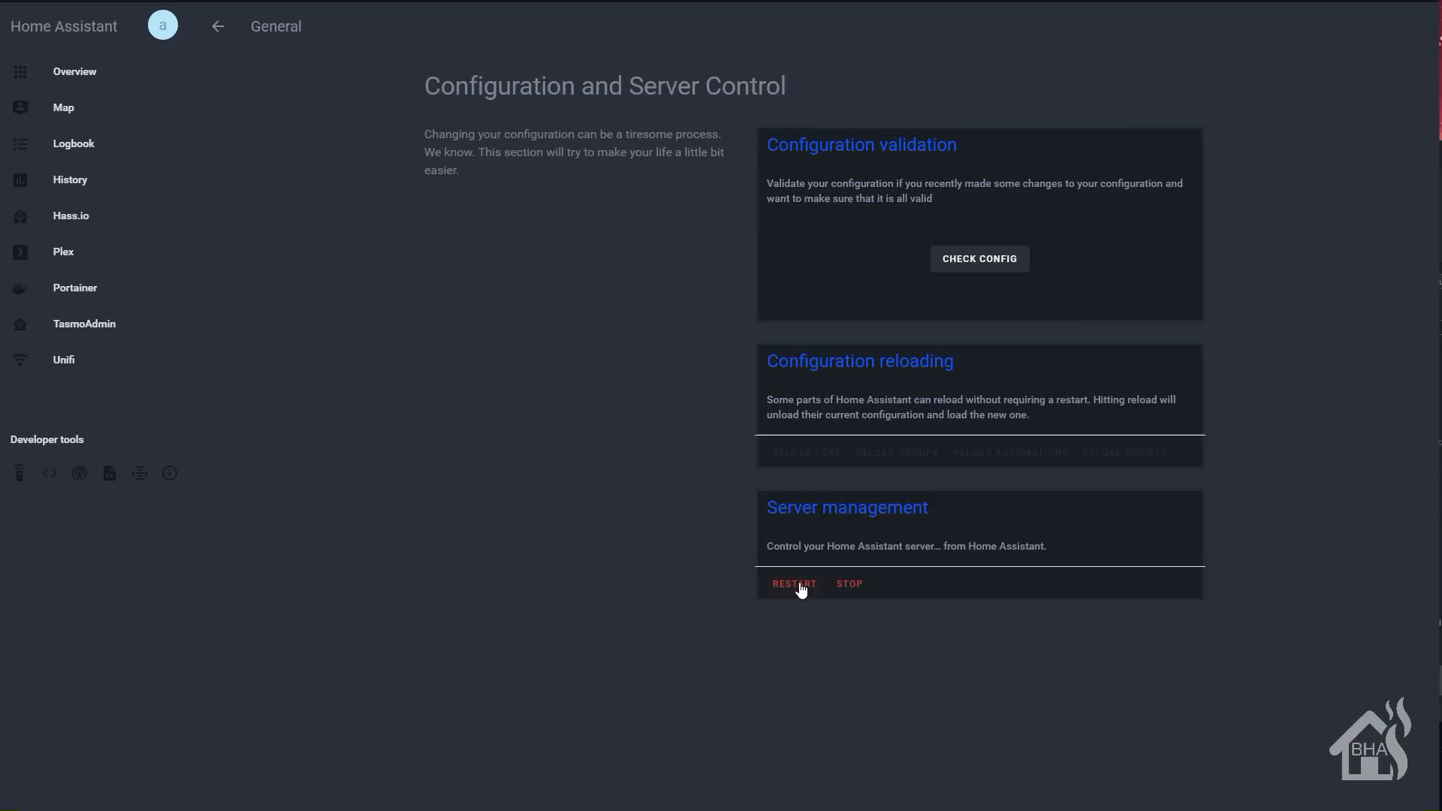
pyautogui.click(793, 583)
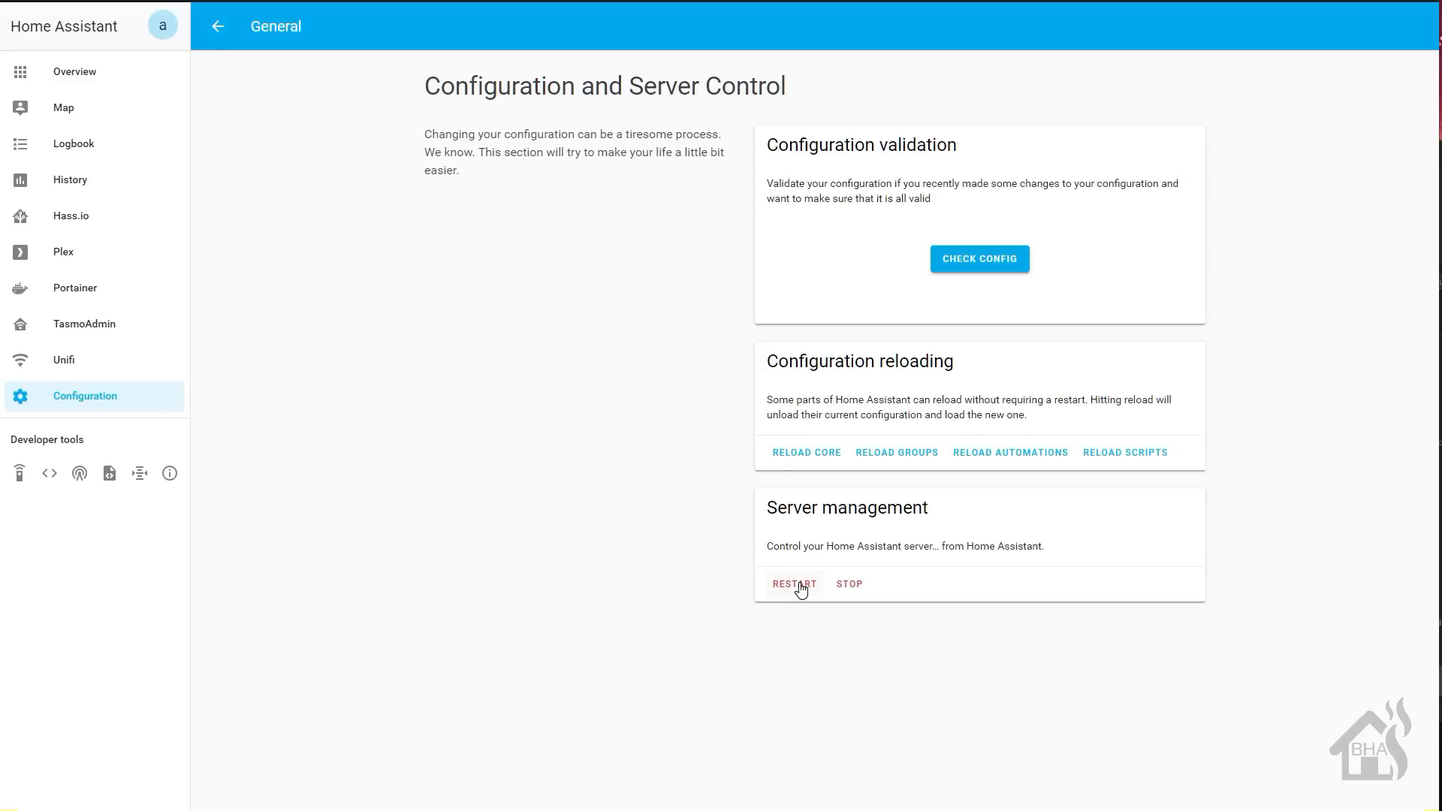
pyautogui.moveTo(789, 582)
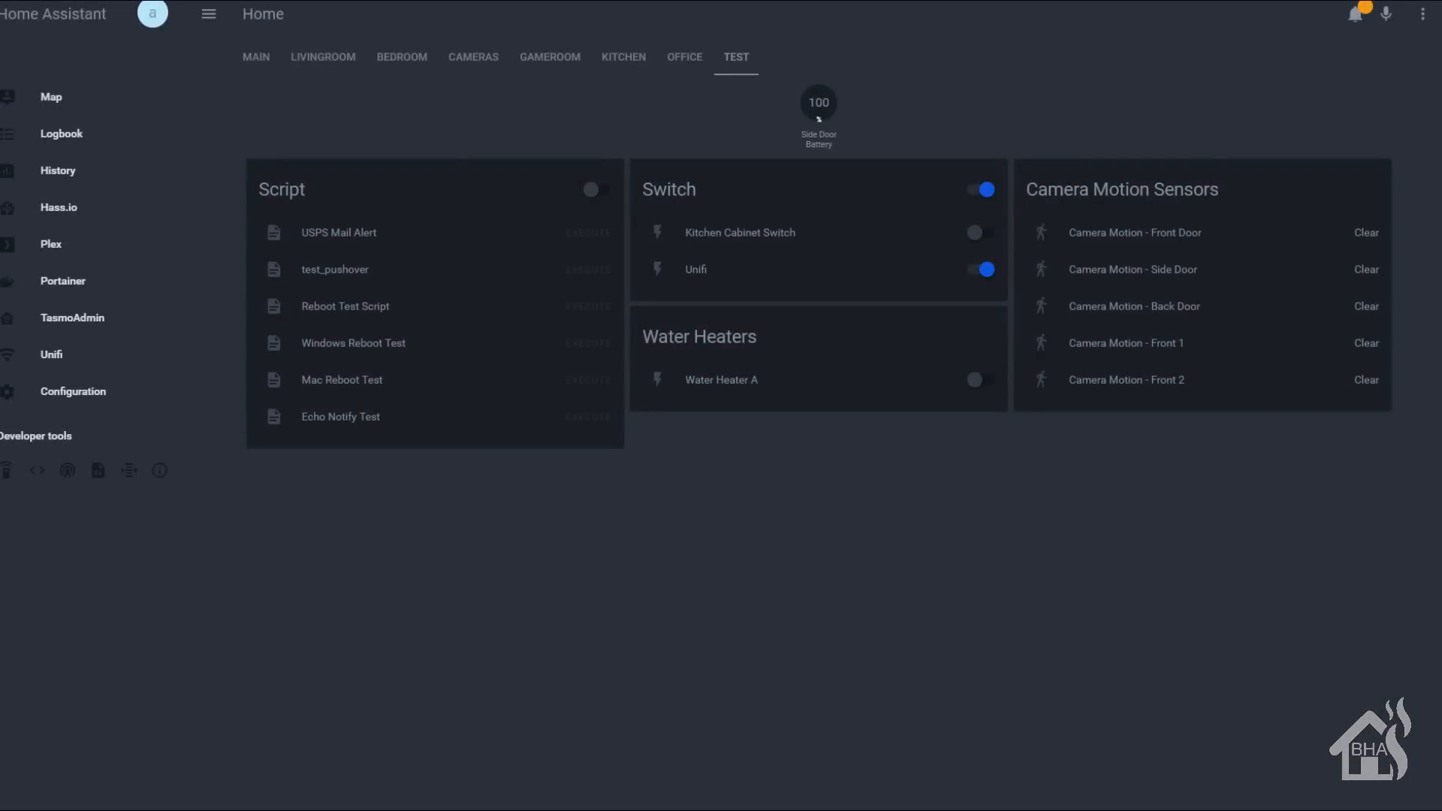
# Step: Add a Media Control card for media_player.living_room_echo to the TEST view and save it
pyautogui.click(1427, 13)
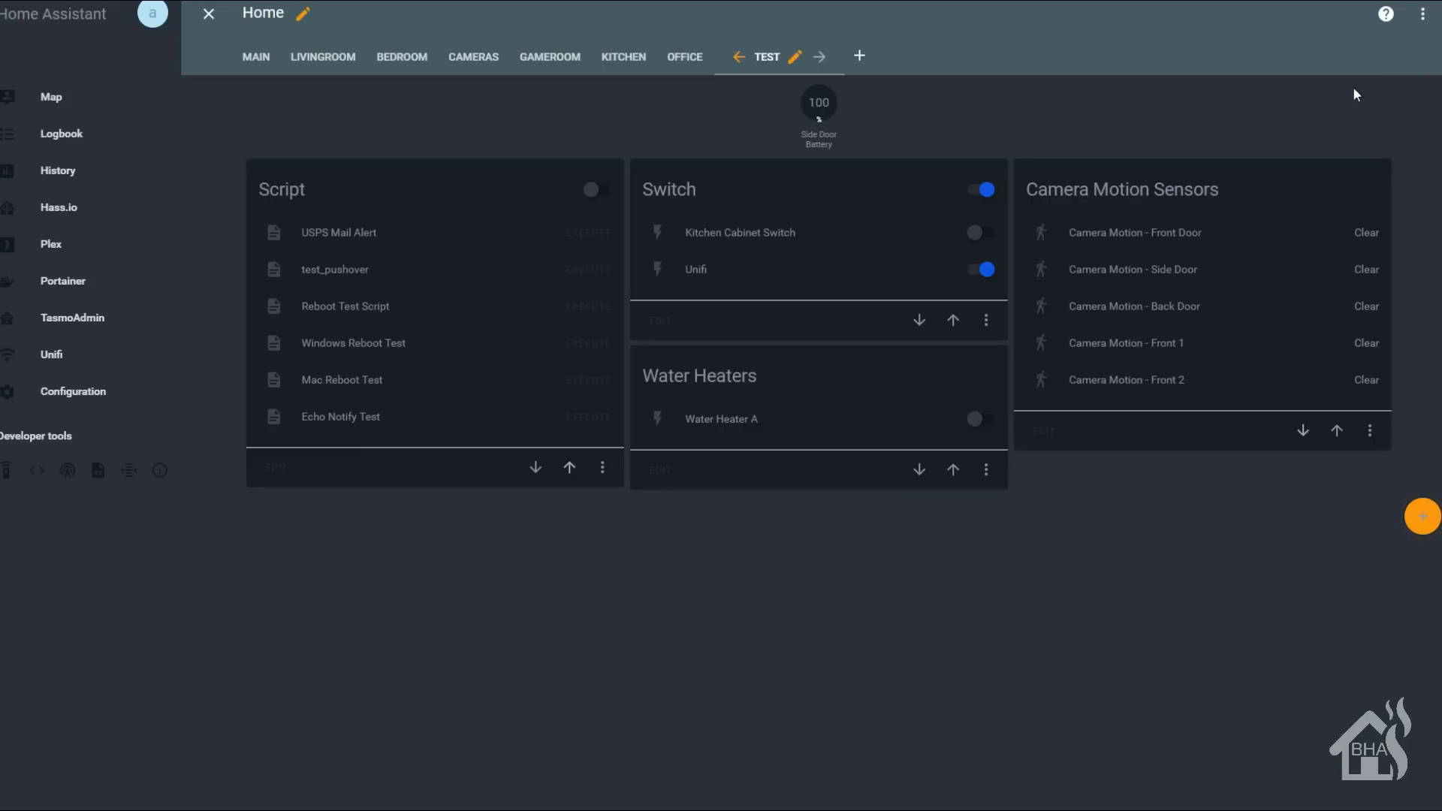
pyautogui.moveTo(666, 702)
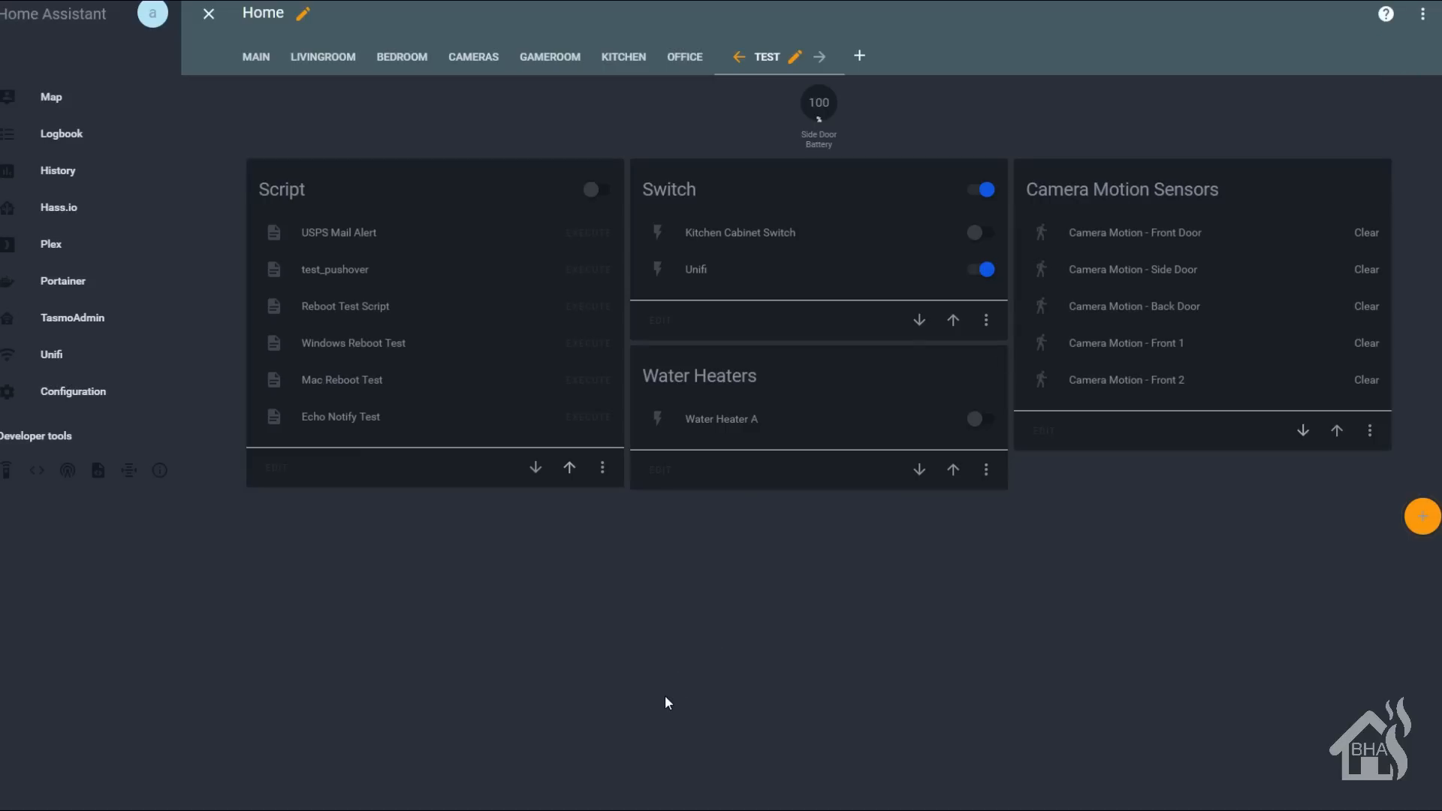
pyautogui.moveTo(1222, 494)
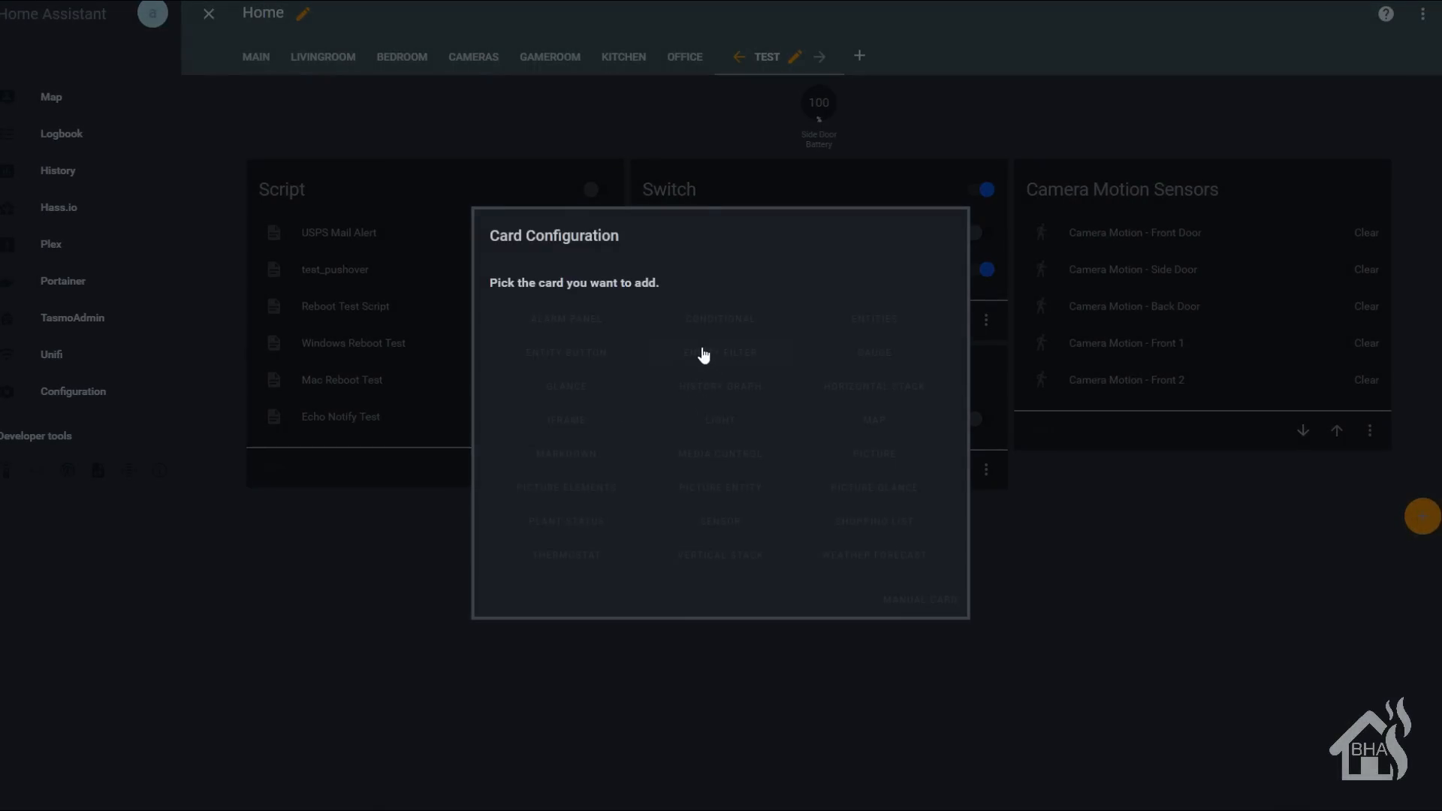
pyautogui.moveTo(684, 449)
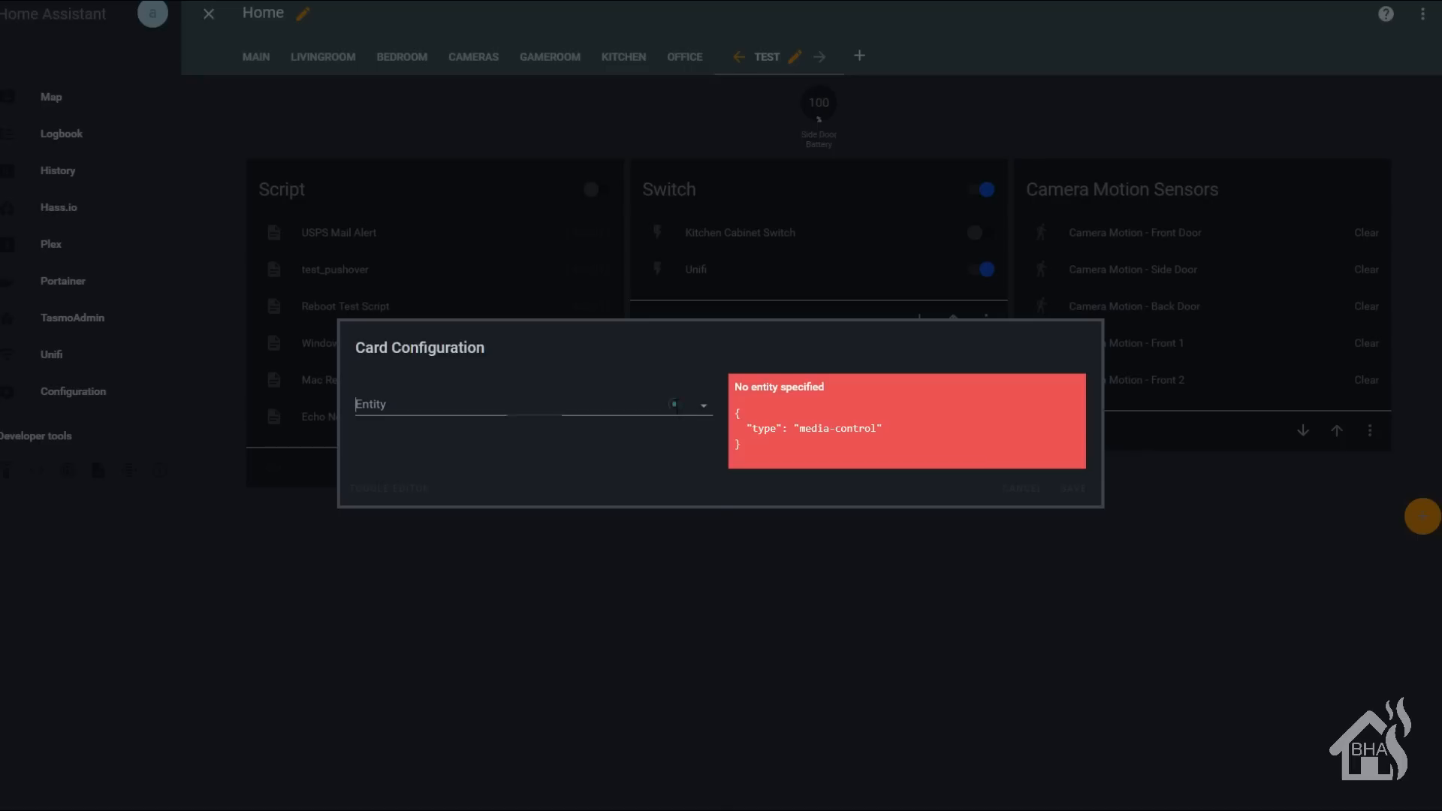
pyautogui.write('media_player.li')
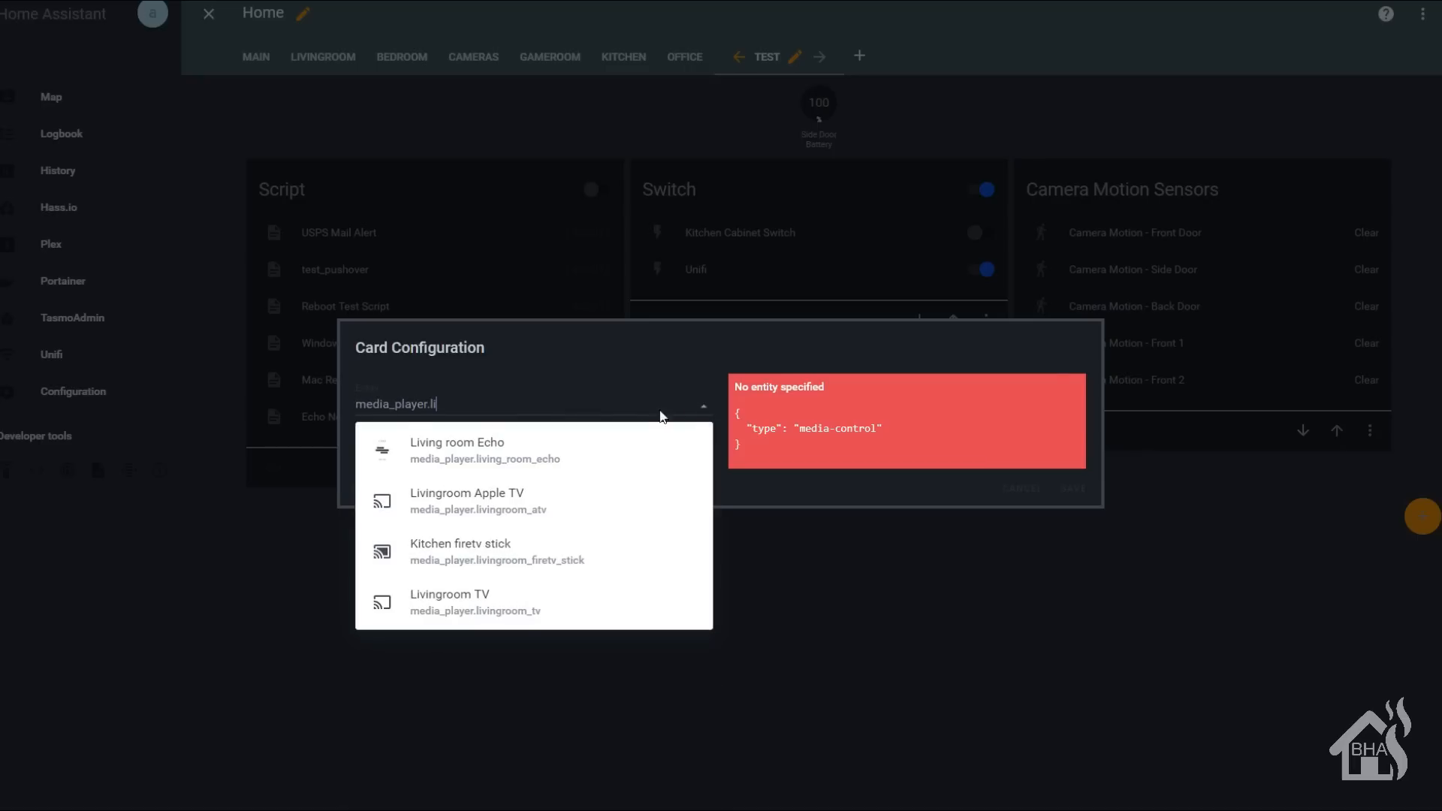
pyautogui.click(457, 449)
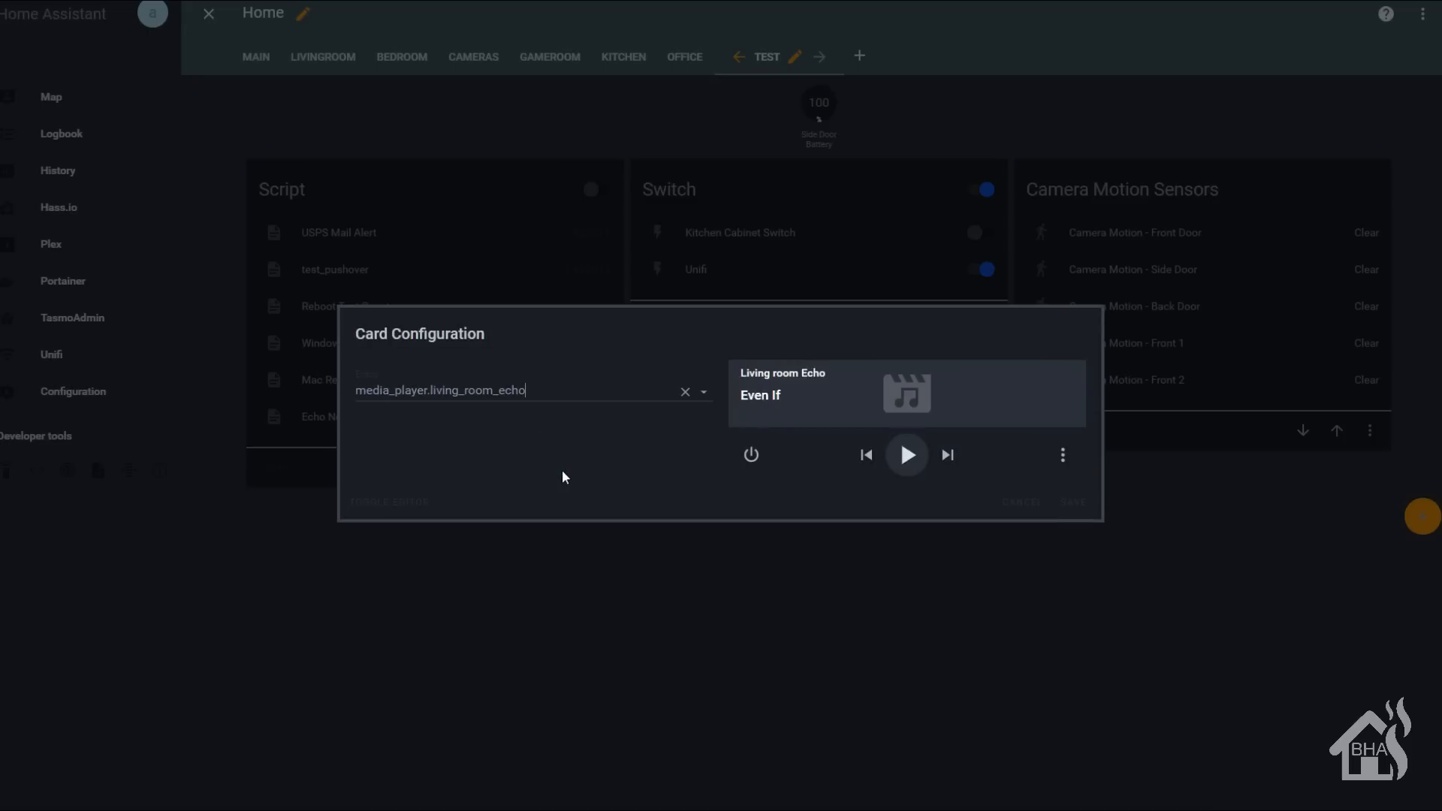
pyautogui.moveTo(719, 494)
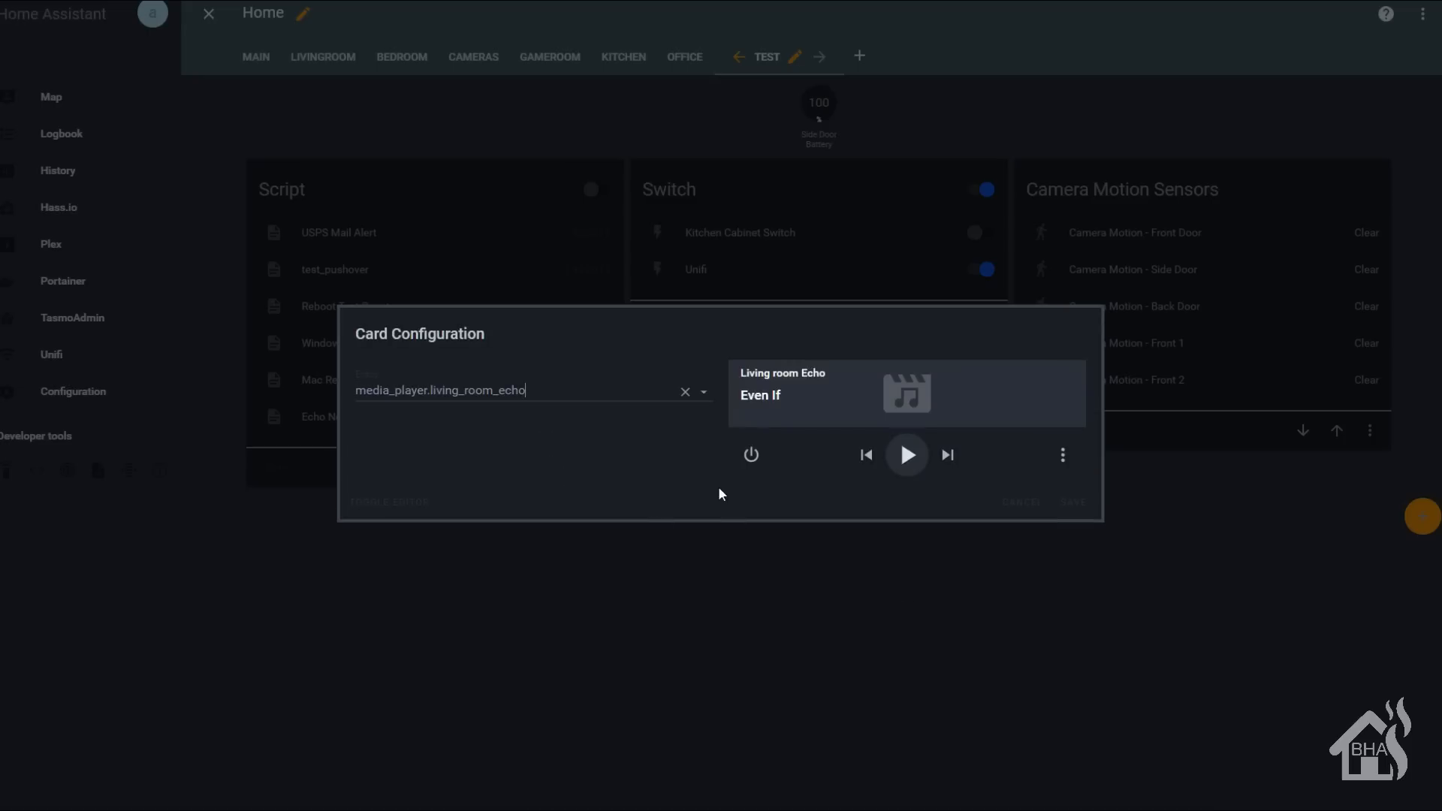
pyautogui.click(1070, 502)
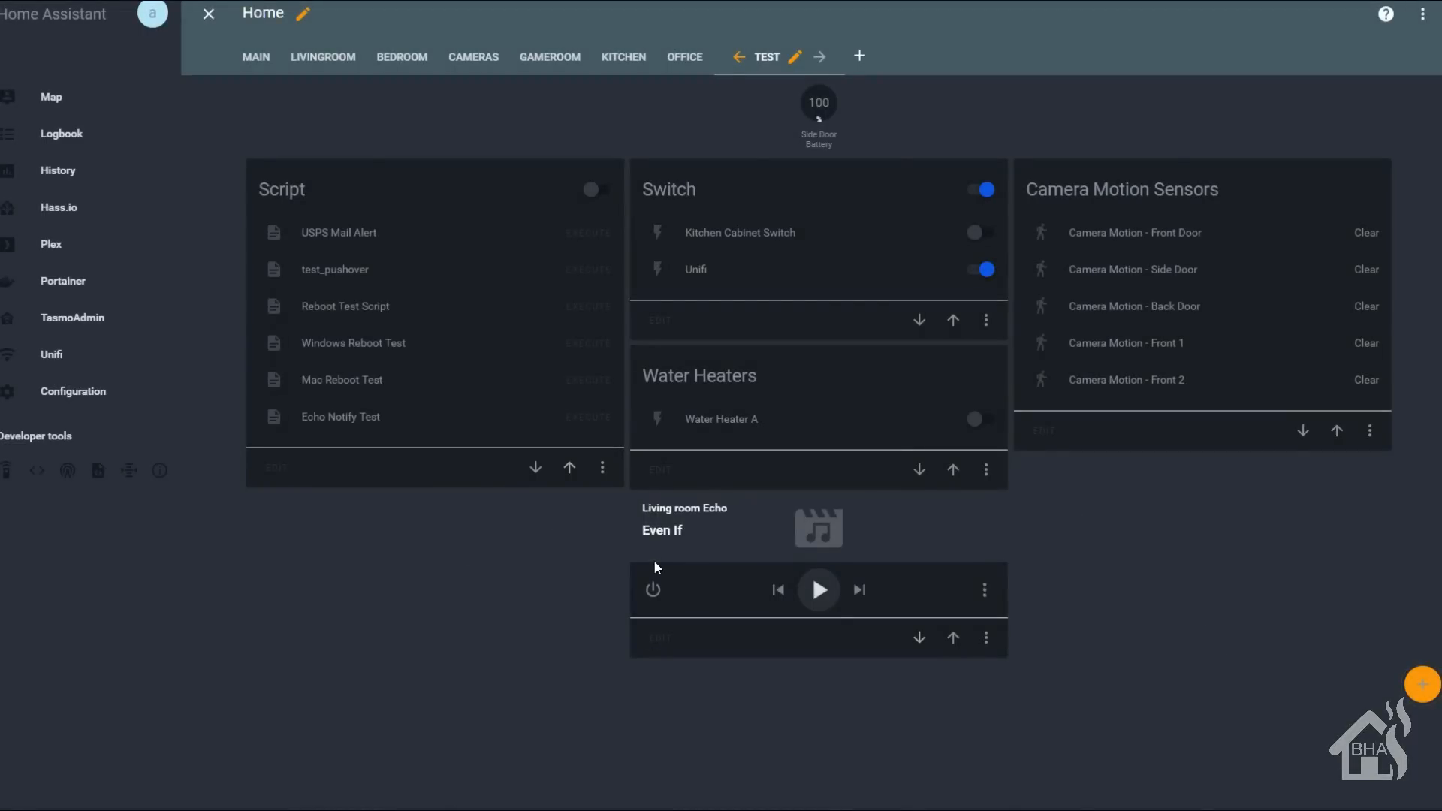
pyautogui.moveTo(955, 698)
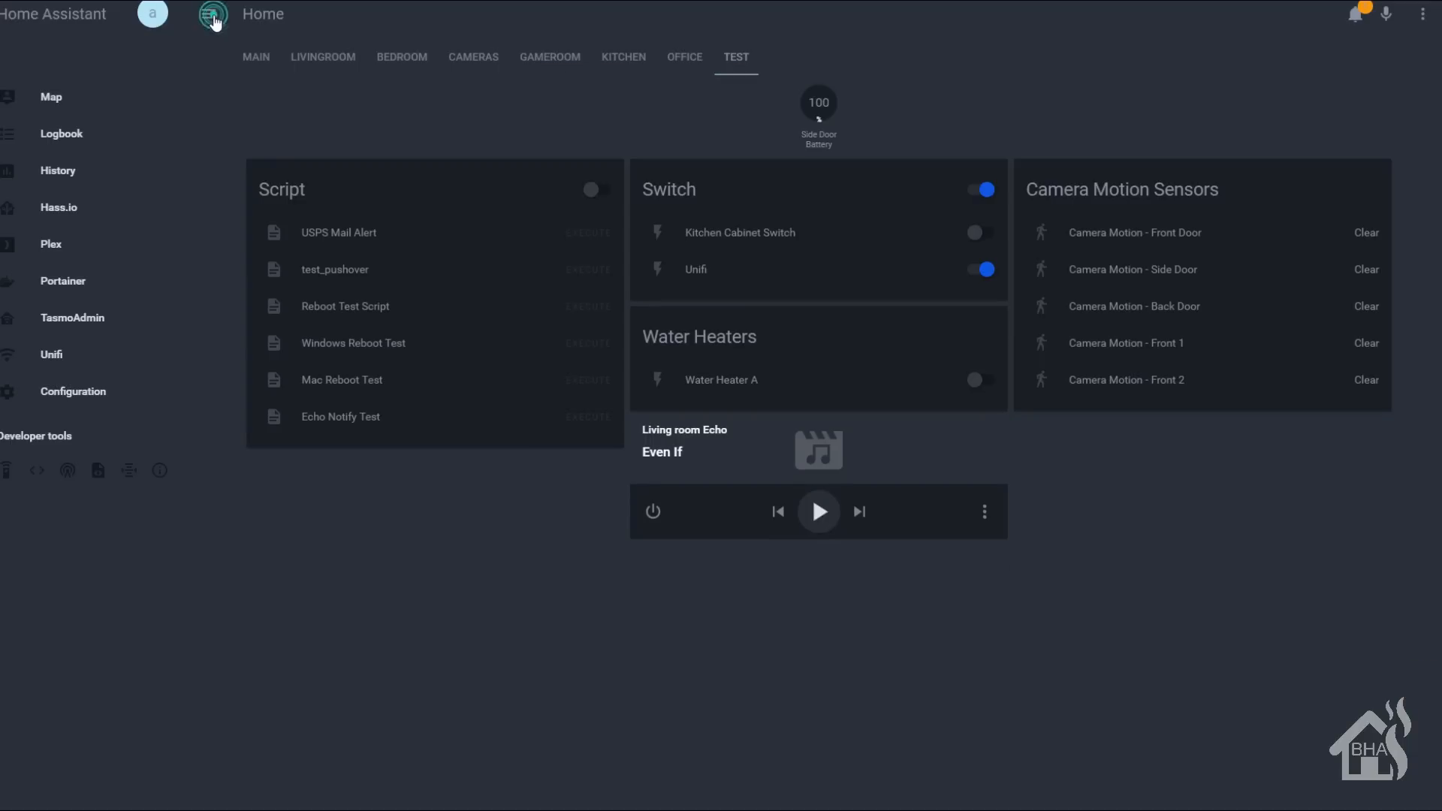
# Step: Show the Living room Echo's more-info dialog and expand its Source choices
pyautogui.click(685, 429)
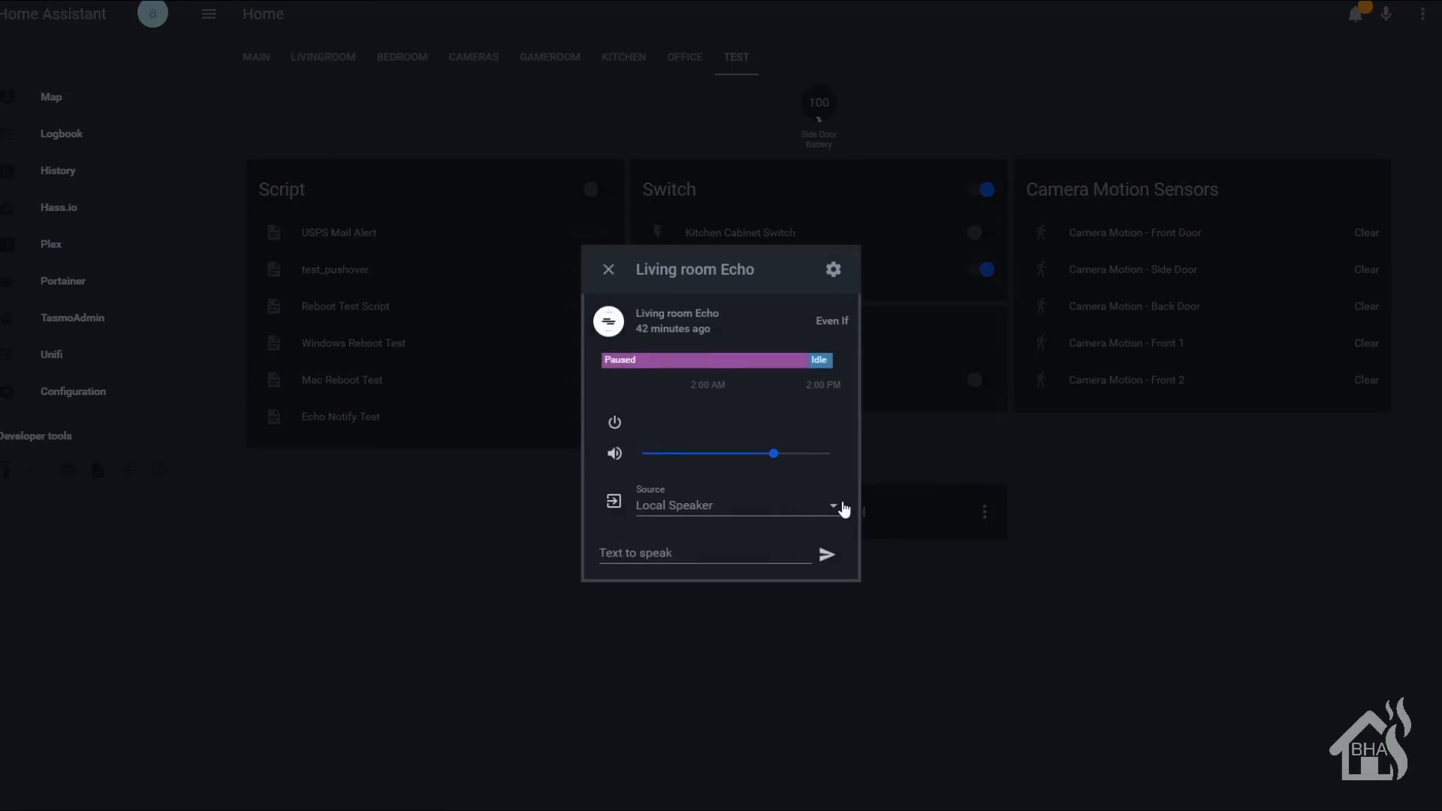
pyautogui.click(735, 504)
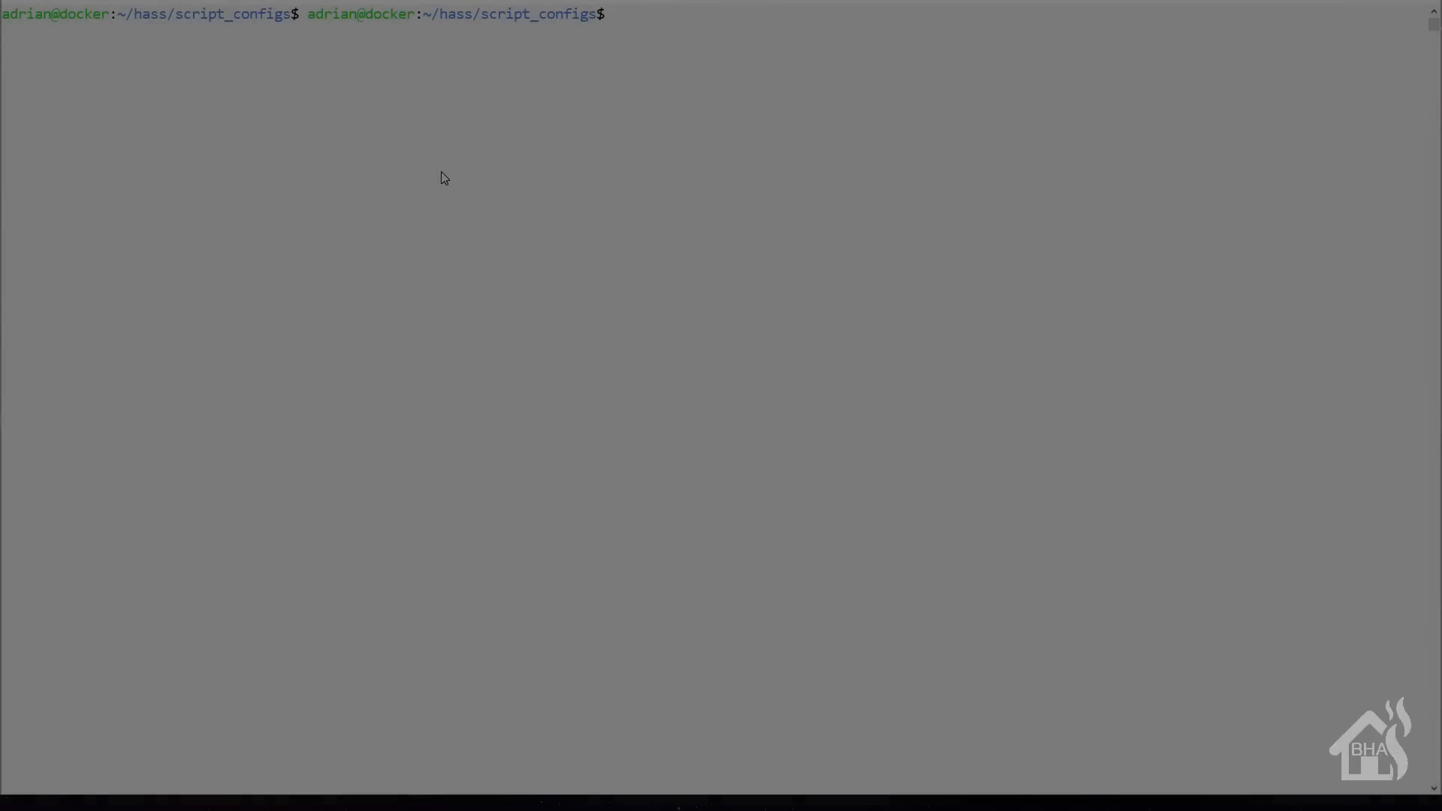
# Step: In the scripts file, start a test_echo_notify script with alias Echo Notify Test and a sequence
pyautogui.write('s')
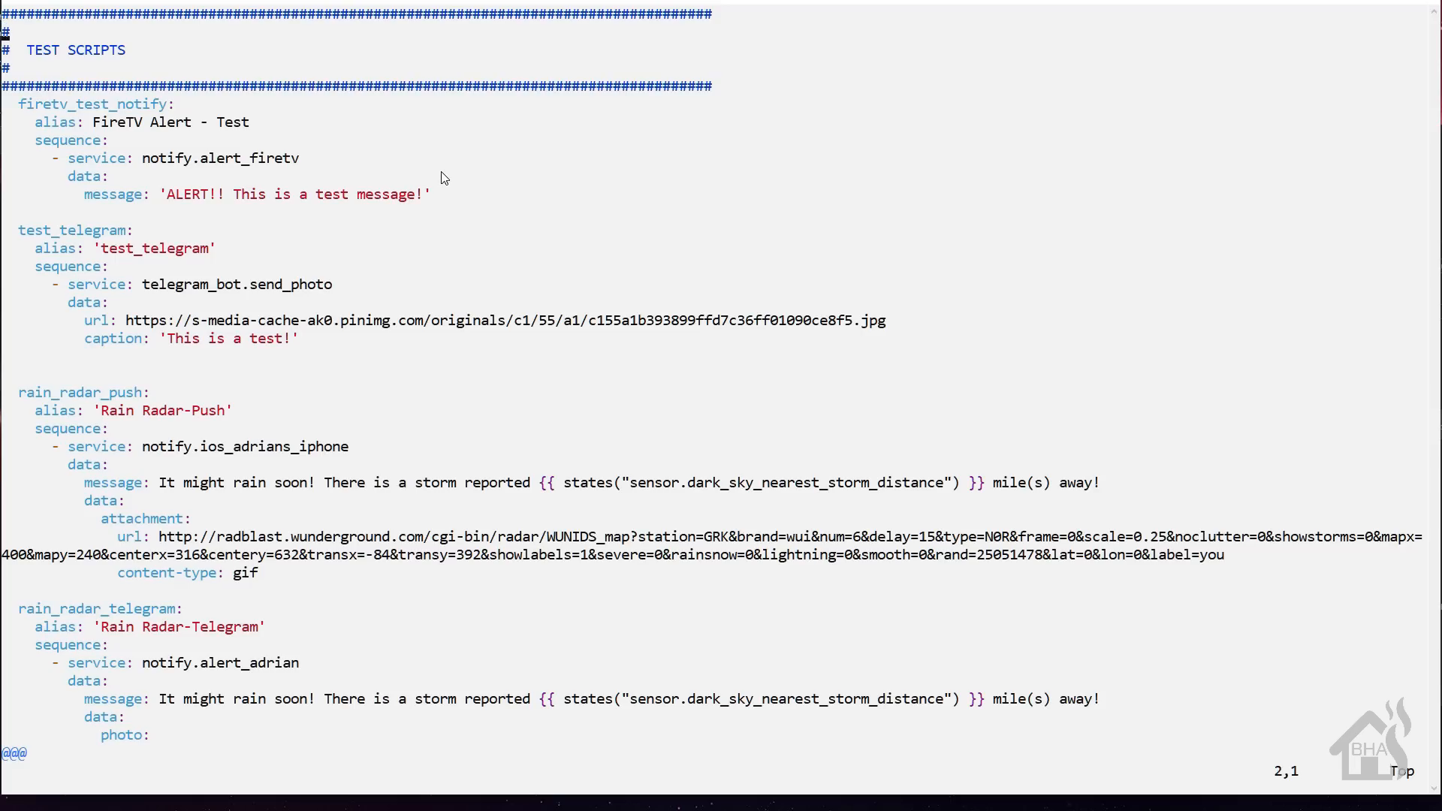
pyautogui.scroll(-3)
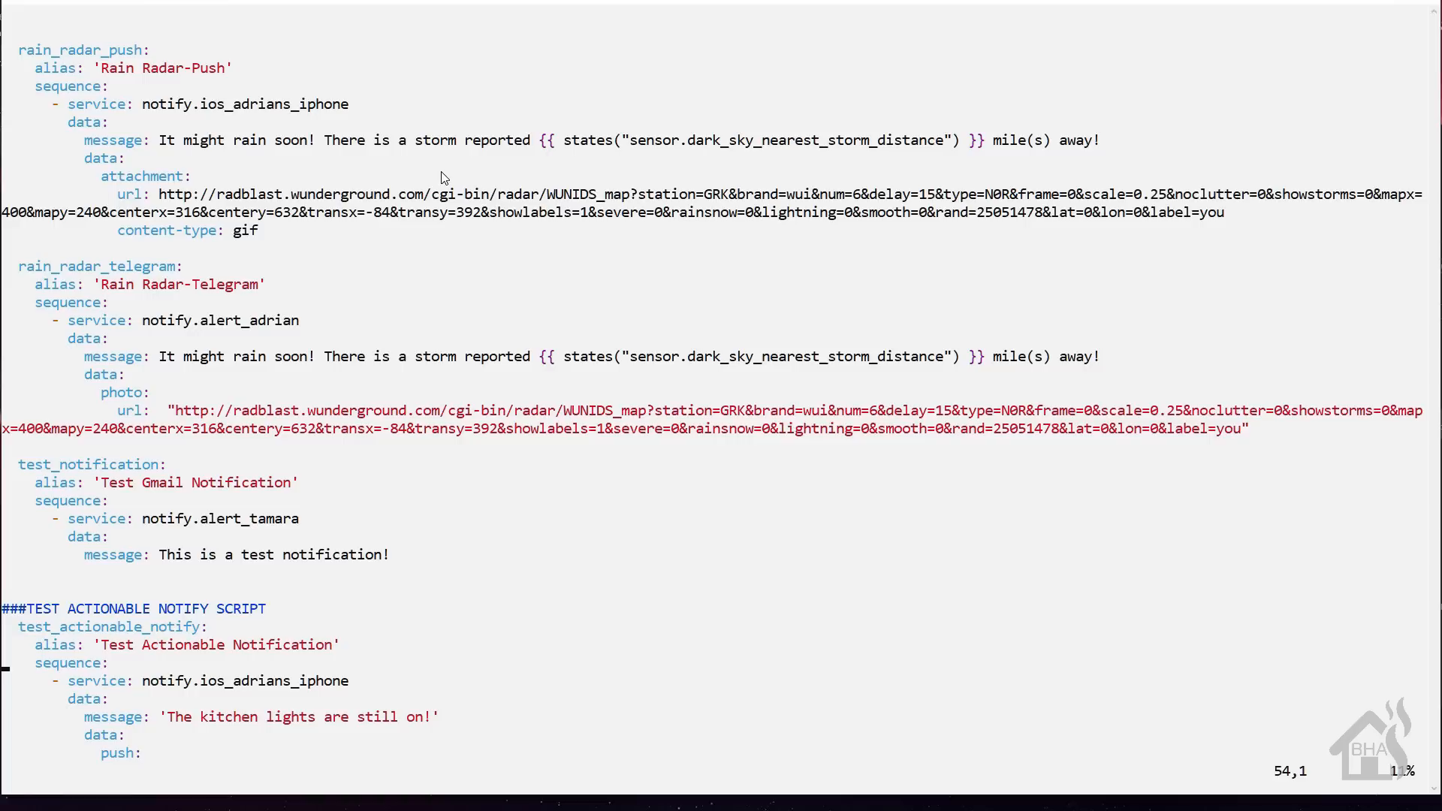
pyautogui.scroll(-3)
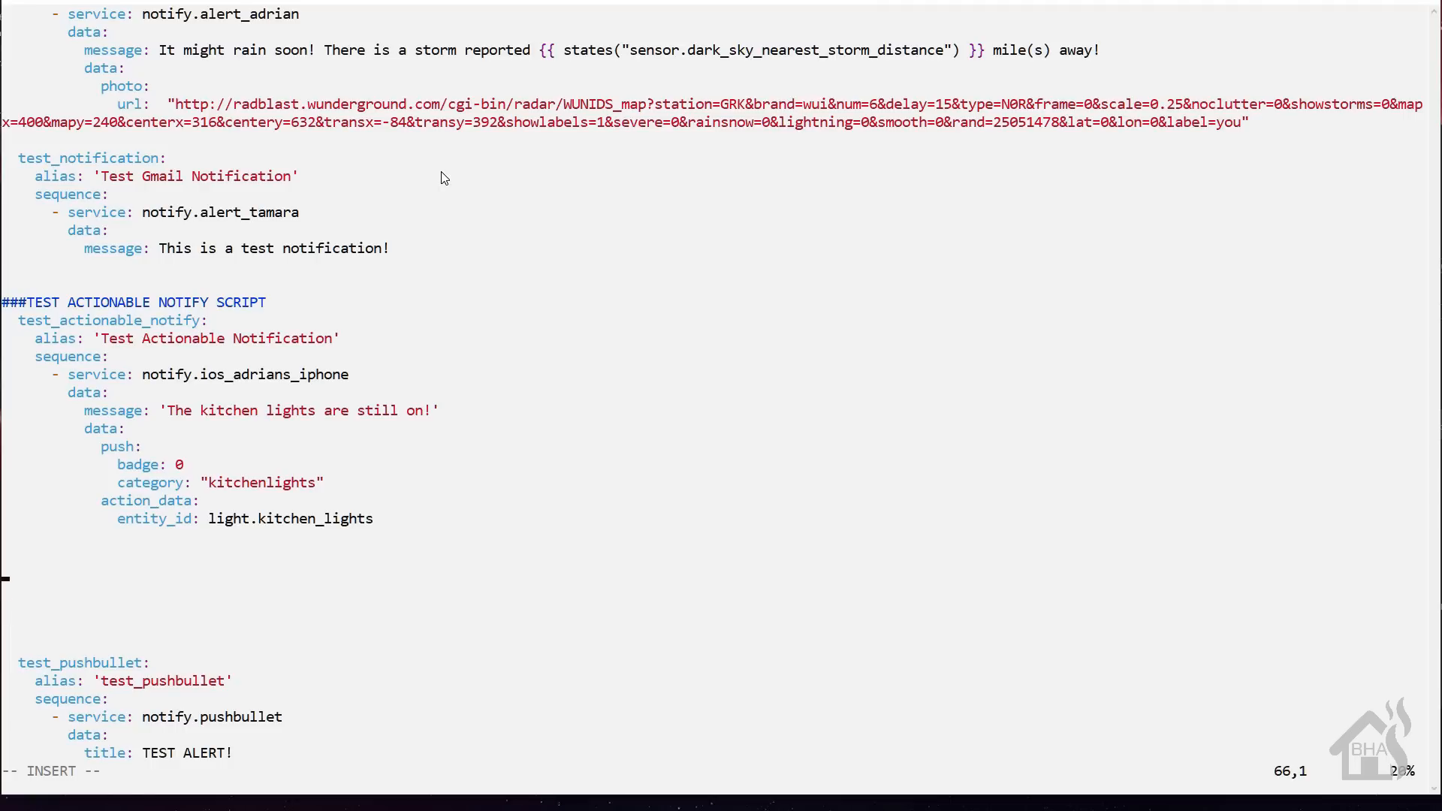
pyautogui.write('test_echo_)')
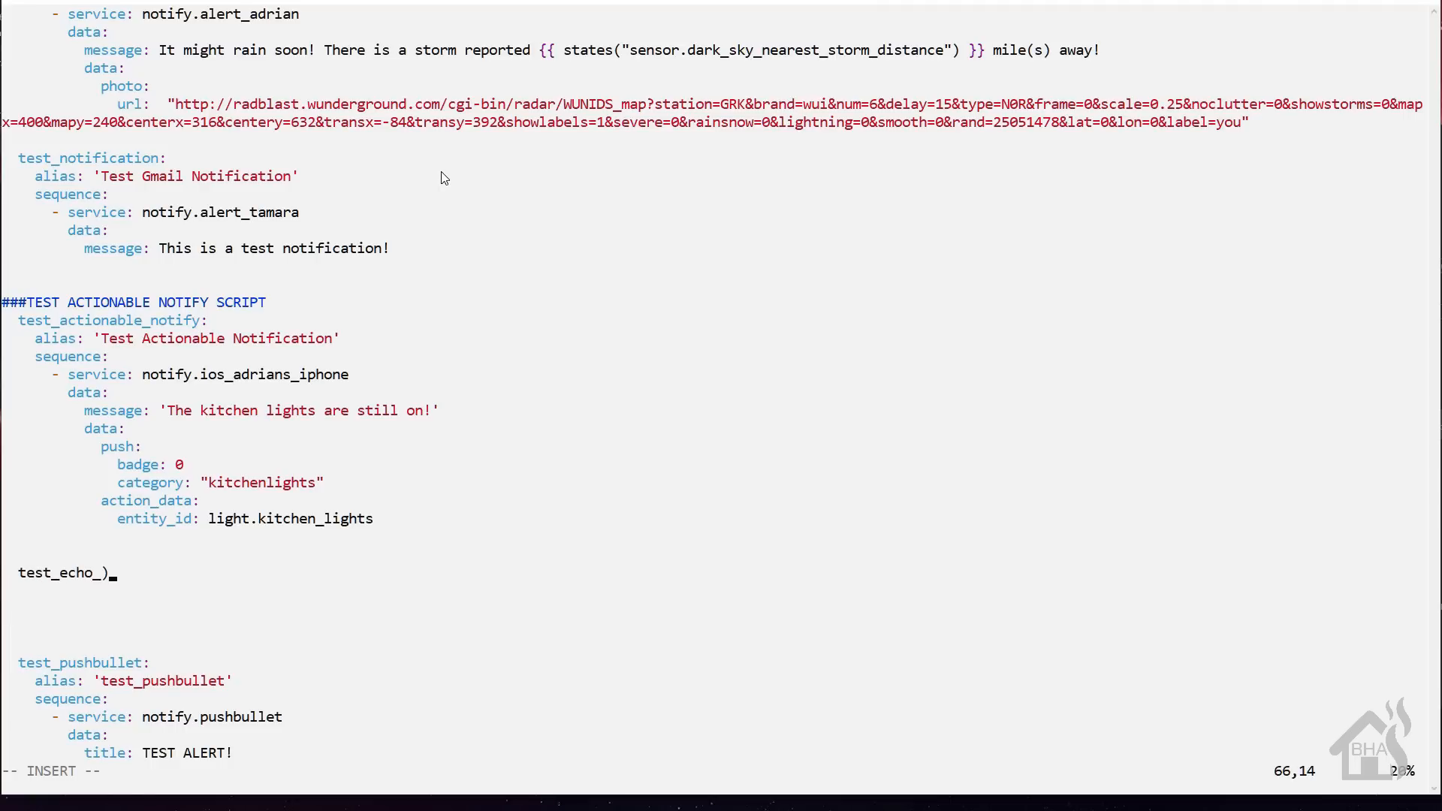
pyautogui.write('notify:')
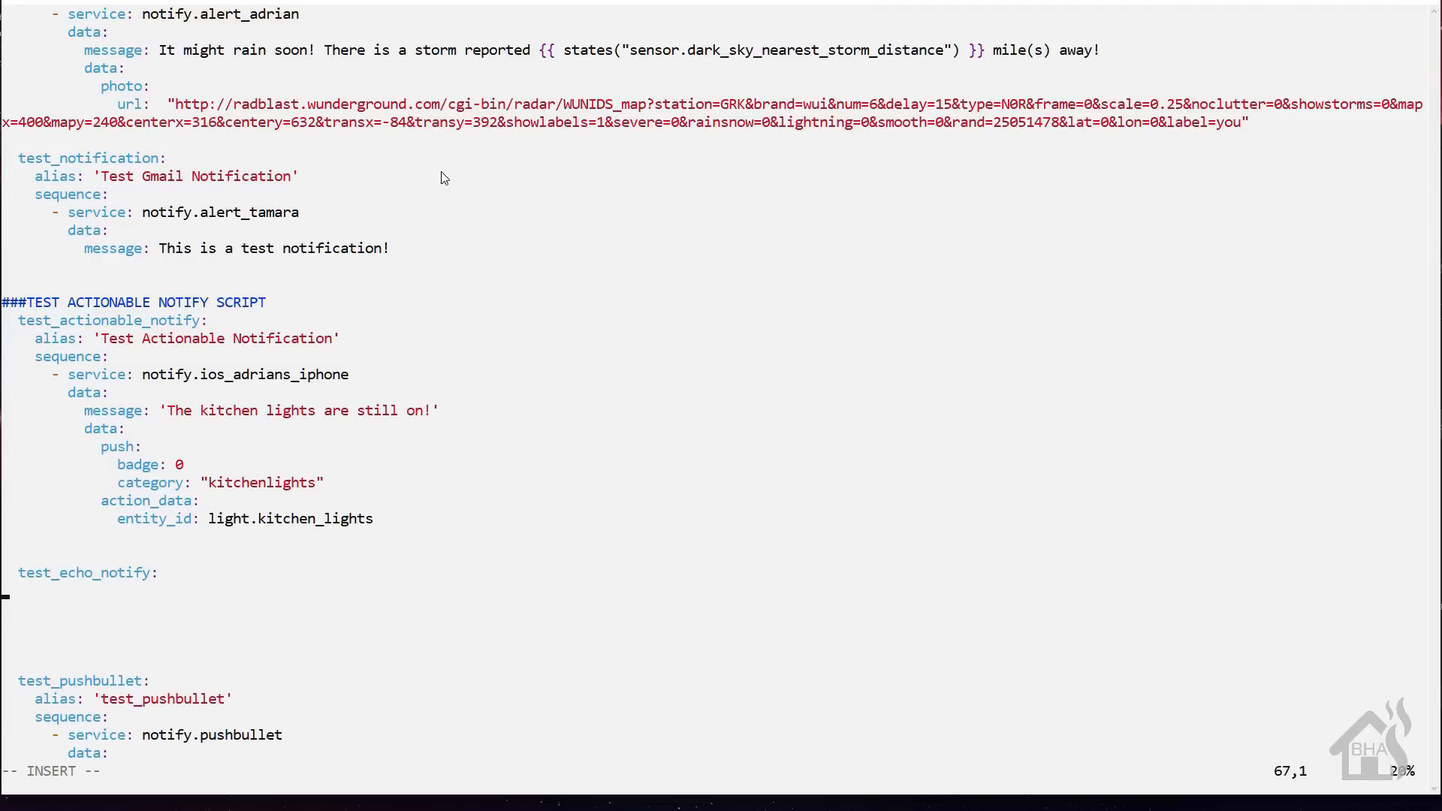
pyautogui.write('alia')
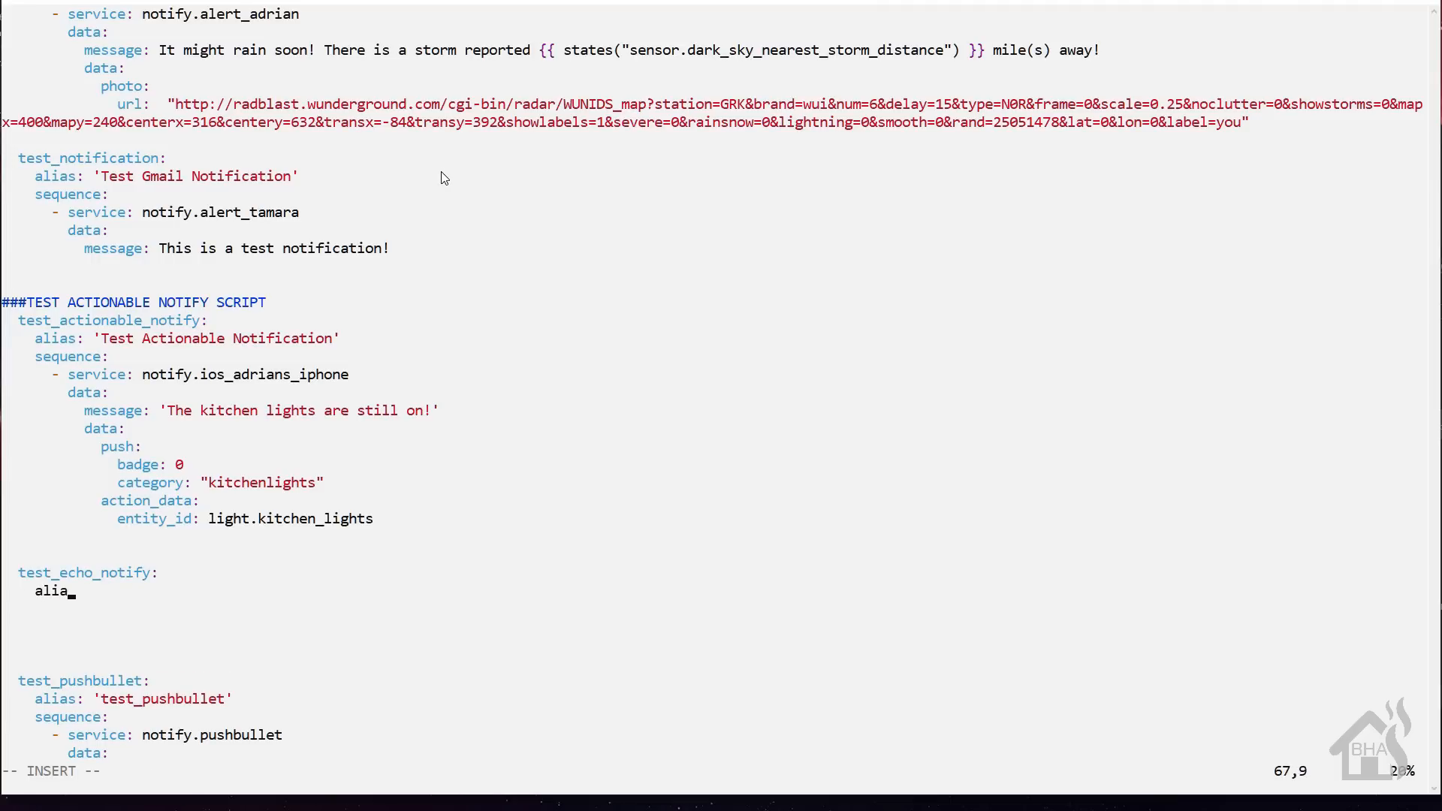
pyautogui.write('s:')
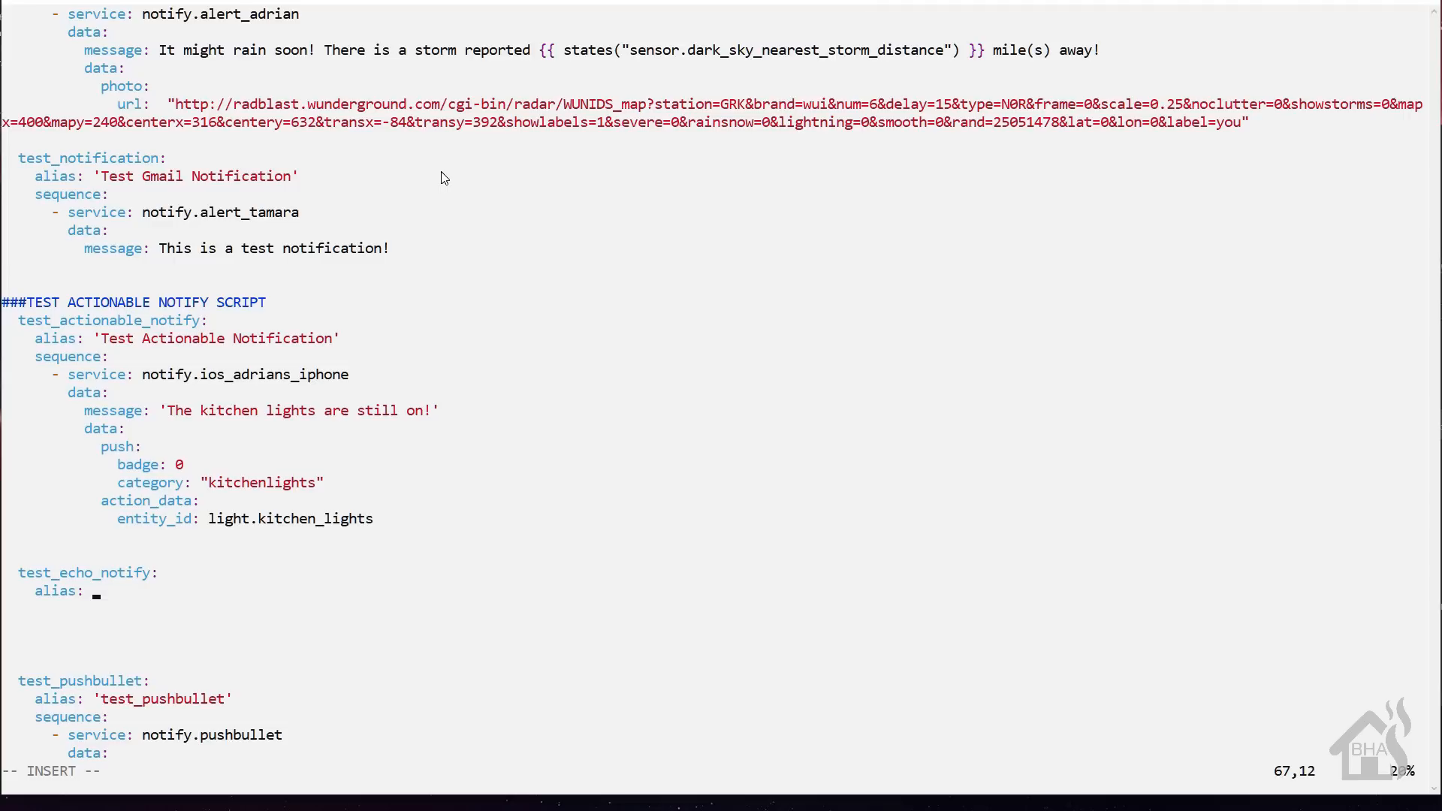
pyautogui.write('Echo Notify Test')
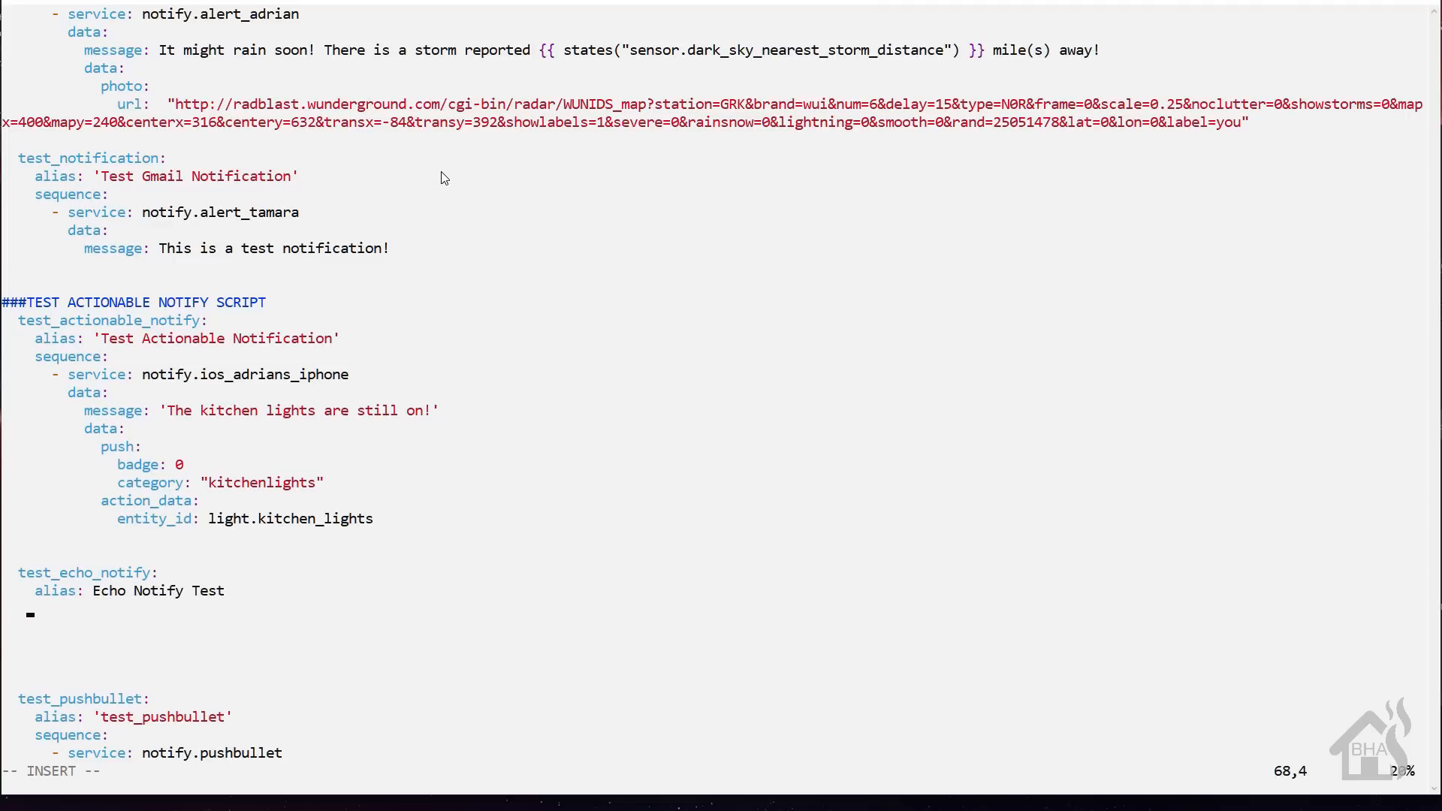
pyautogui.write('sequence:')
pyautogui.write('-')
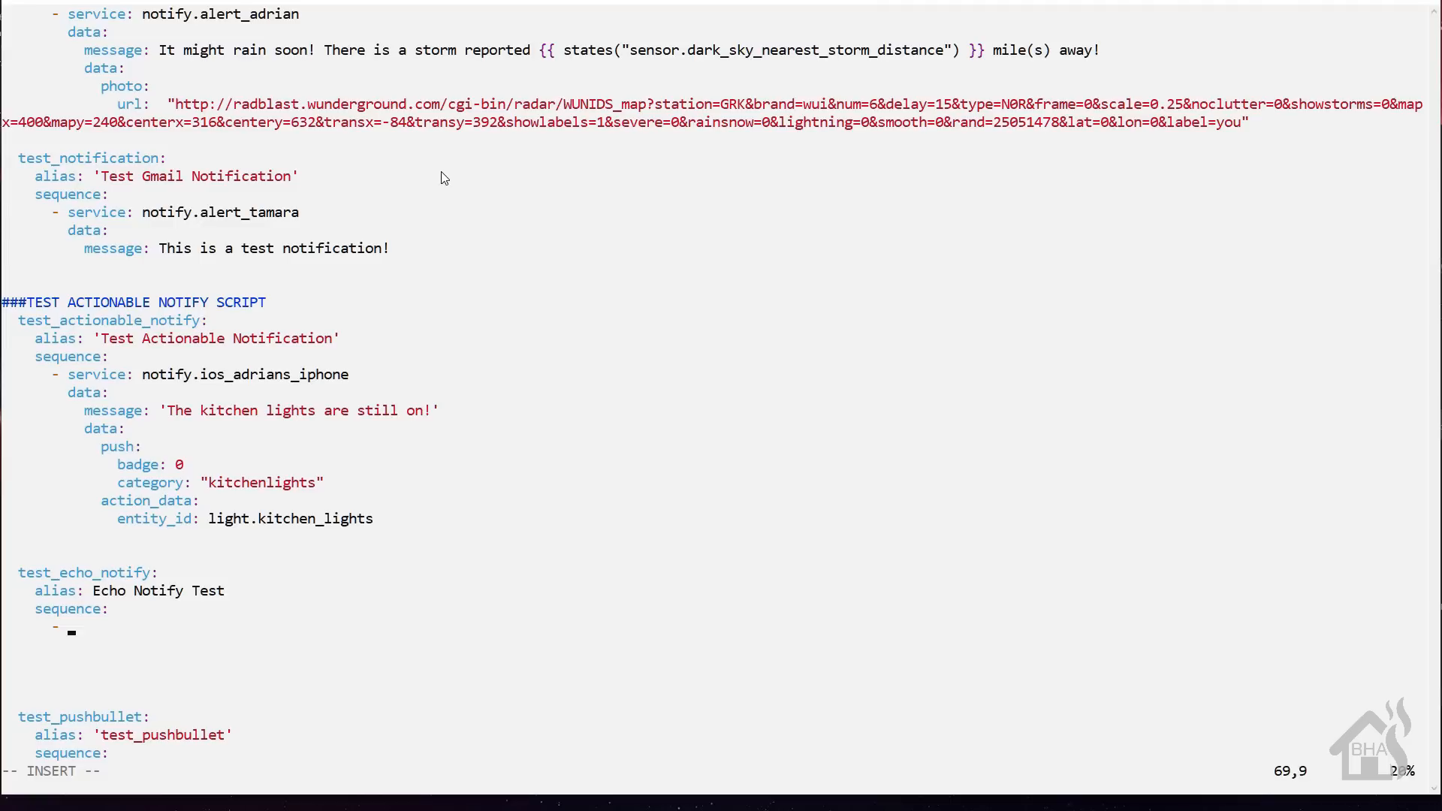
# Step: Add service notify.alexa_media with target media_player.living_room_echo
pyautogui.write('service:')
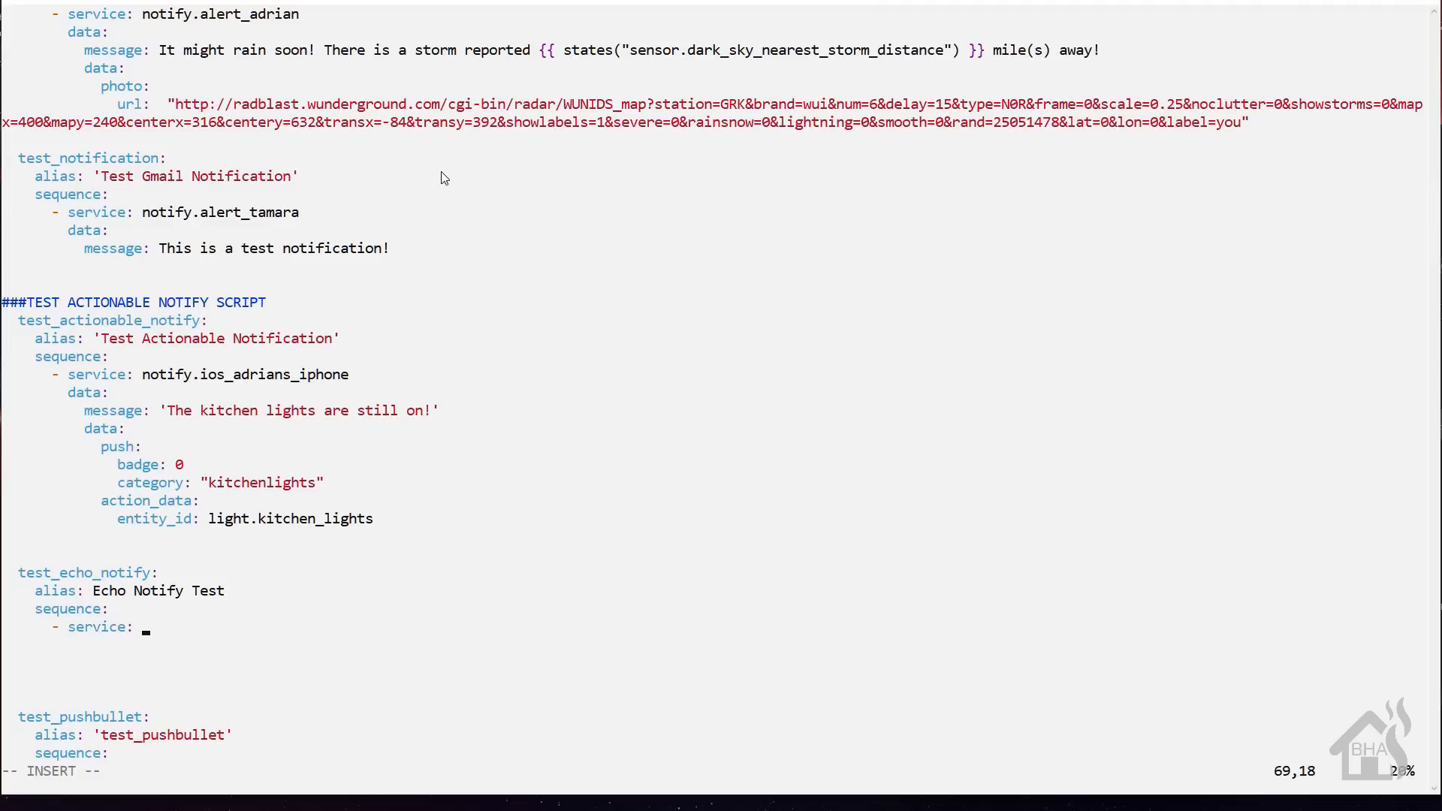
pyautogui.write('notify.a')
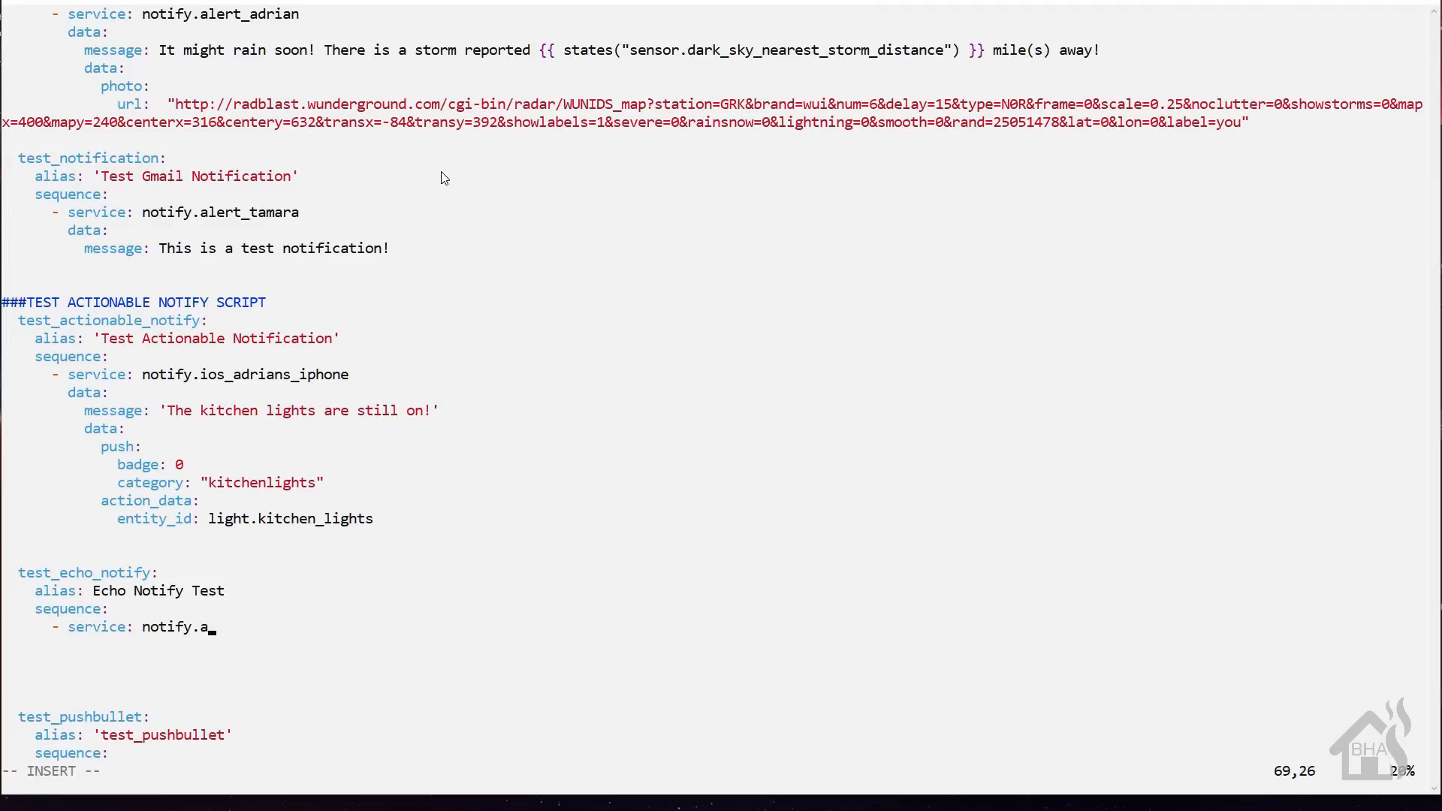
pyautogui.write('lexa_media')
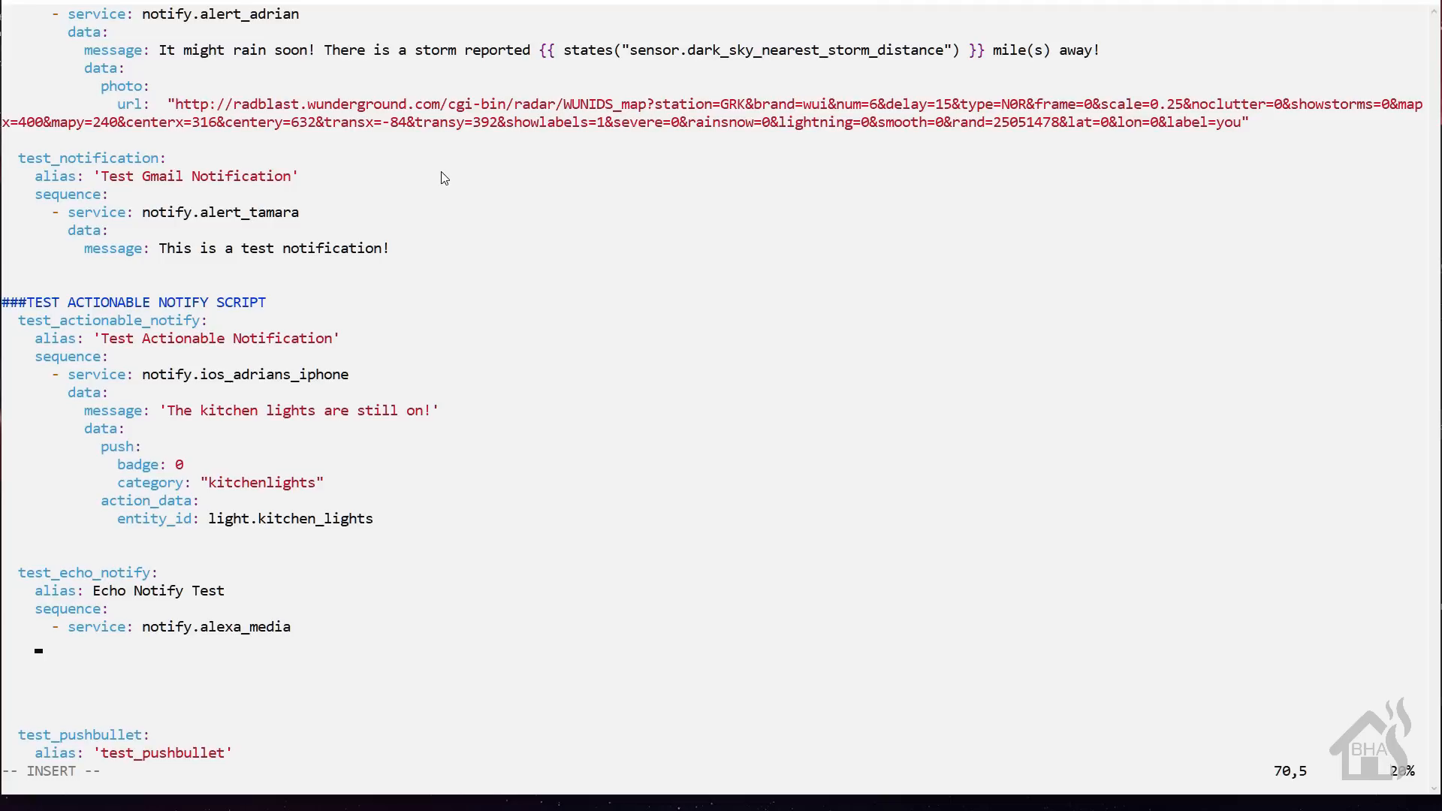
pyautogui.write('data:')
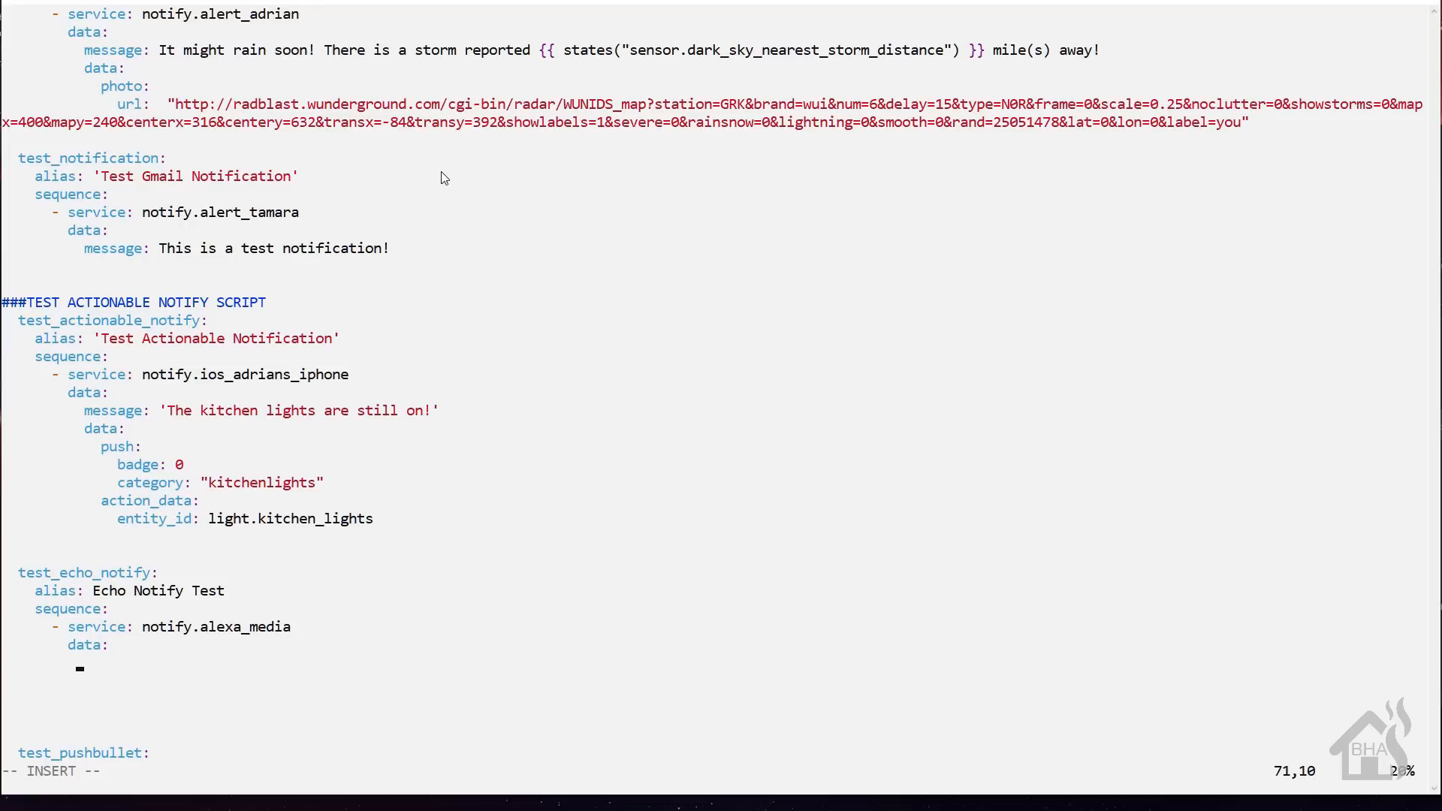
pyautogui.write('target:')
pyautogui.write('-')
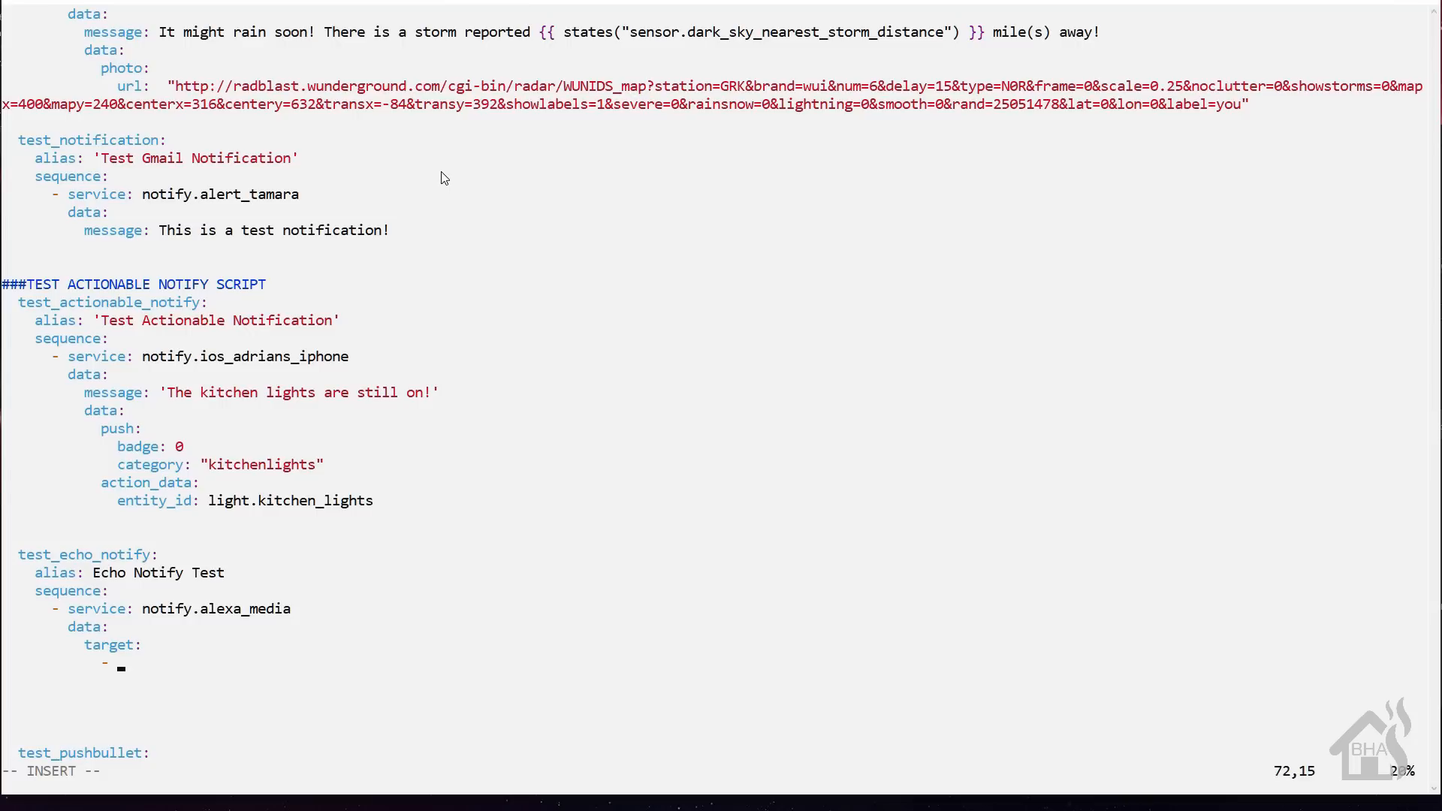
pyautogui.write('med')
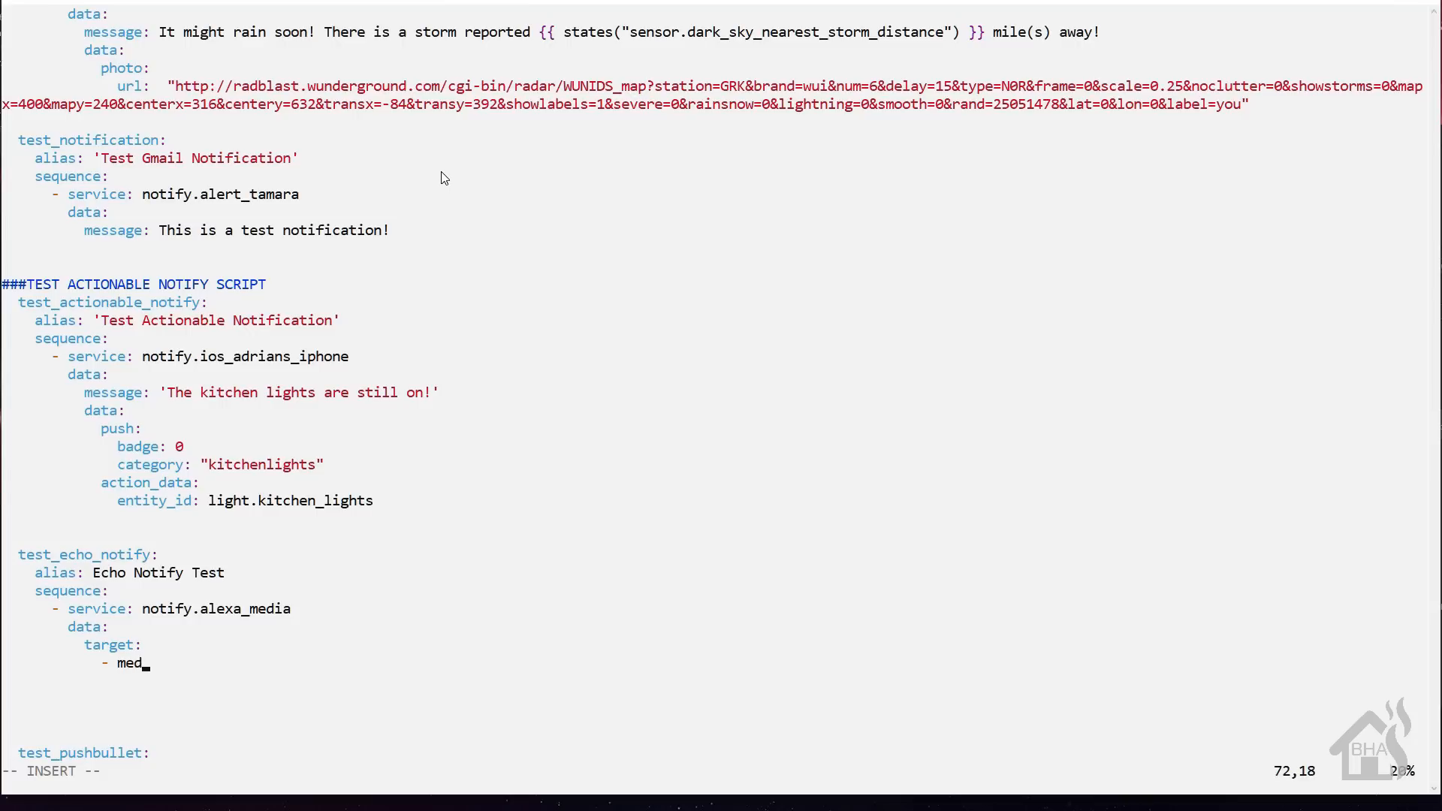
pyautogui.press('BackSpace')
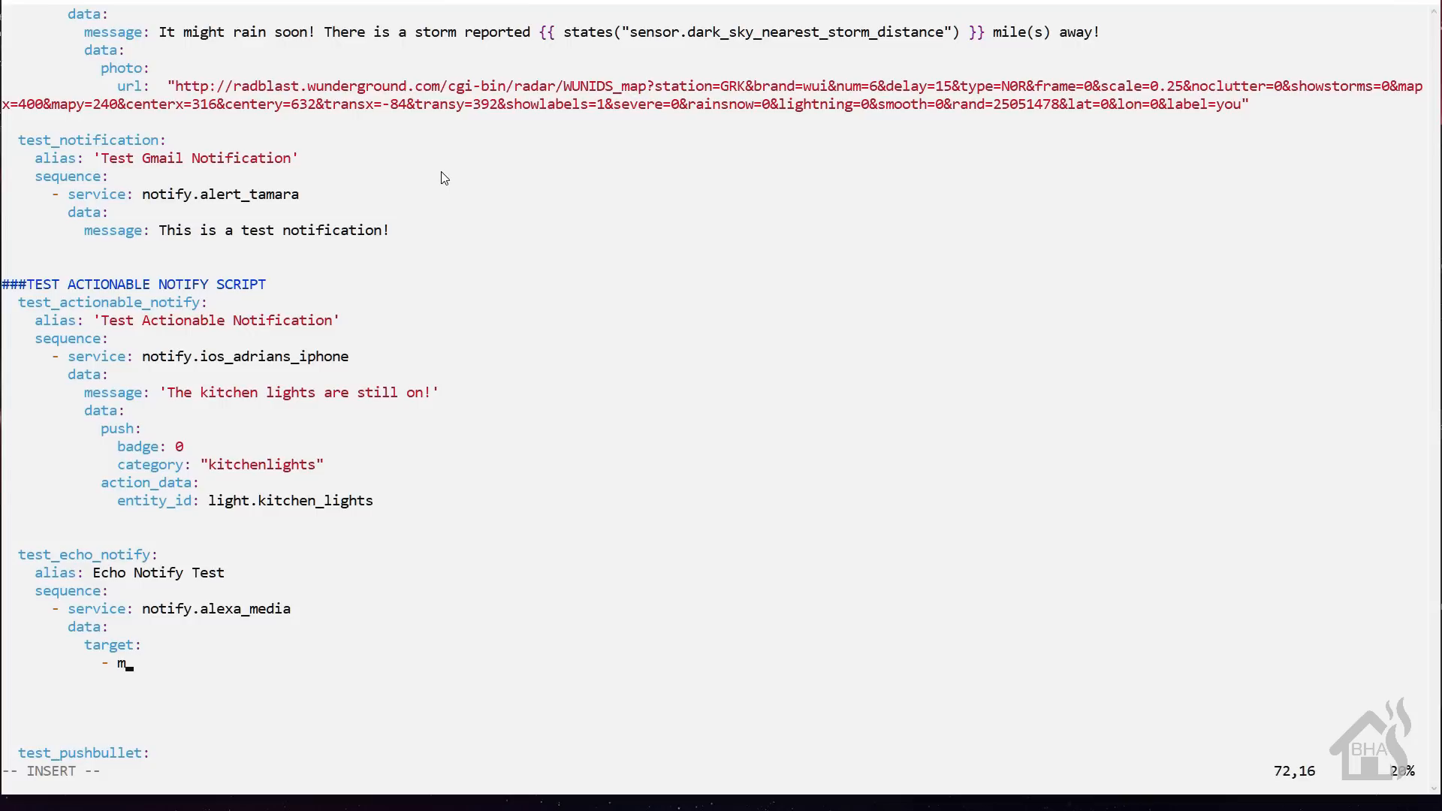
pyautogui.write('edia_player.')
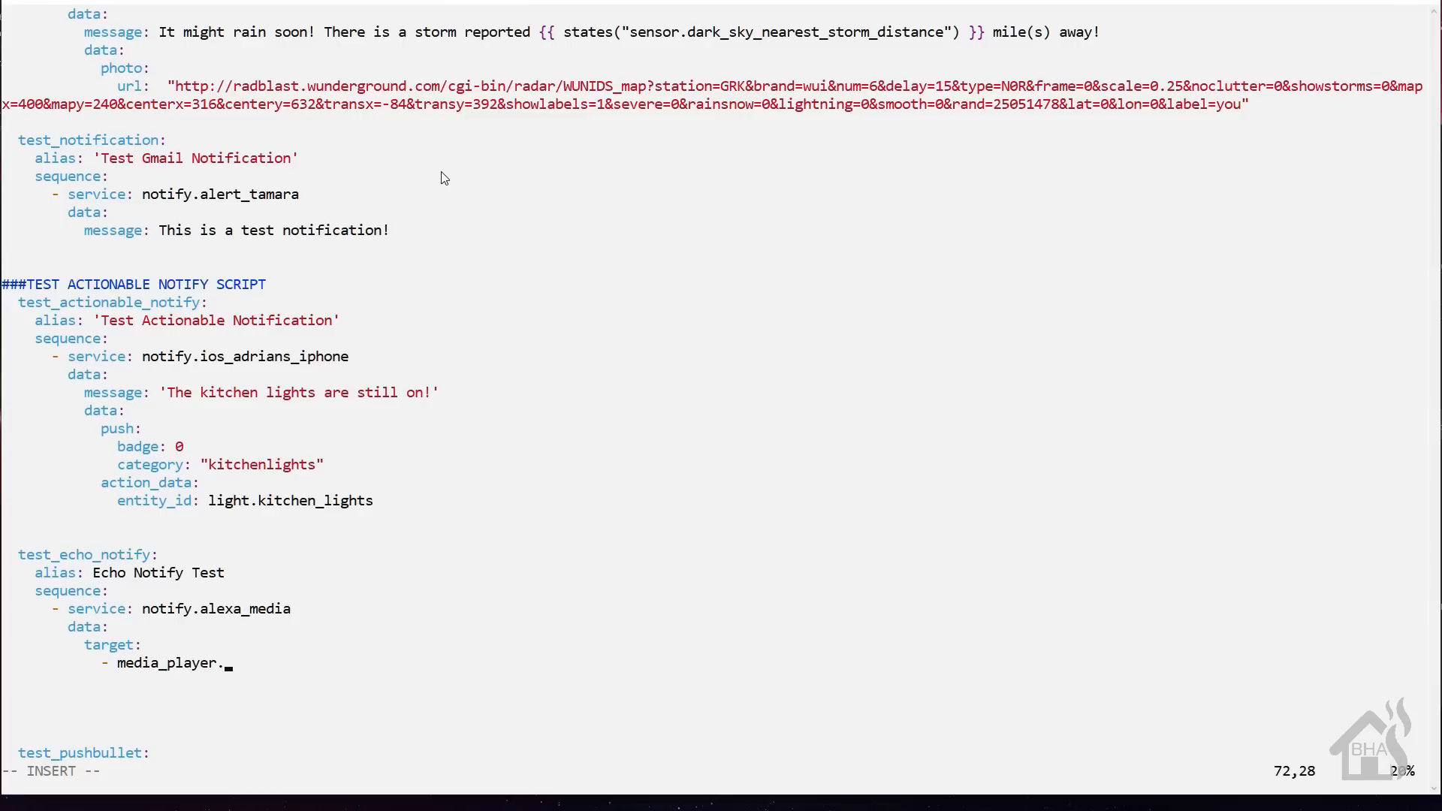
pyautogui.write('living_room')
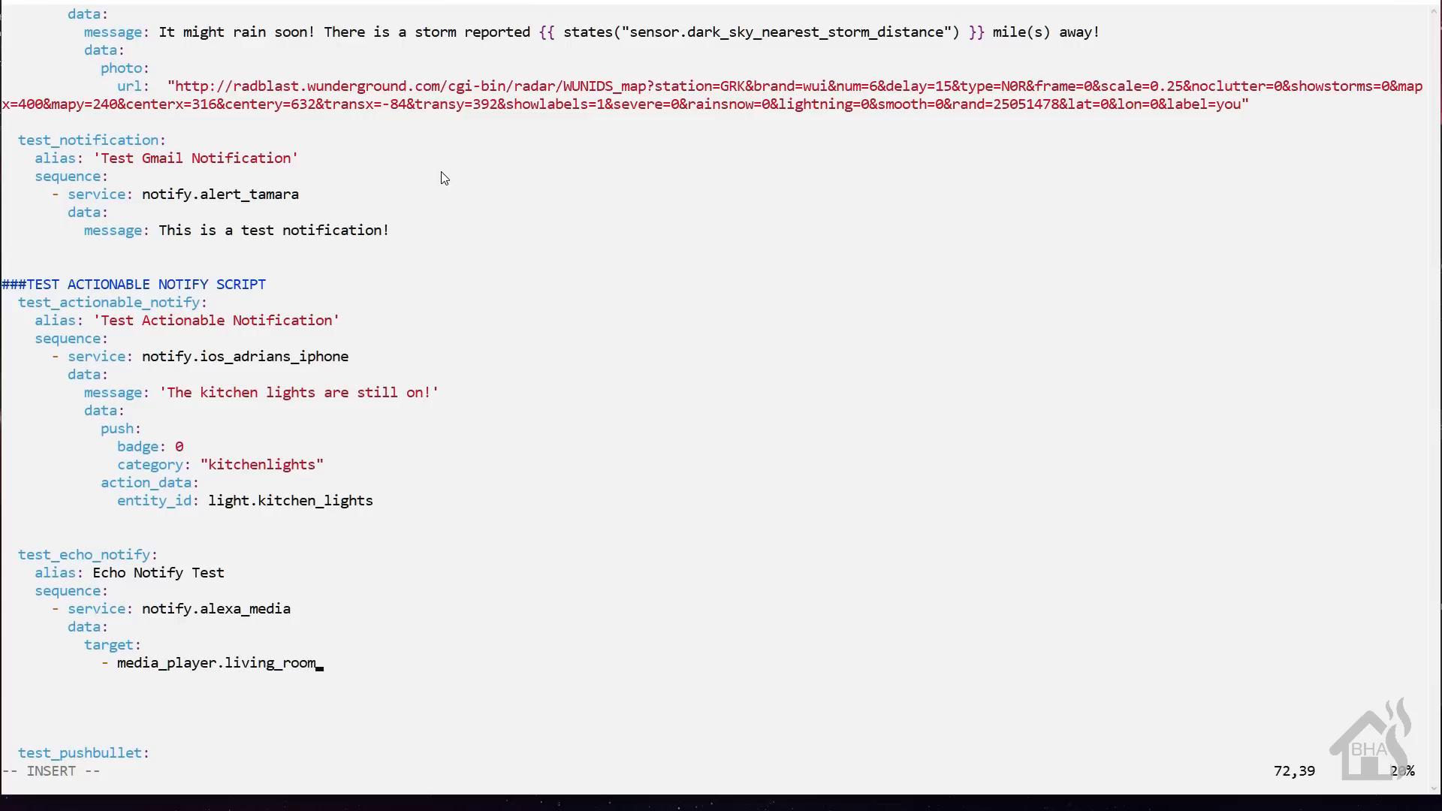
pyautogui.write('_echo')
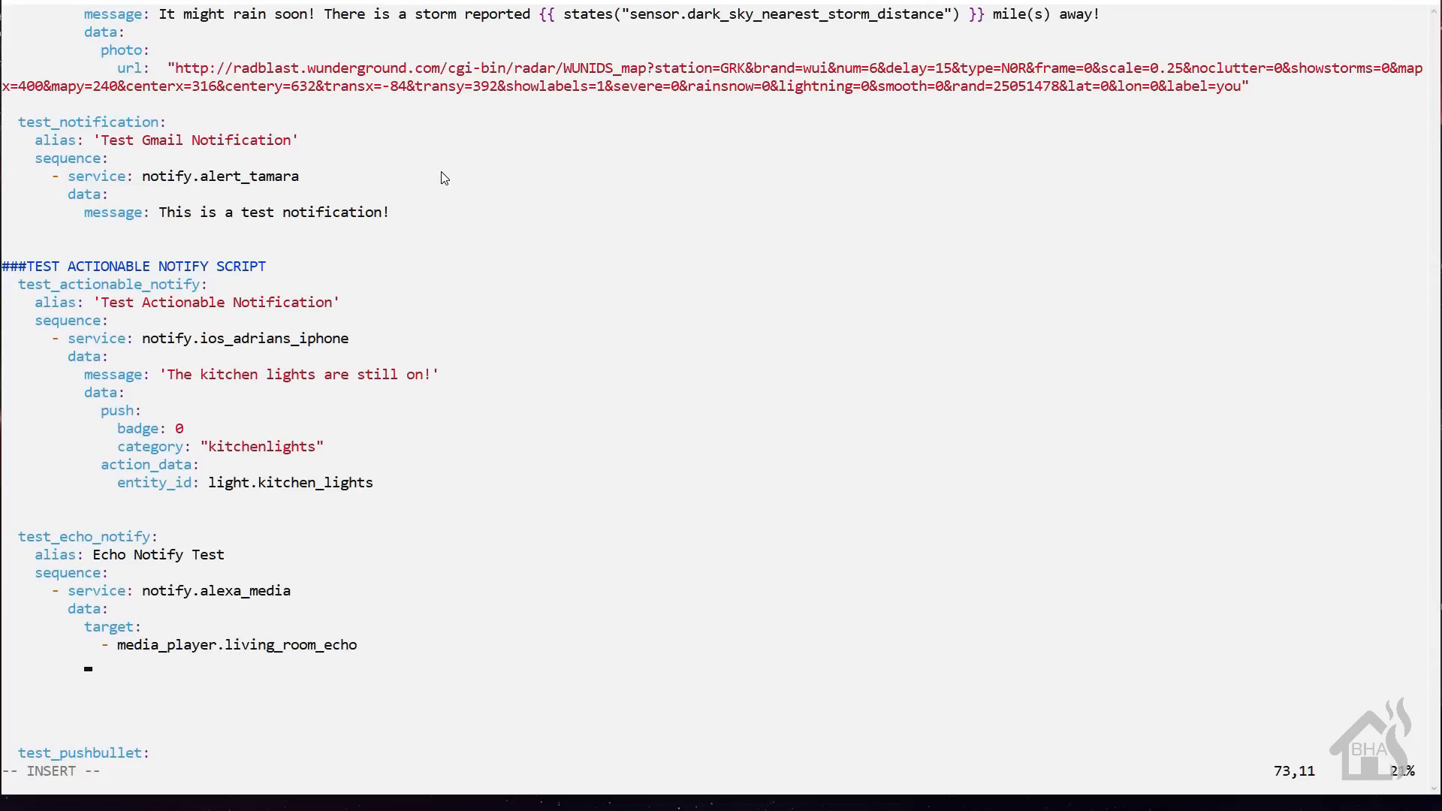
# Step: Add data type: announce and a quoted test message ending in '!'
pyautogui.write('data:')
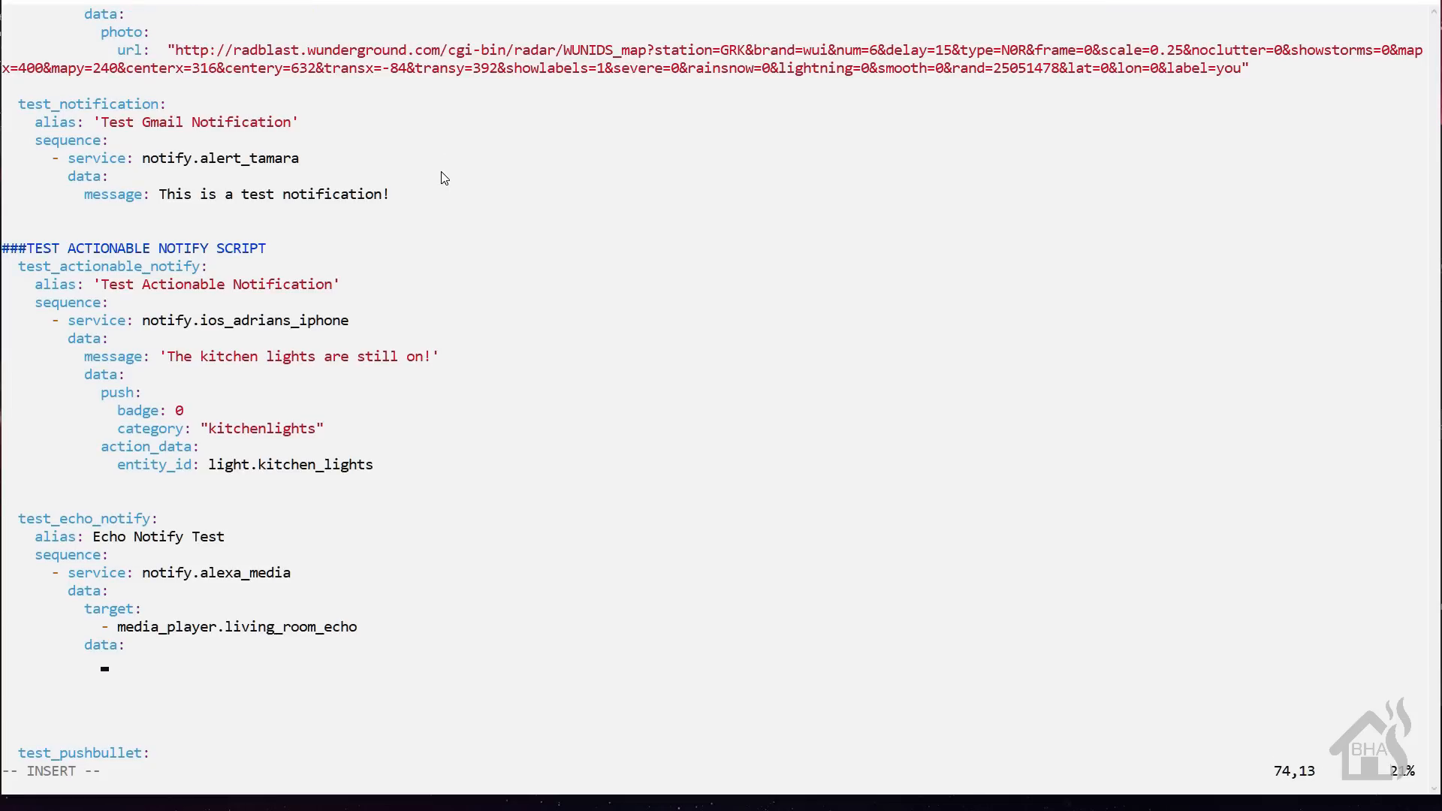
pyautogui.write('type: a')
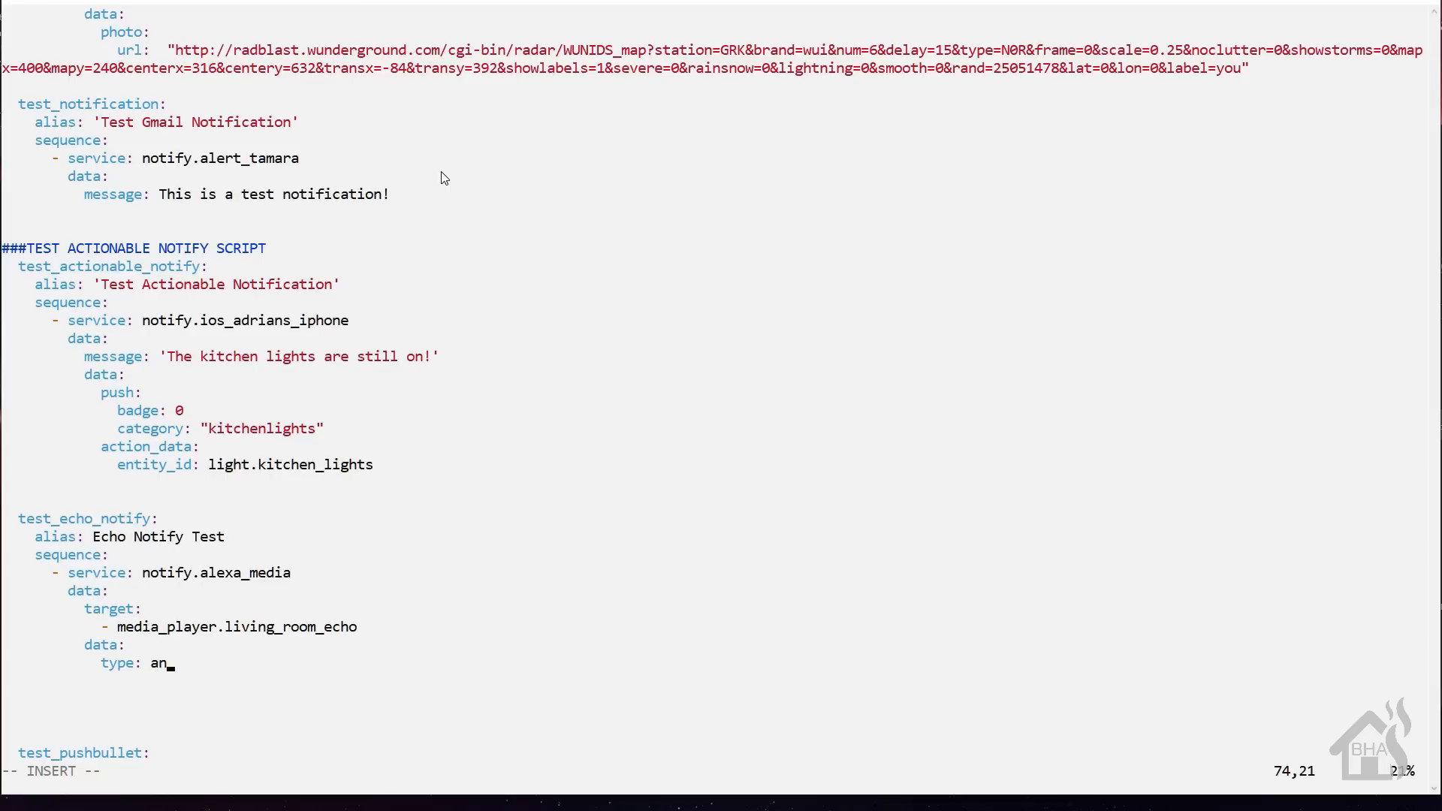
pyautogui.write('nounce')
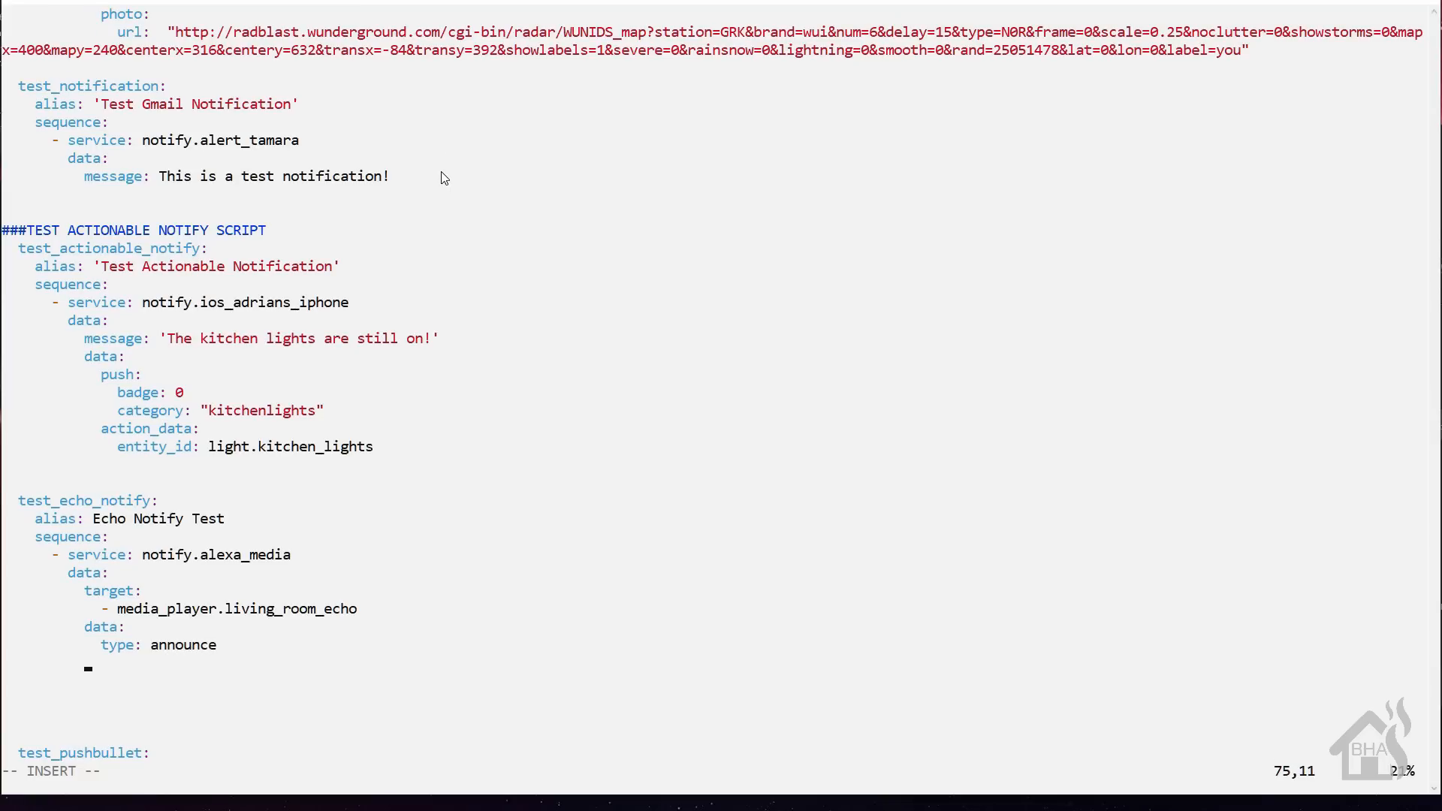
pyautogui.write('message:')
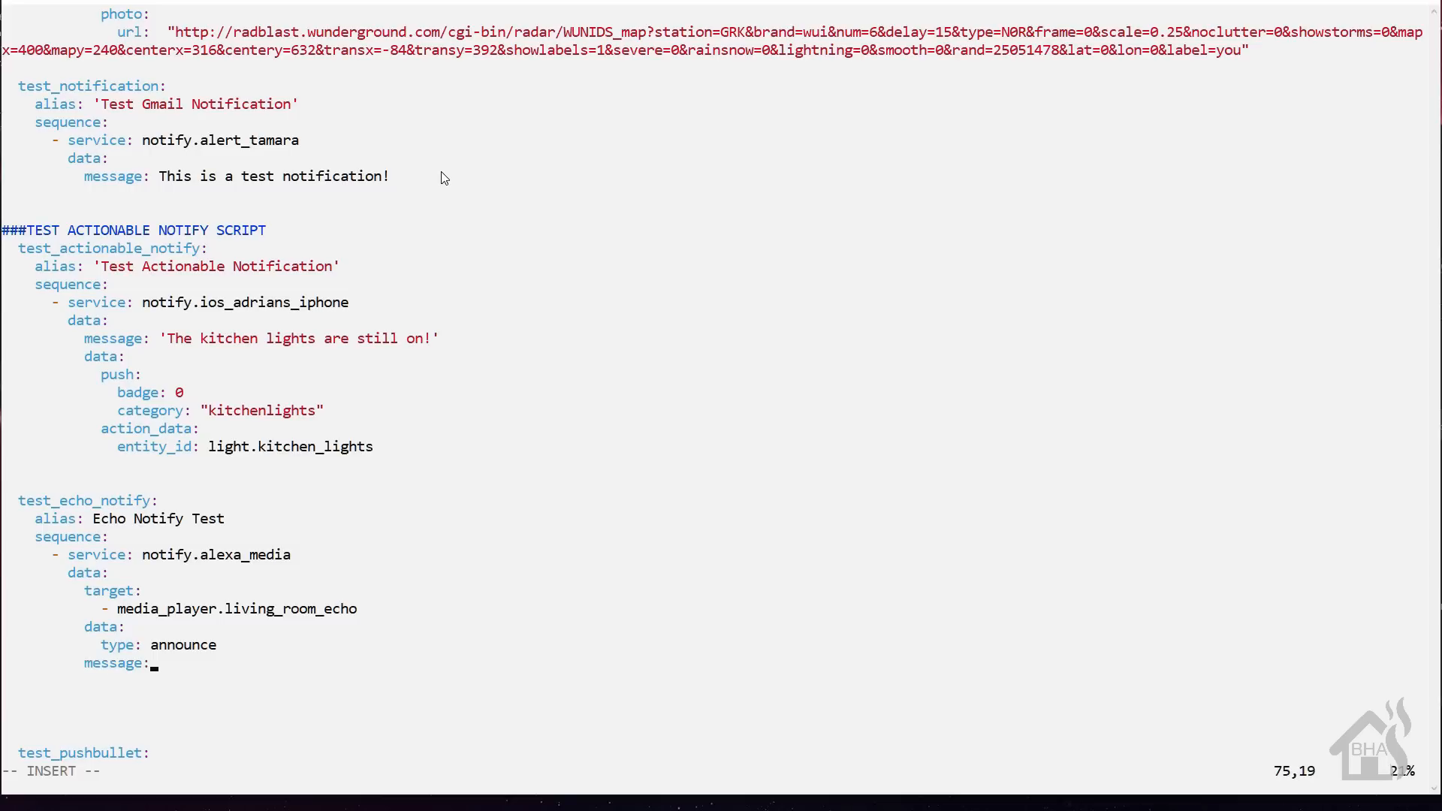
pyautogui.write('"')
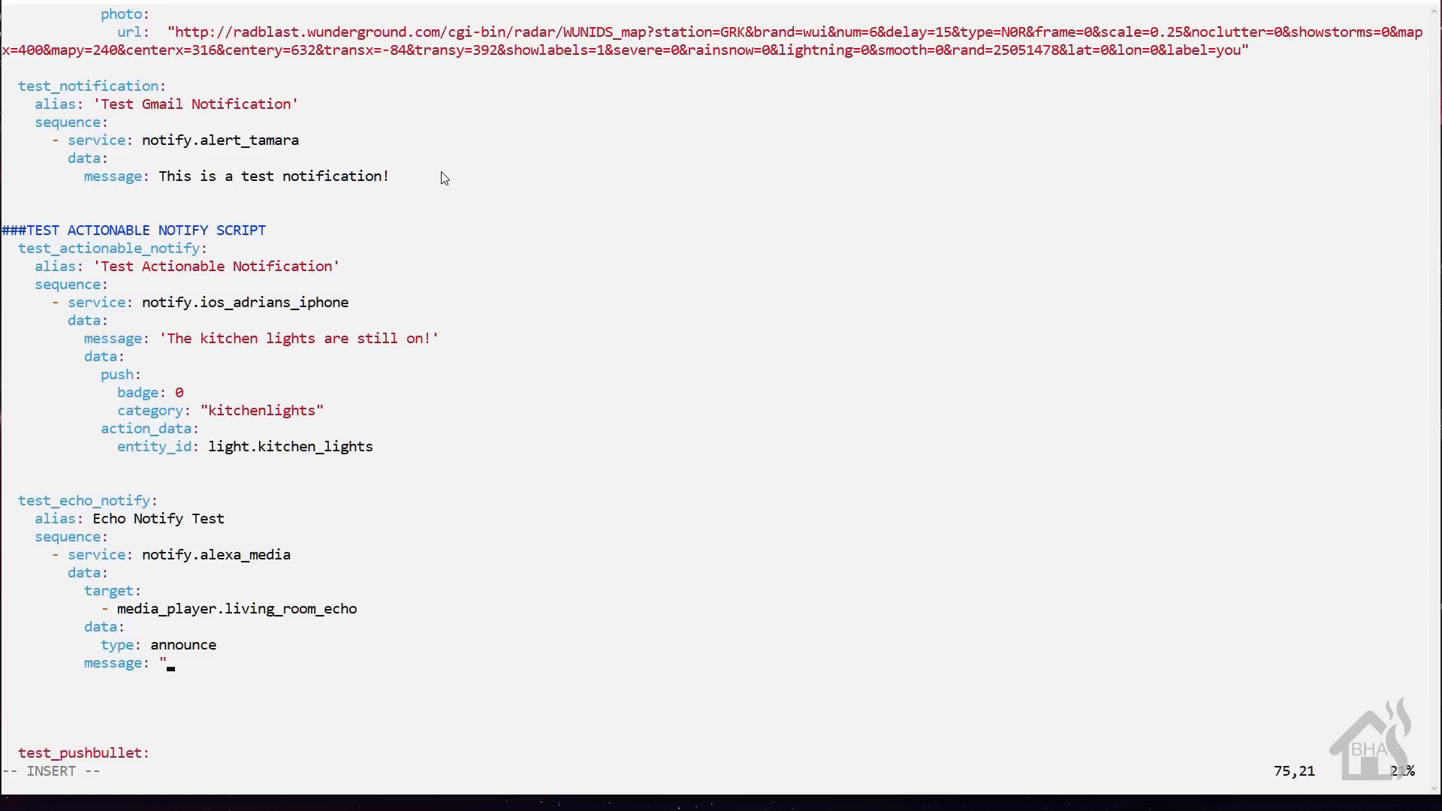
pyautogui.write('This is a test')
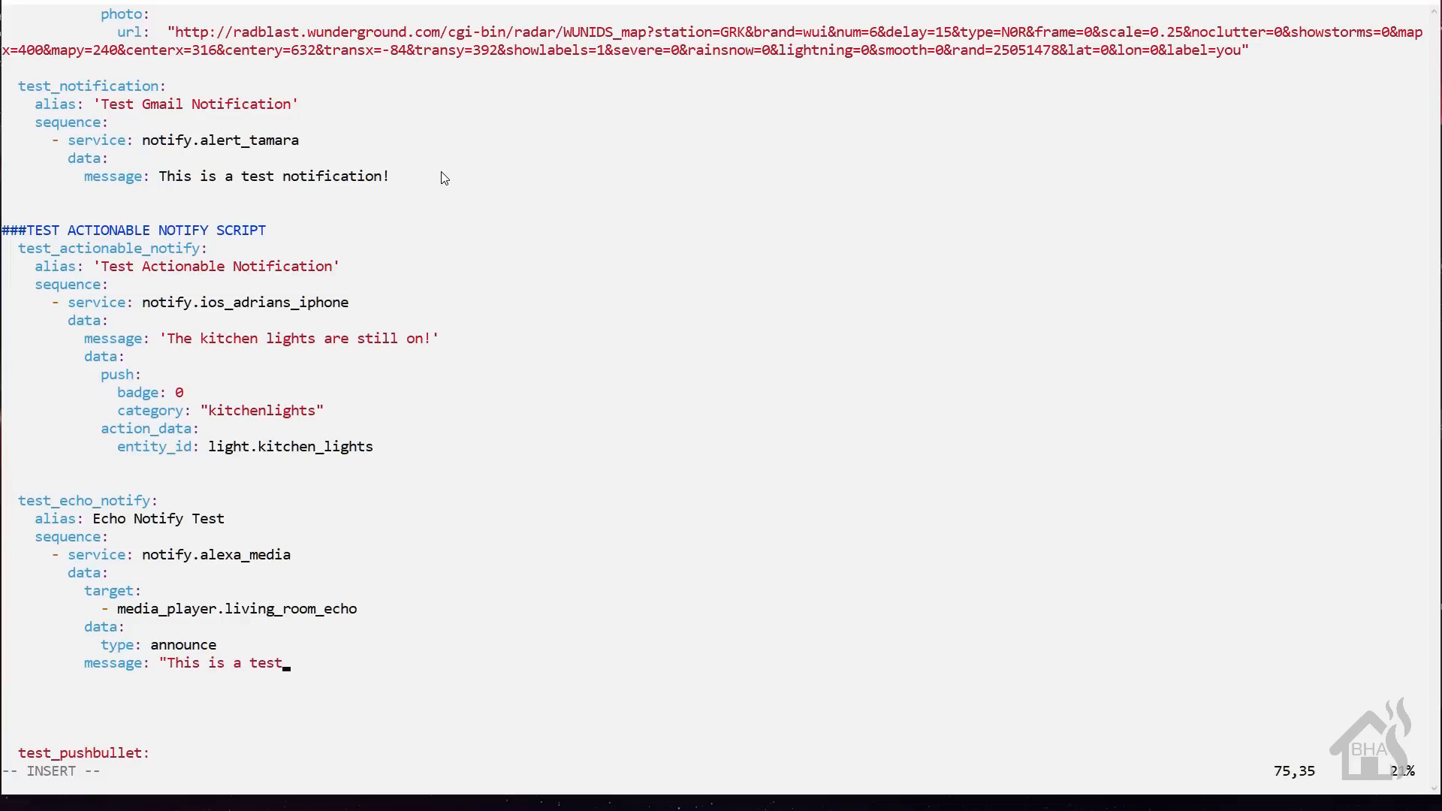
pyautogui.write('!"')
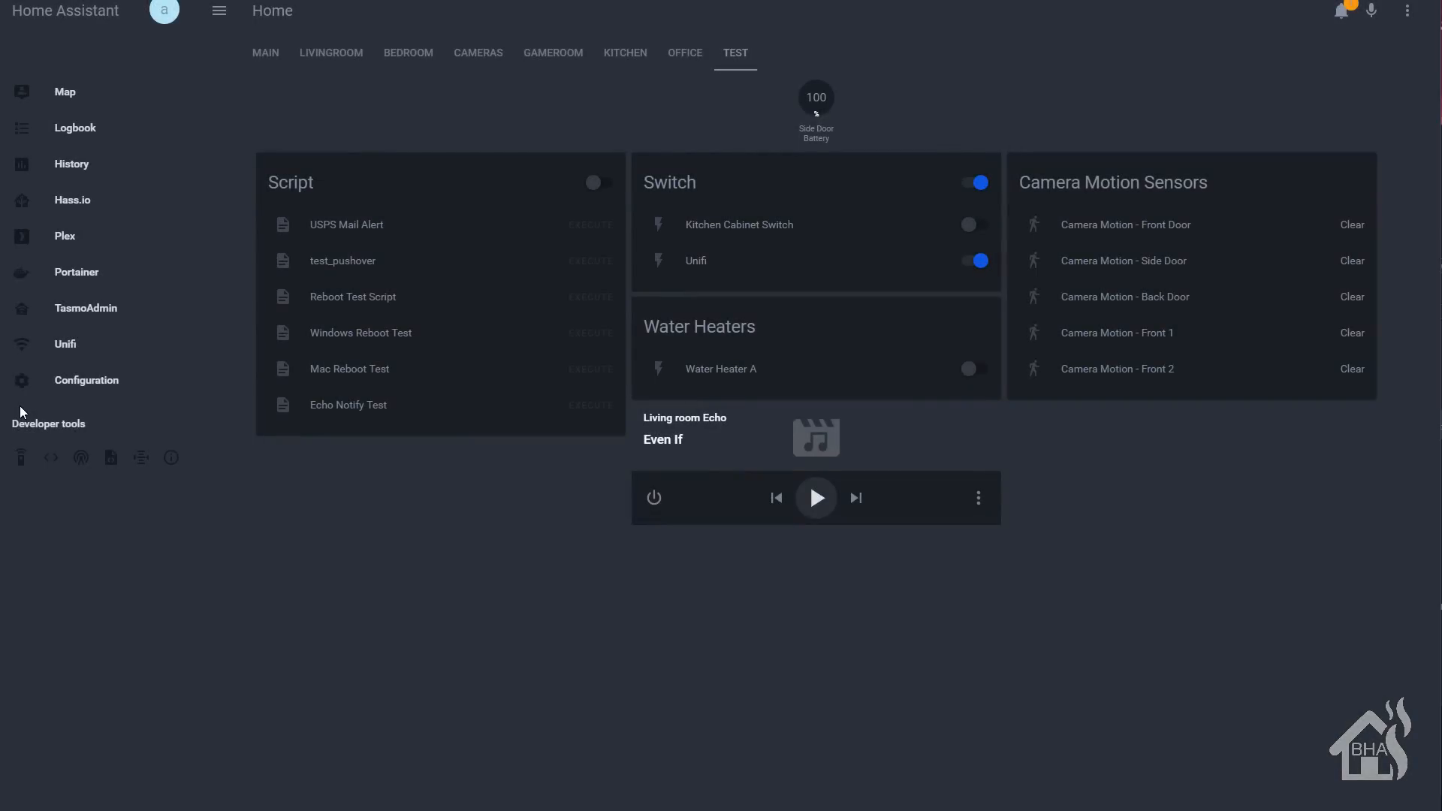
pyautogui.moveTo(87, 380)
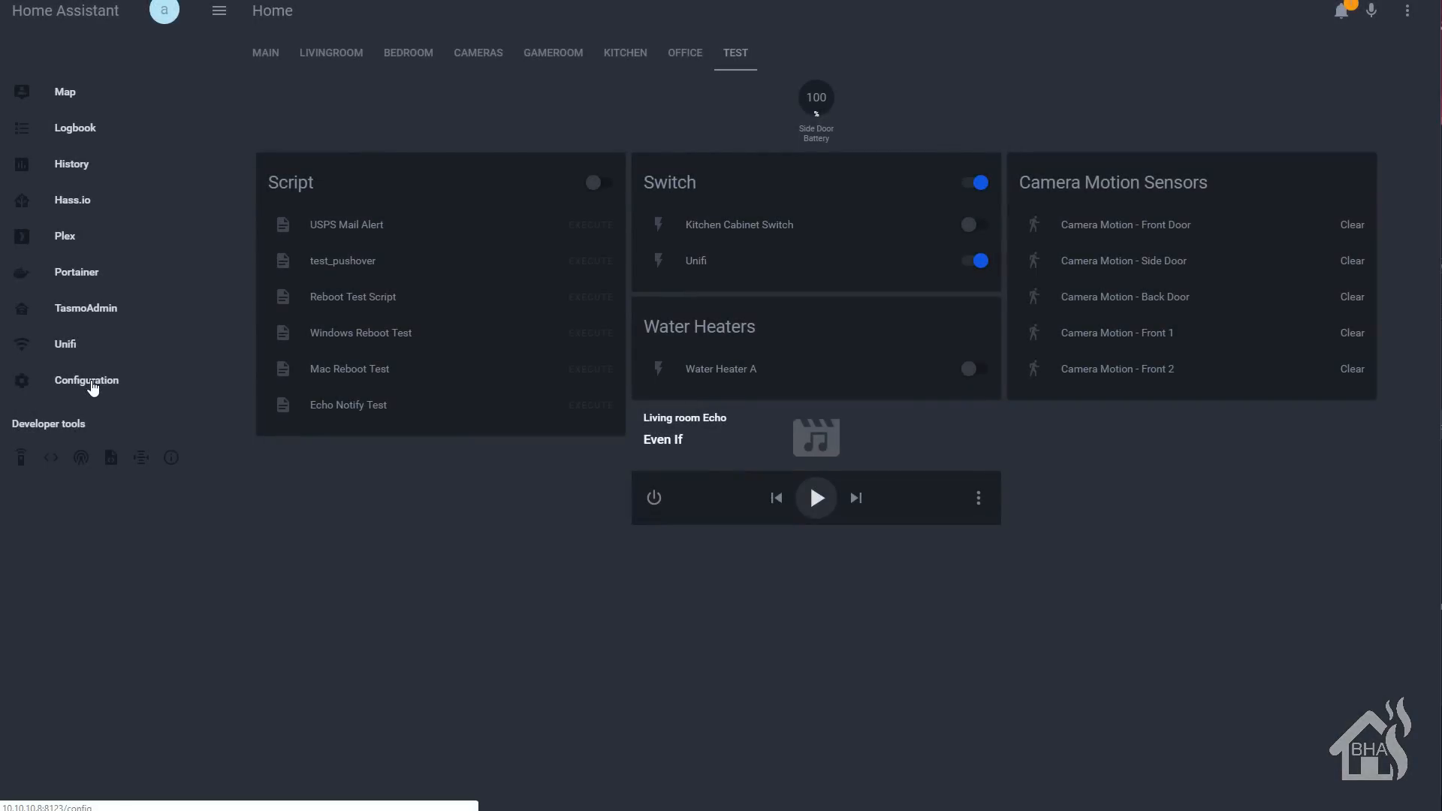
# Step: Reload Scripts from Configuration > General so the new script is picked up
pyautogui.click(86, 380)
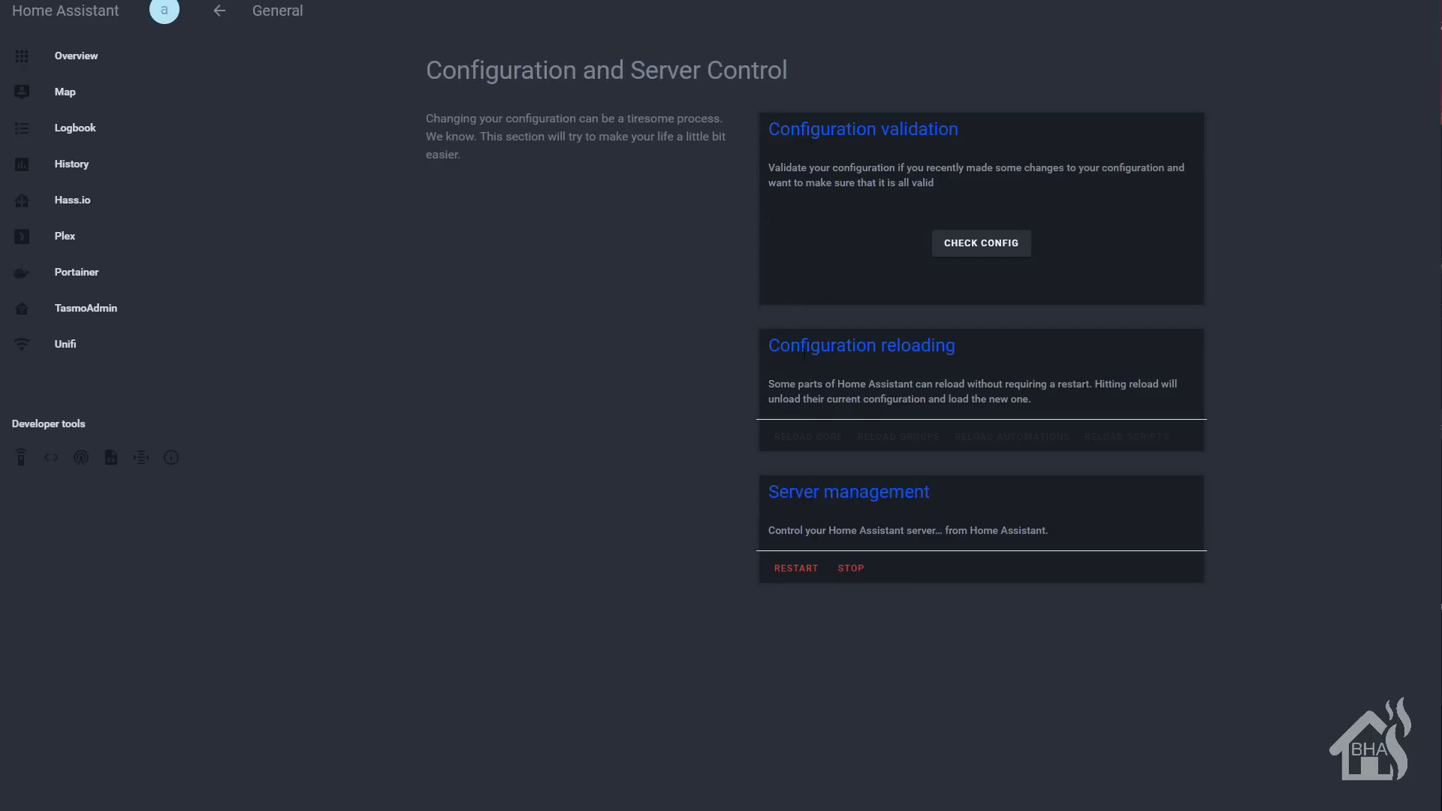
pyautogui.moveTo(1132, 442)
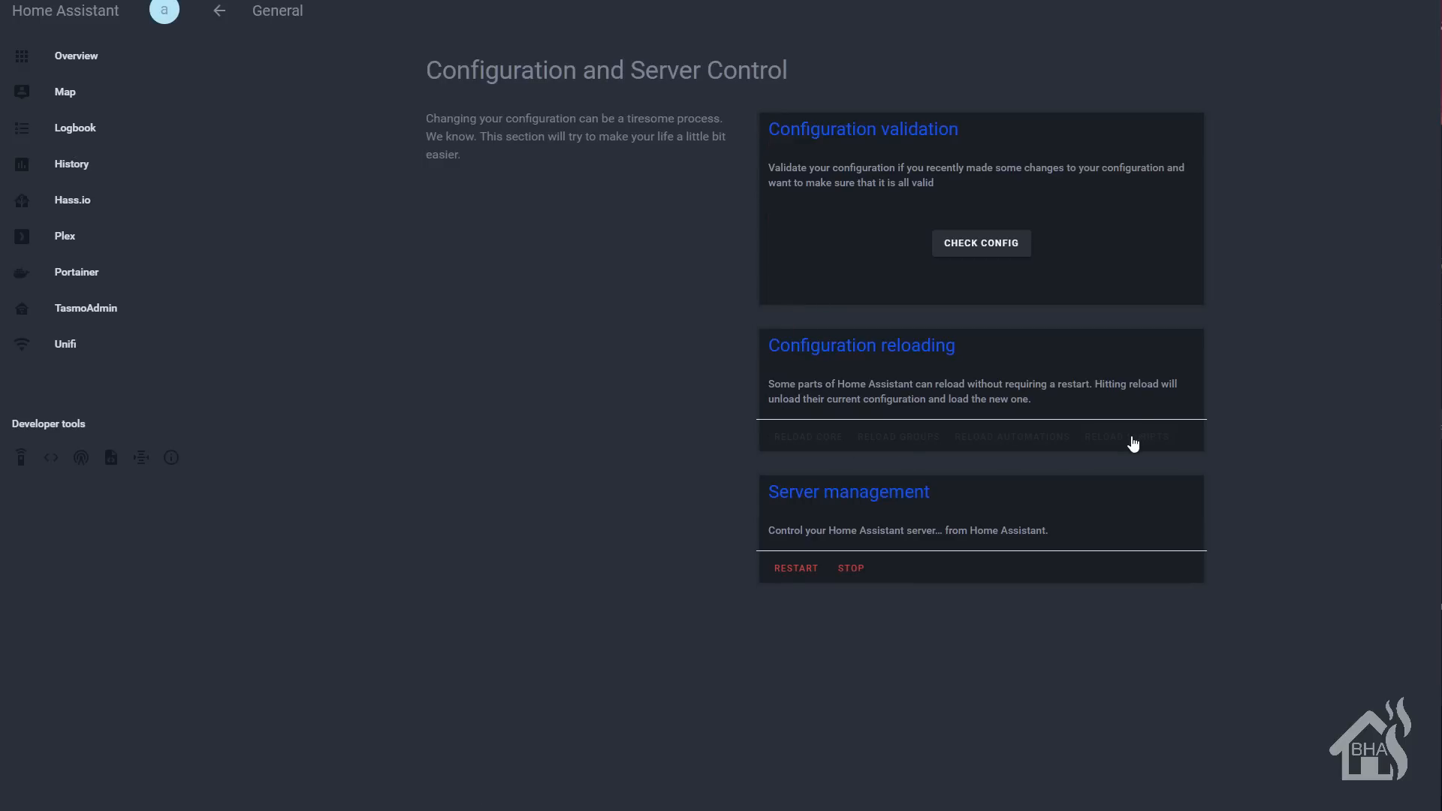
pyautogui.click(1125, 435)
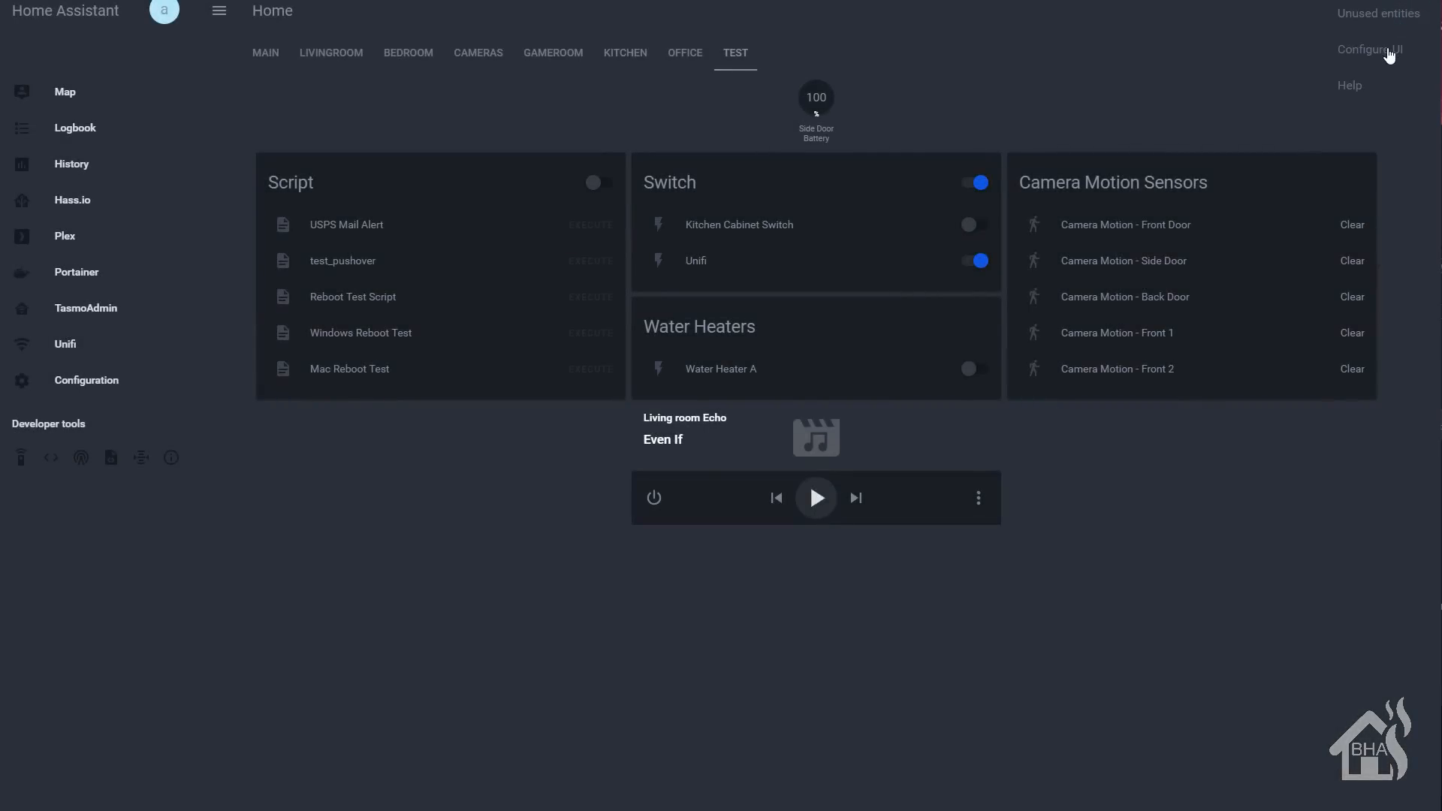
# Step: Edit the Script card to include entity script.test_echo_notify (Echo Notify Test) and save it
pyautogui.click(1370, 48)
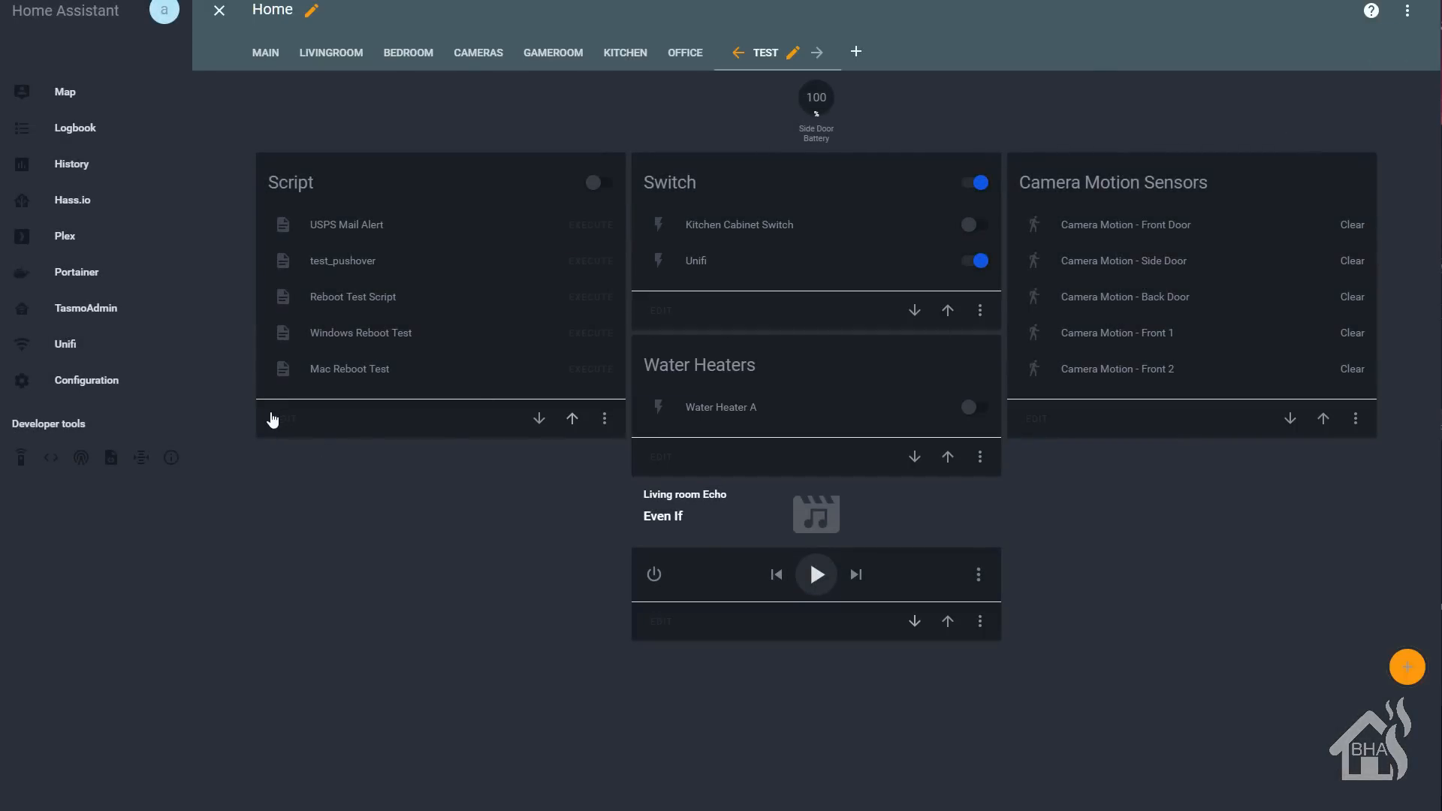
pyautogui.click(285, 419)
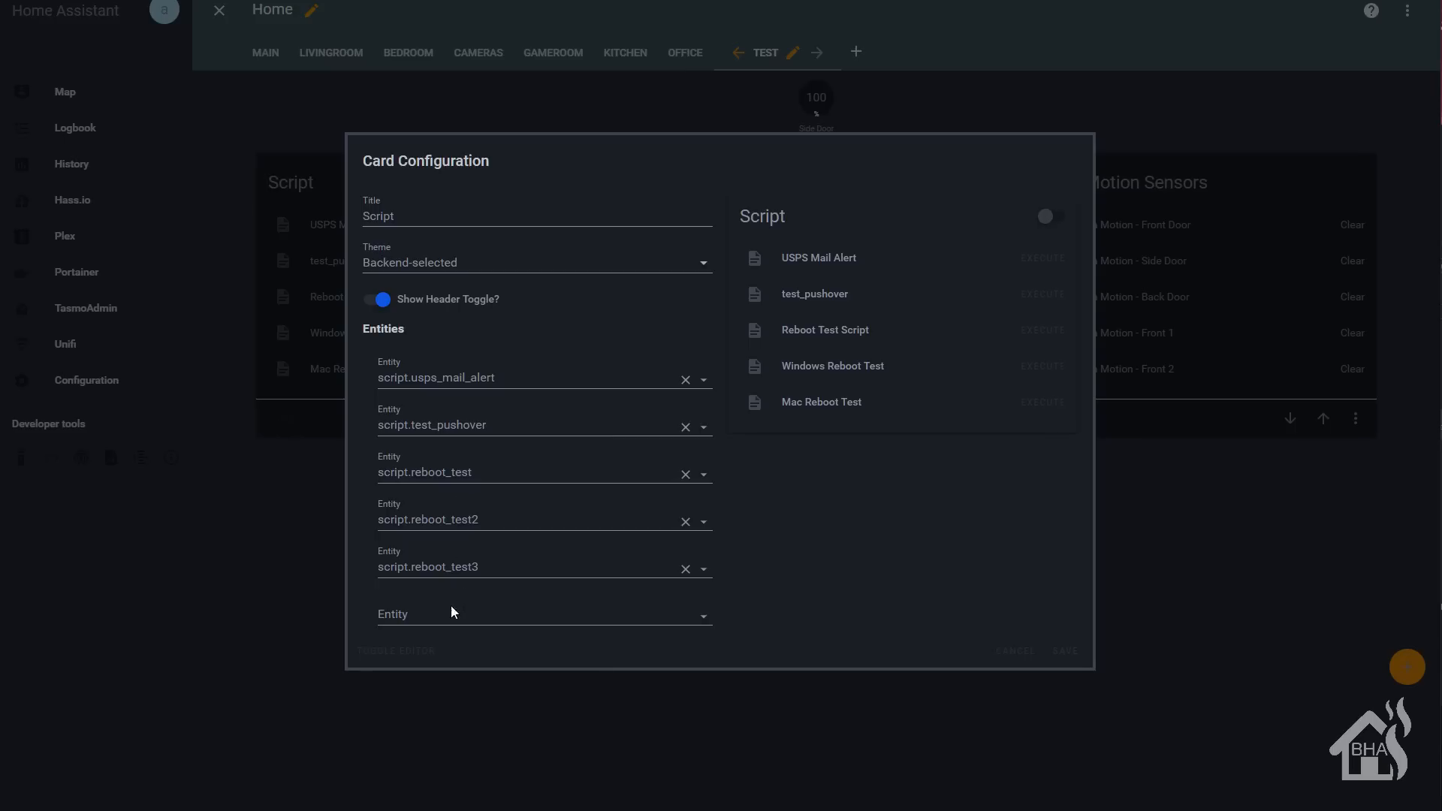
pyautogui.write('script.ec')
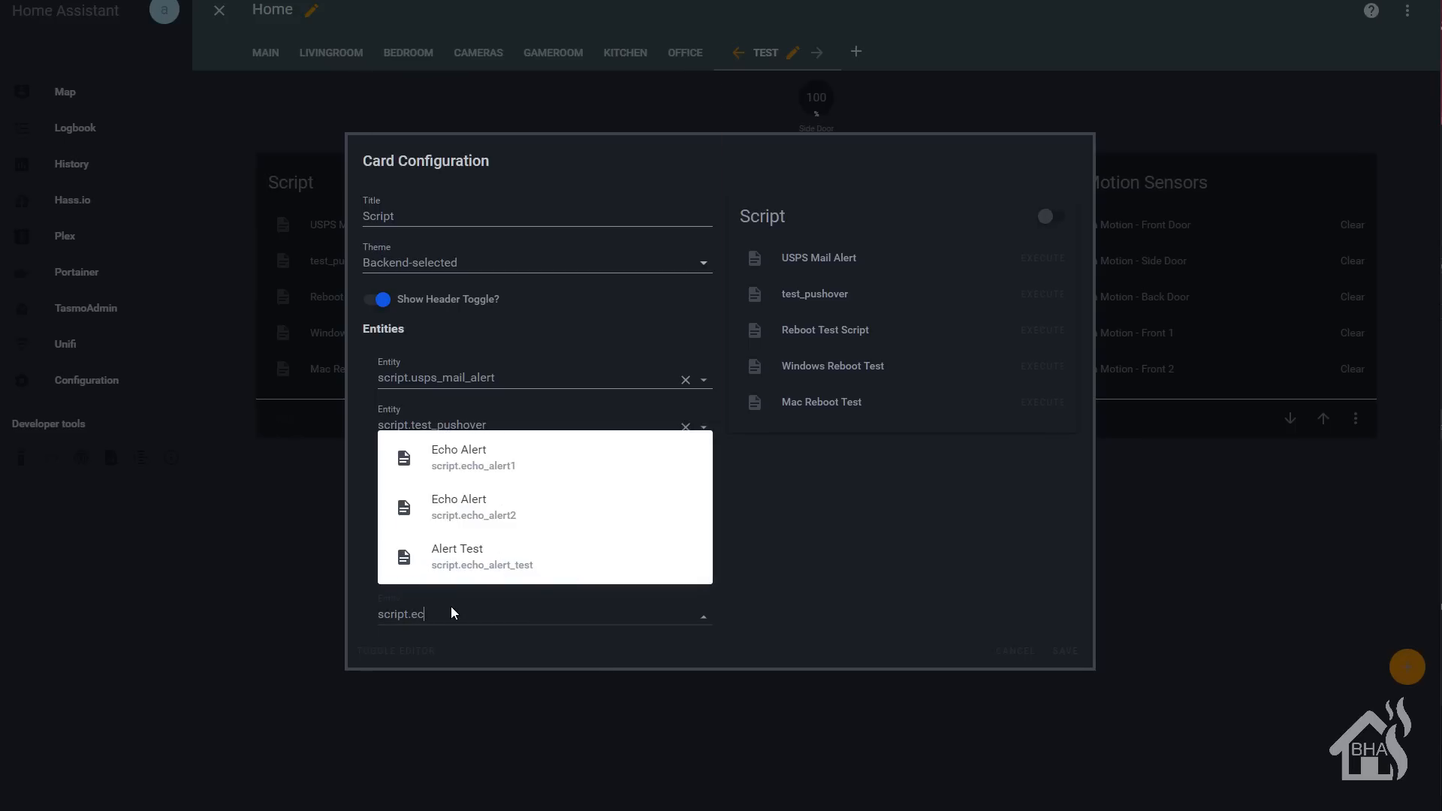
pyautogui.write('script.te')
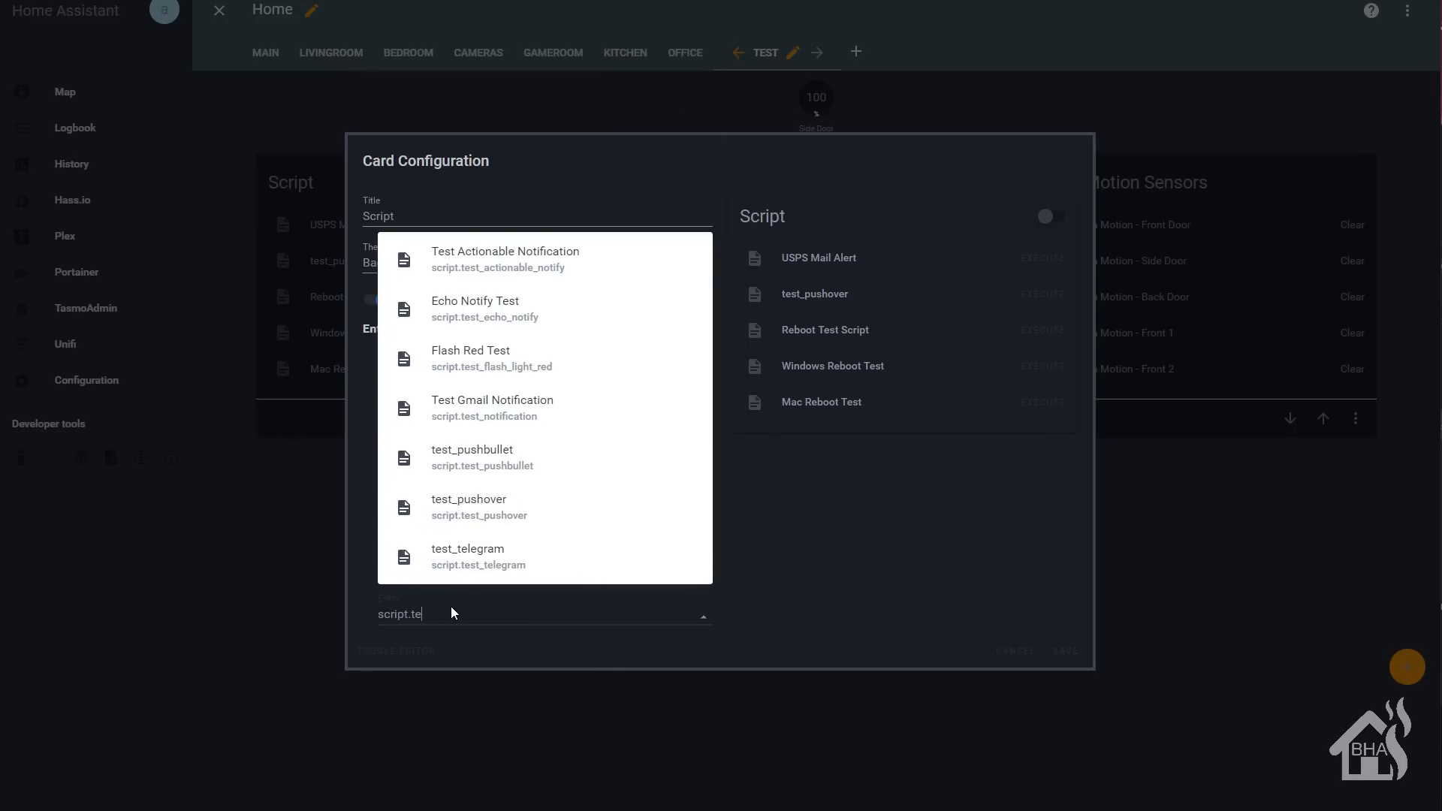
pyautogui.press('Backspace')
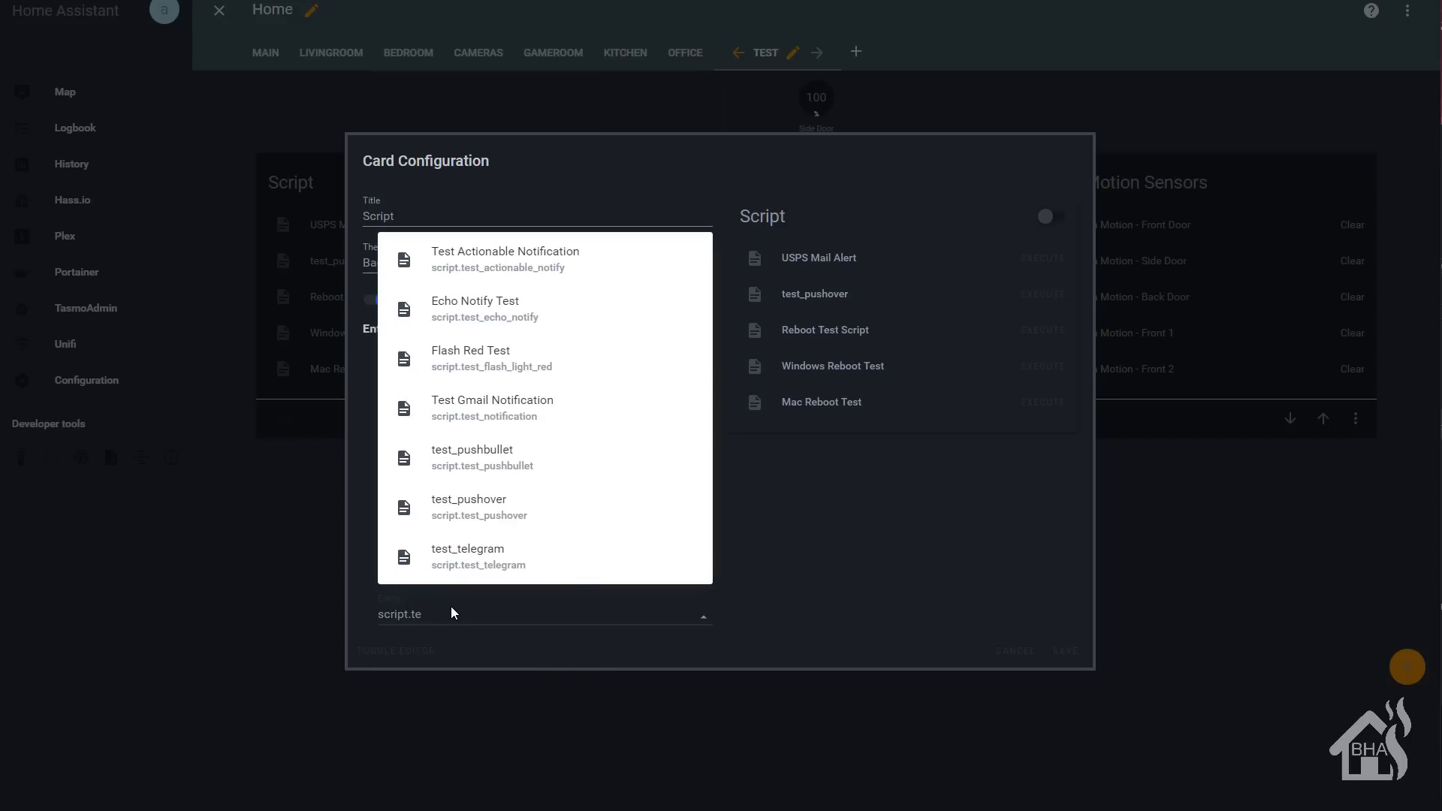
pyautogui.click(476, 308)
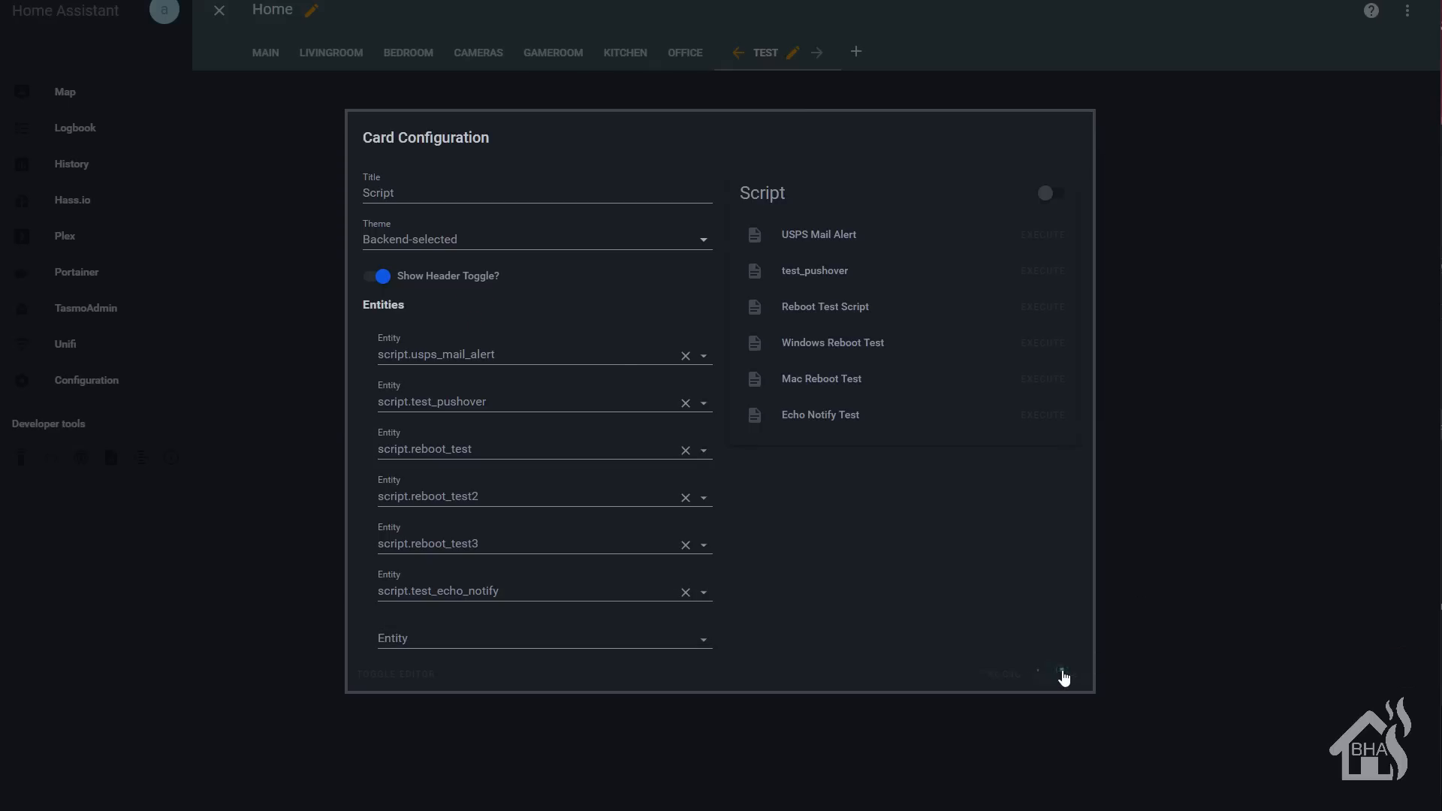
pyautogui.click(1061, 673)
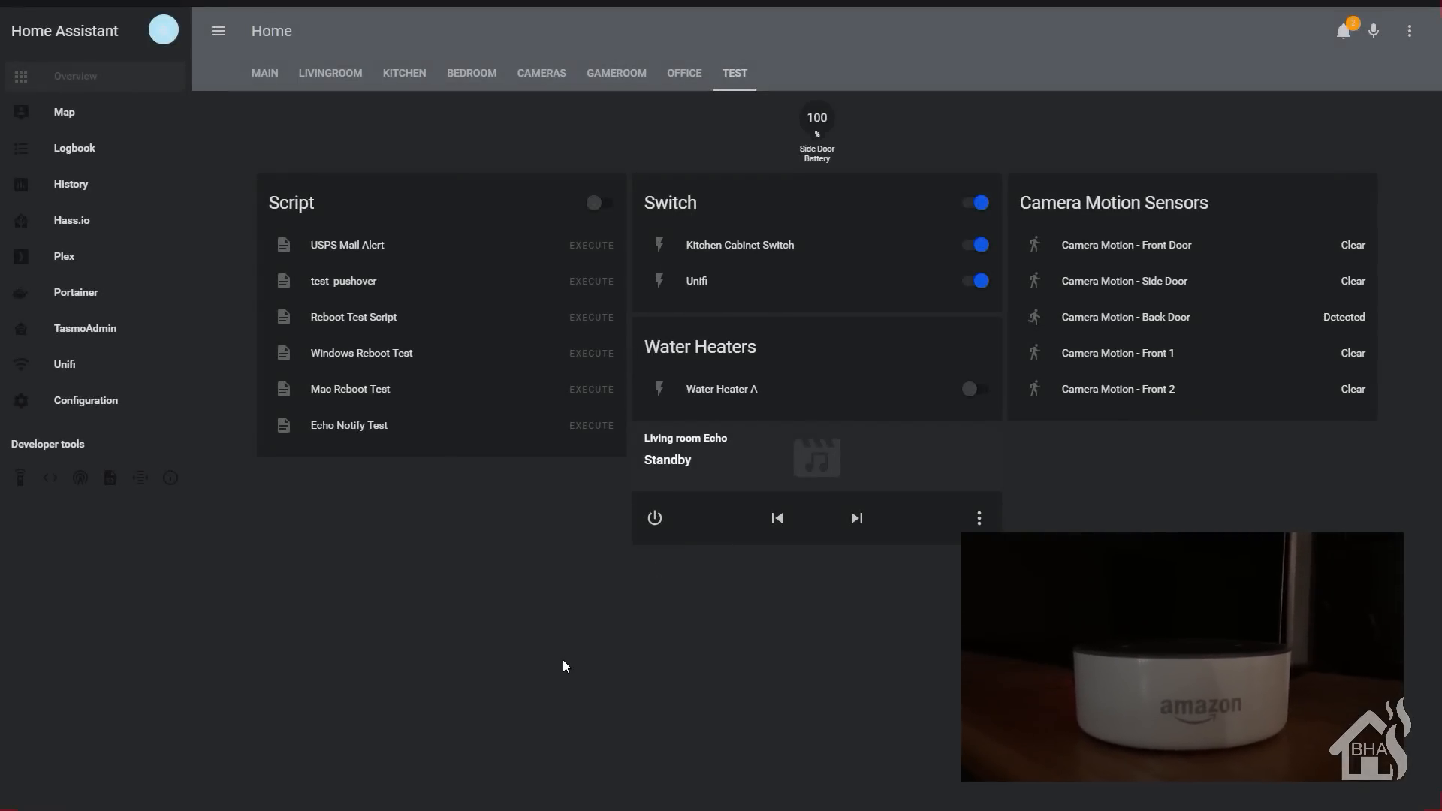
pyautogui.moveTo(285, 554)
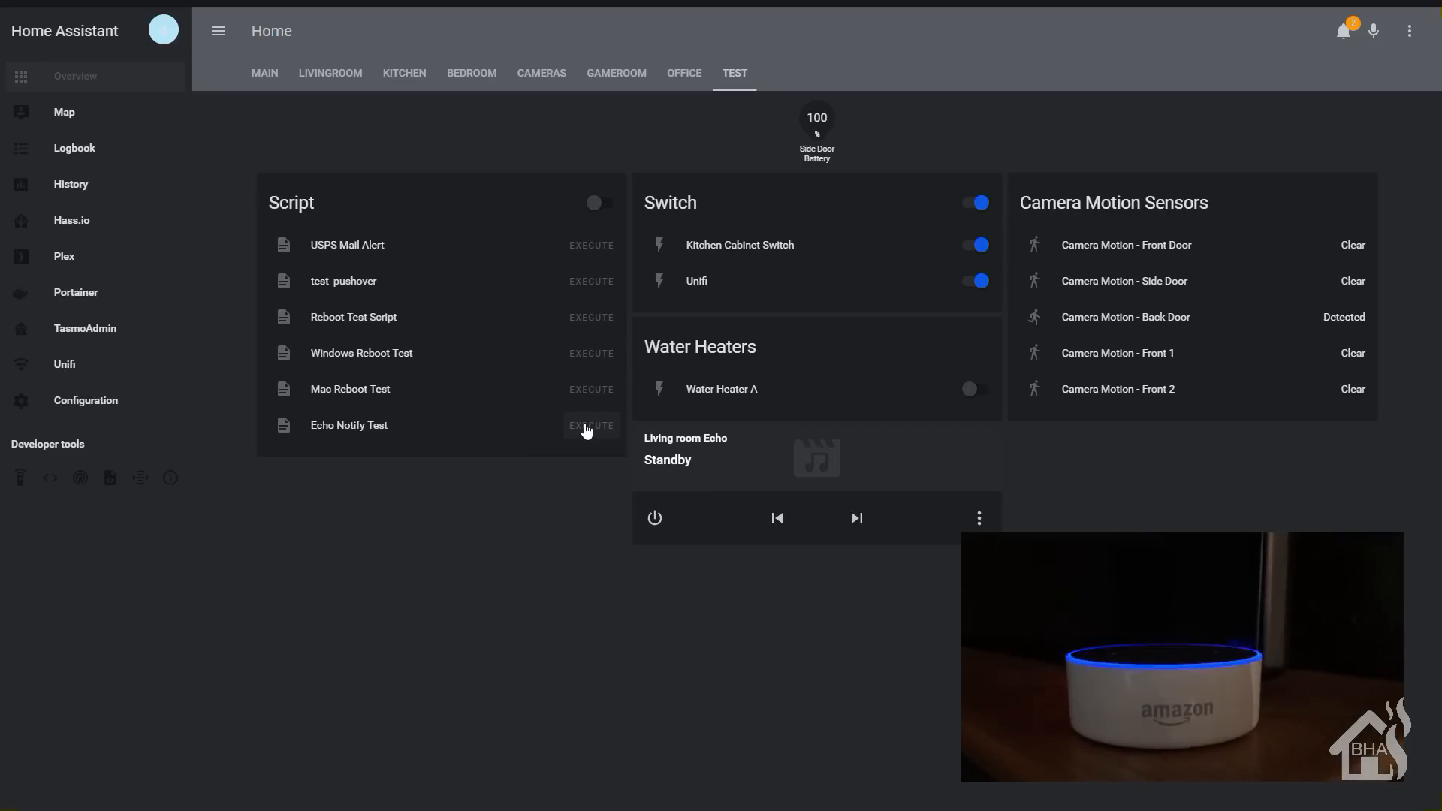
pyautogui.moveTo(902, 608)
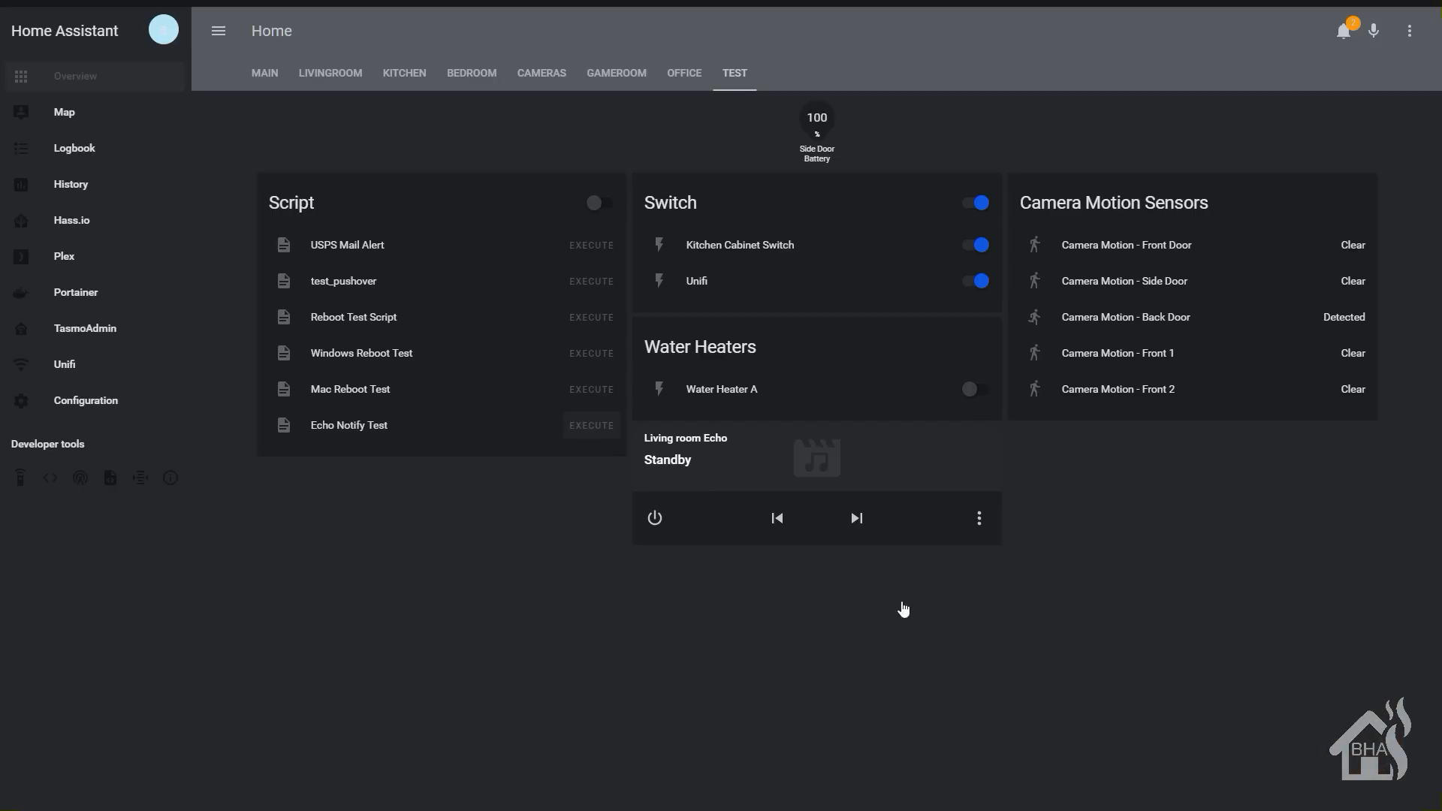